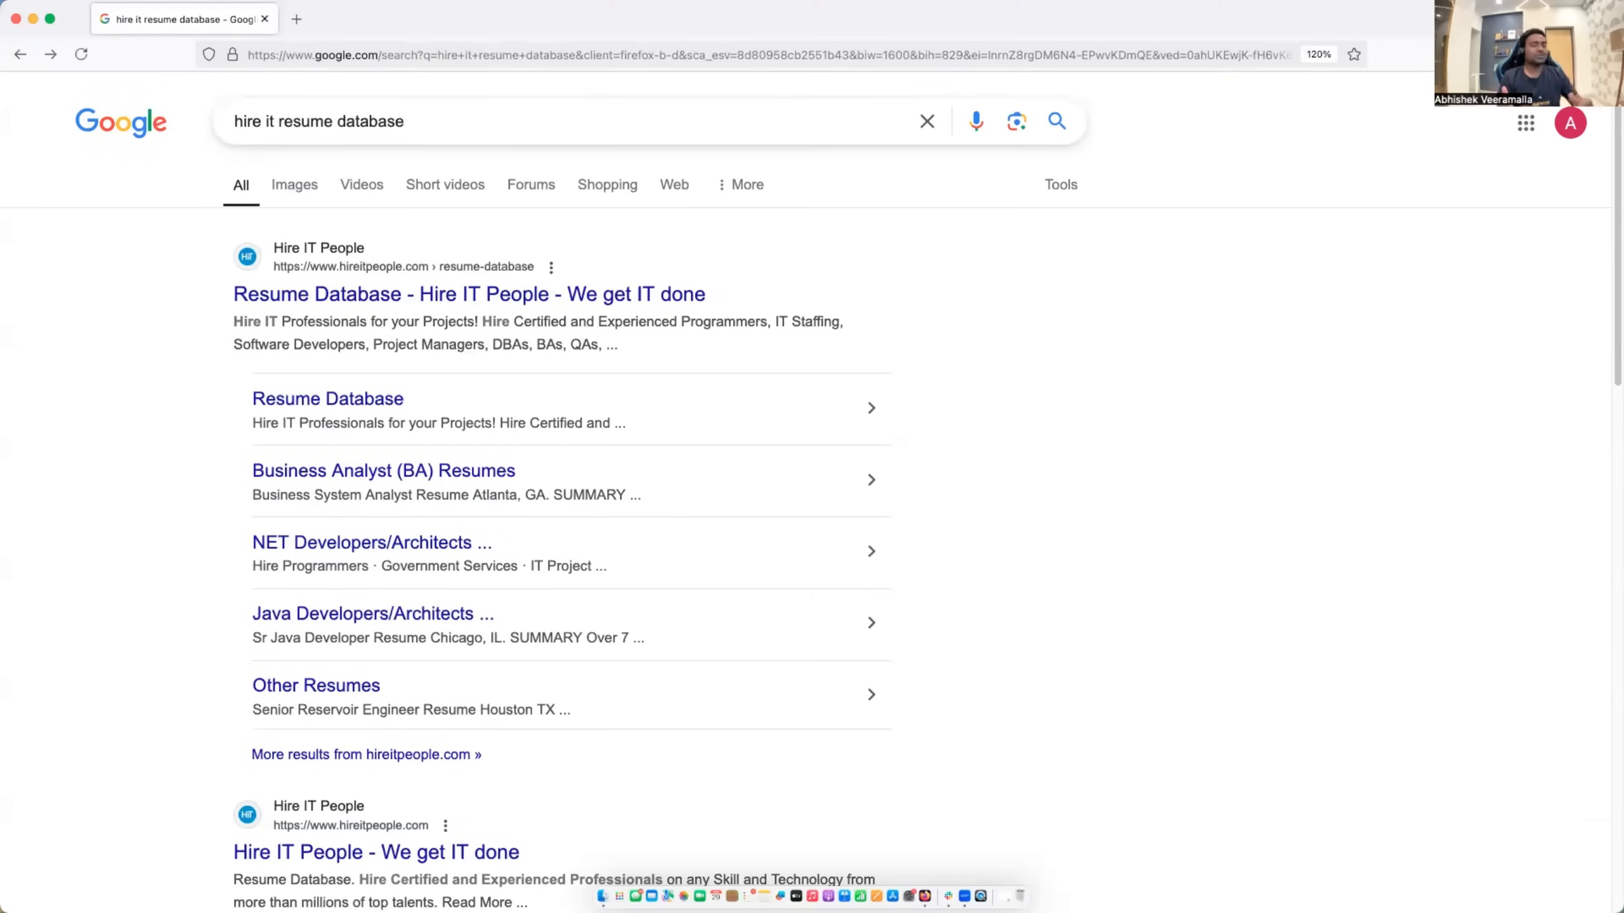
pyautogui.moveTo(392, 510)
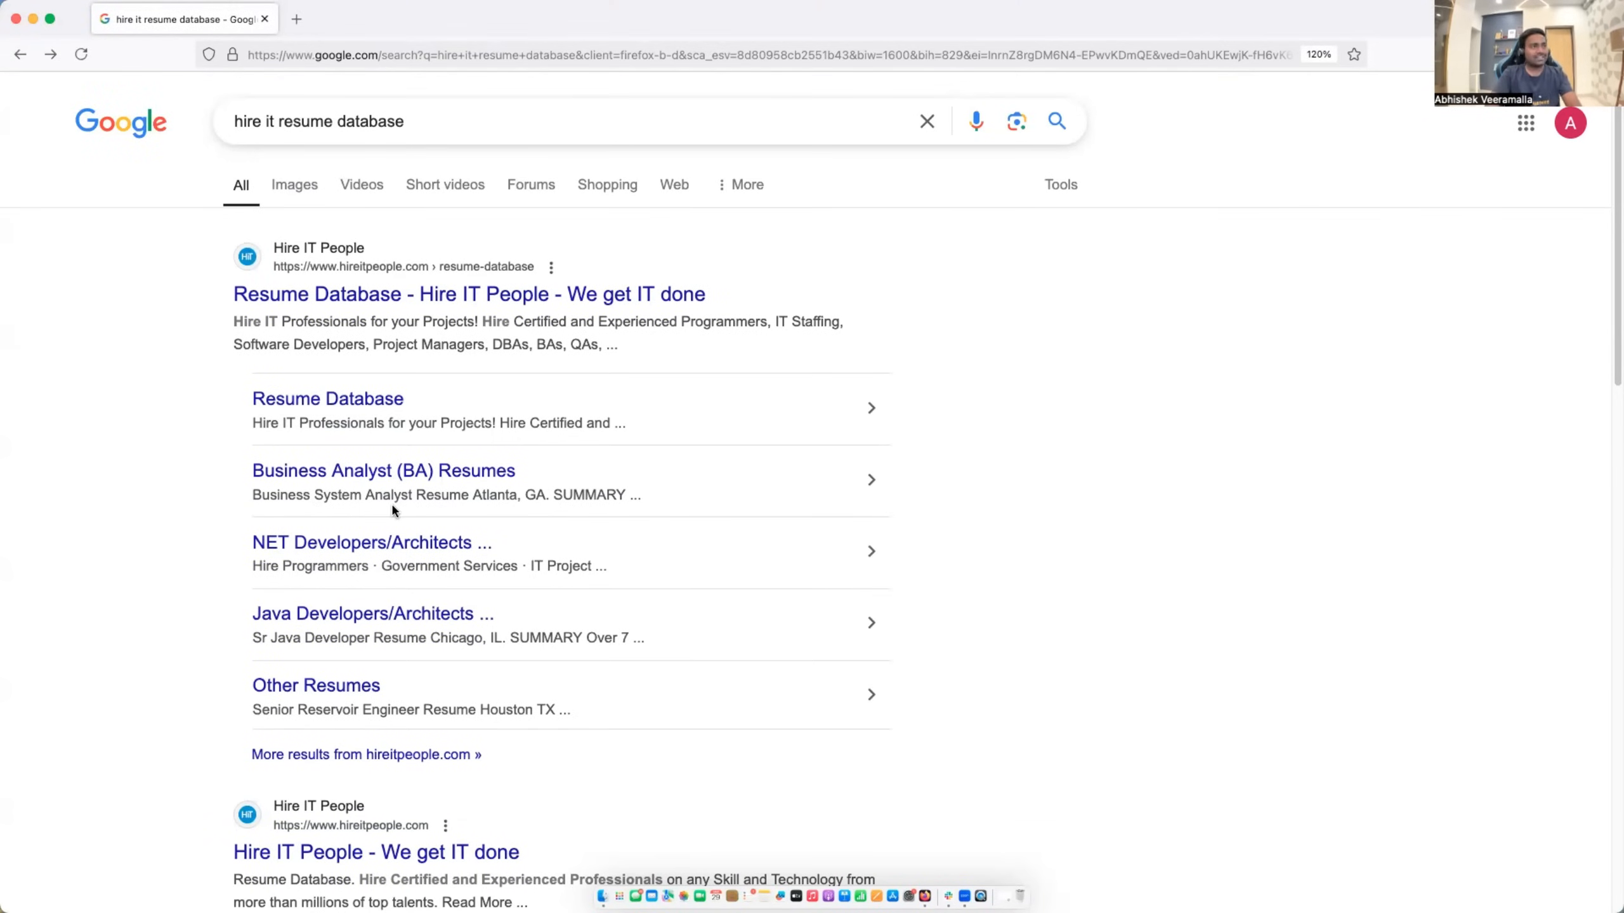
pyautogui.moveTo(249, 125)
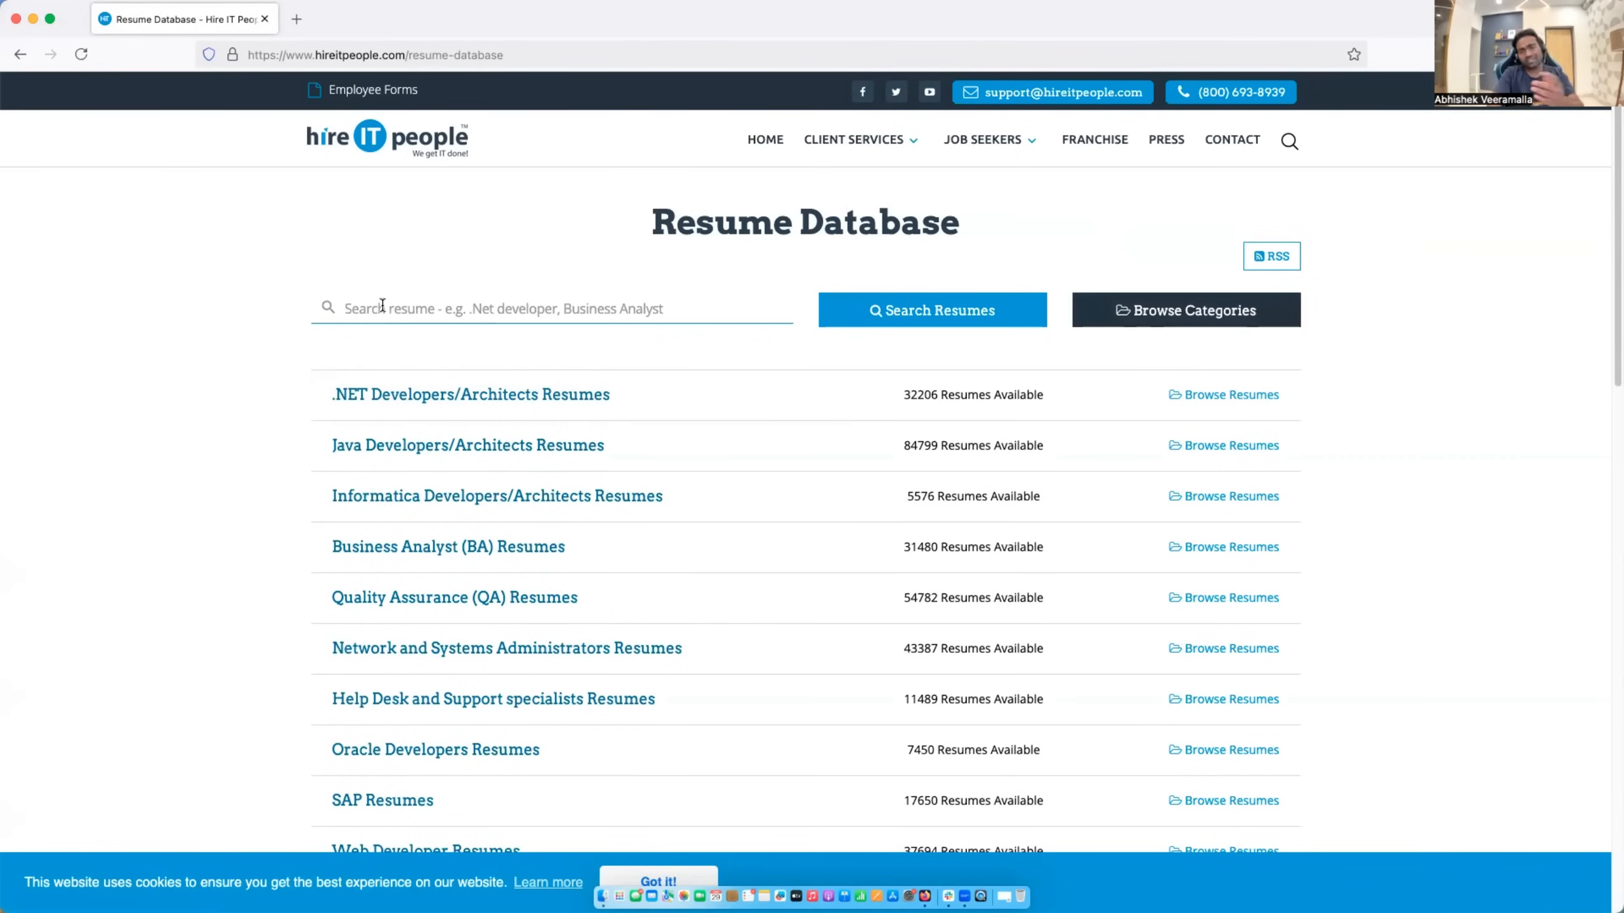
# Run a resume search for 'DevOps Engineer 3 years', returning about 11,100 results.
pyautogui.write('Devo')
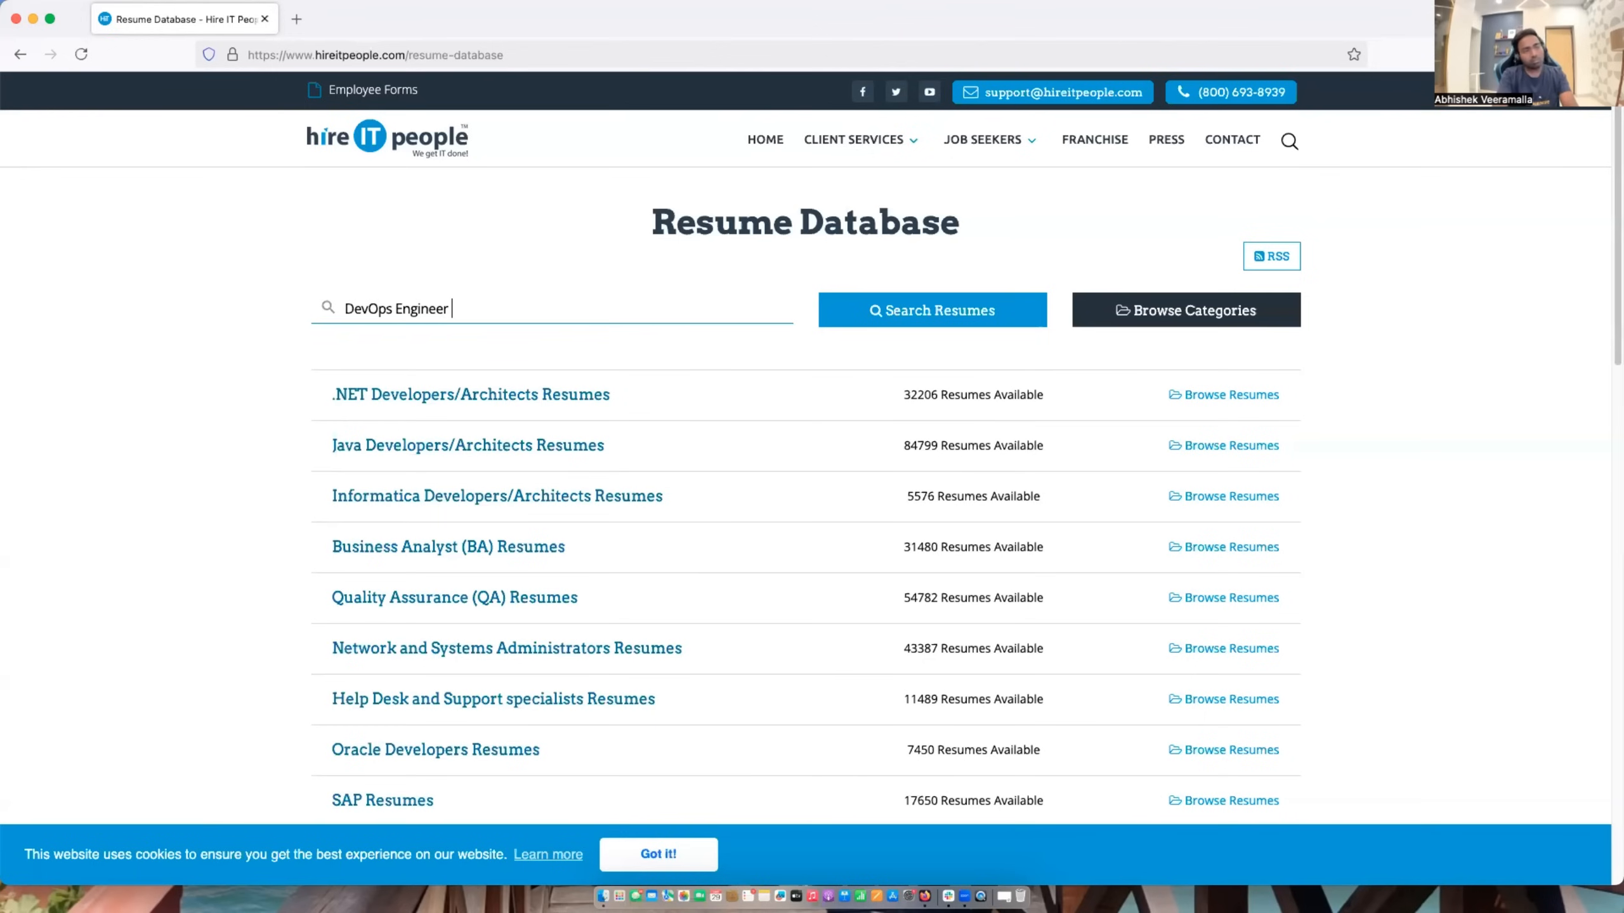
pyautogui.write('3')
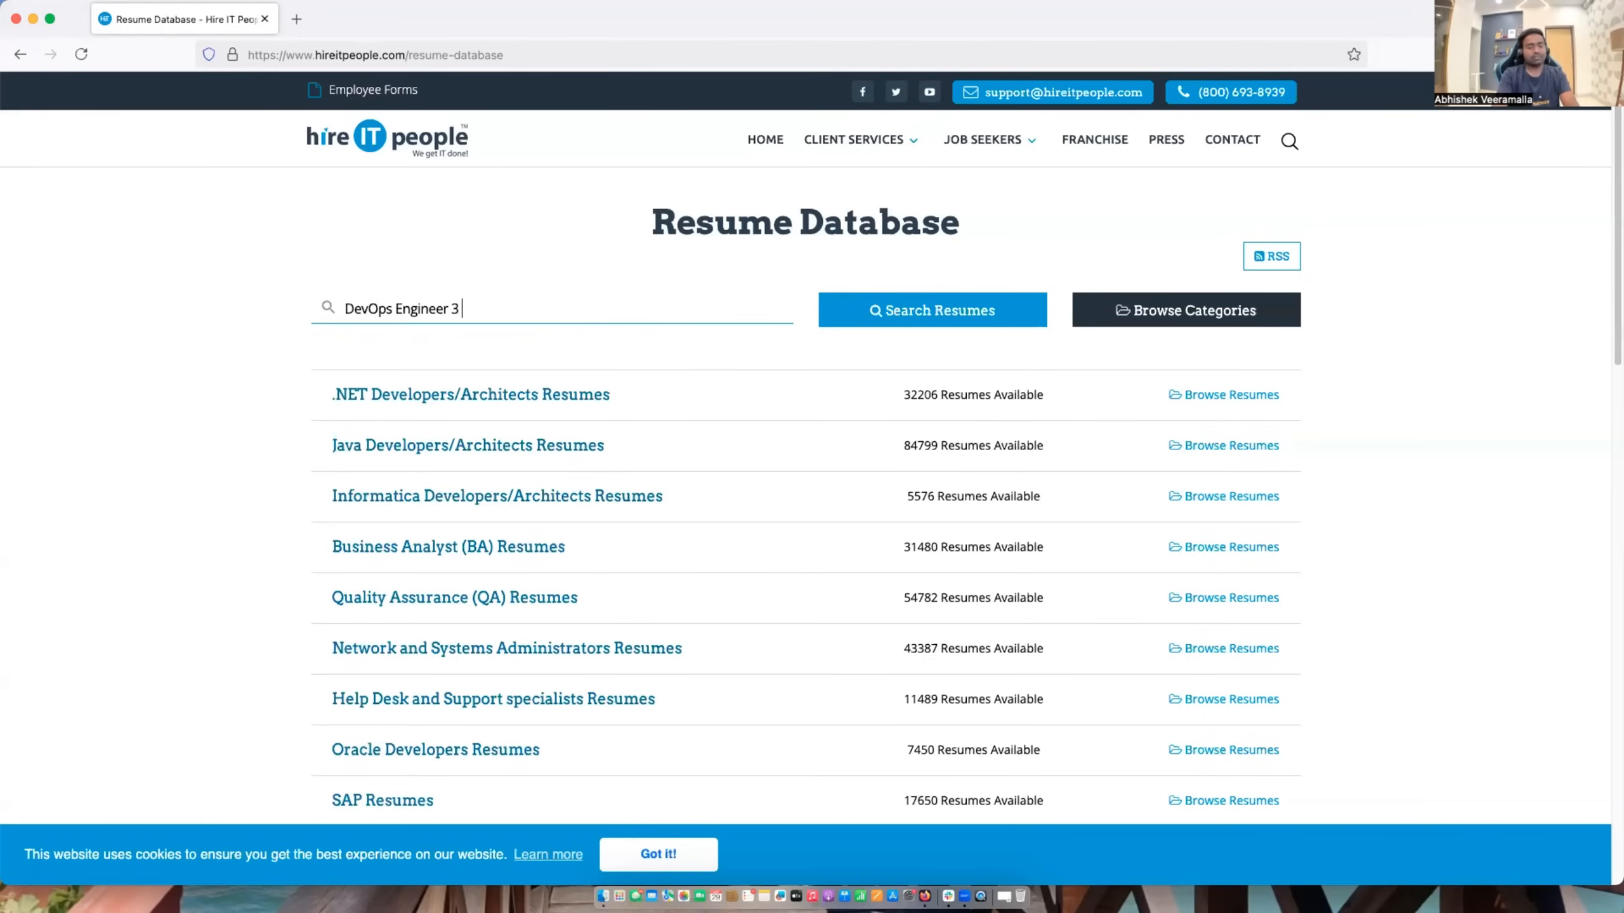
pyautogui.write('years')
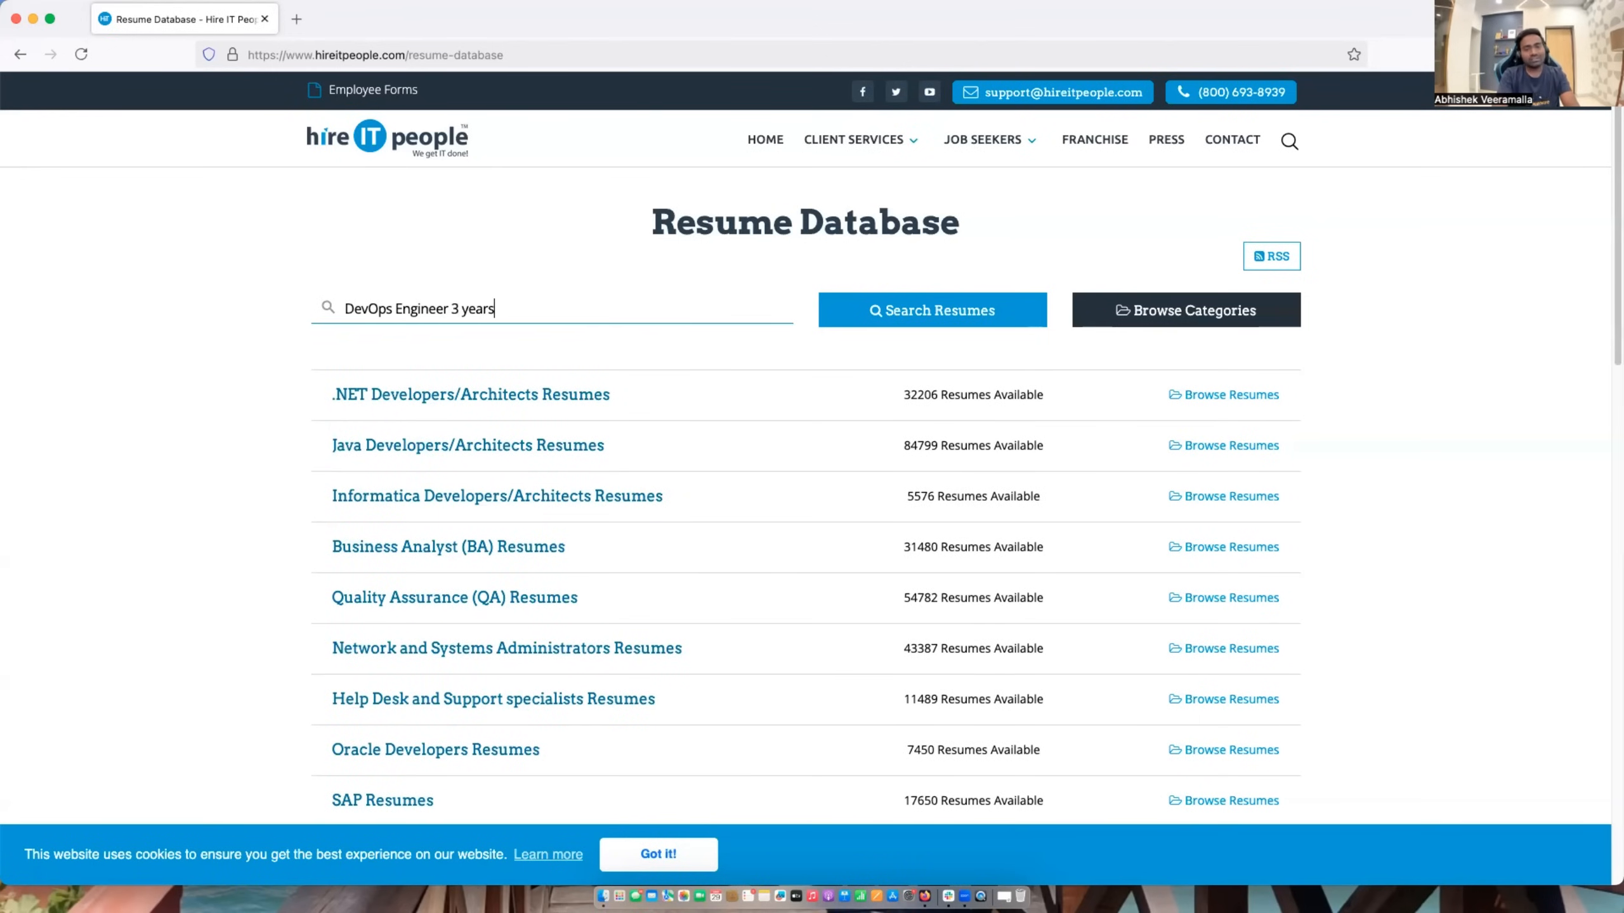
pyautogui.click(930, 309)
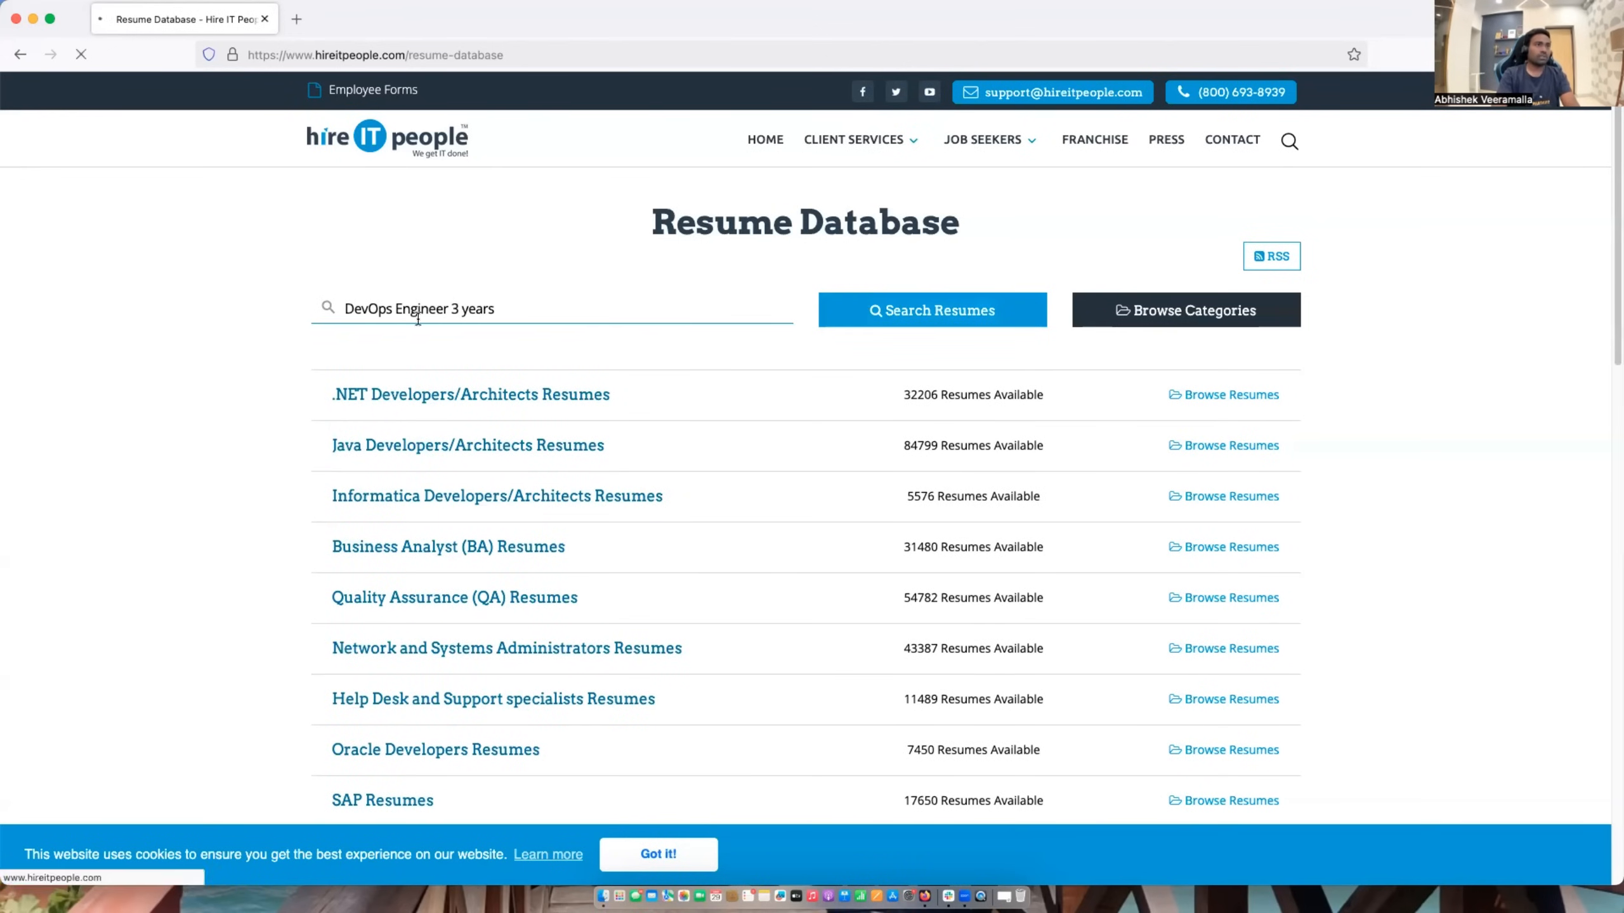
pyautogui.click(931, 309)
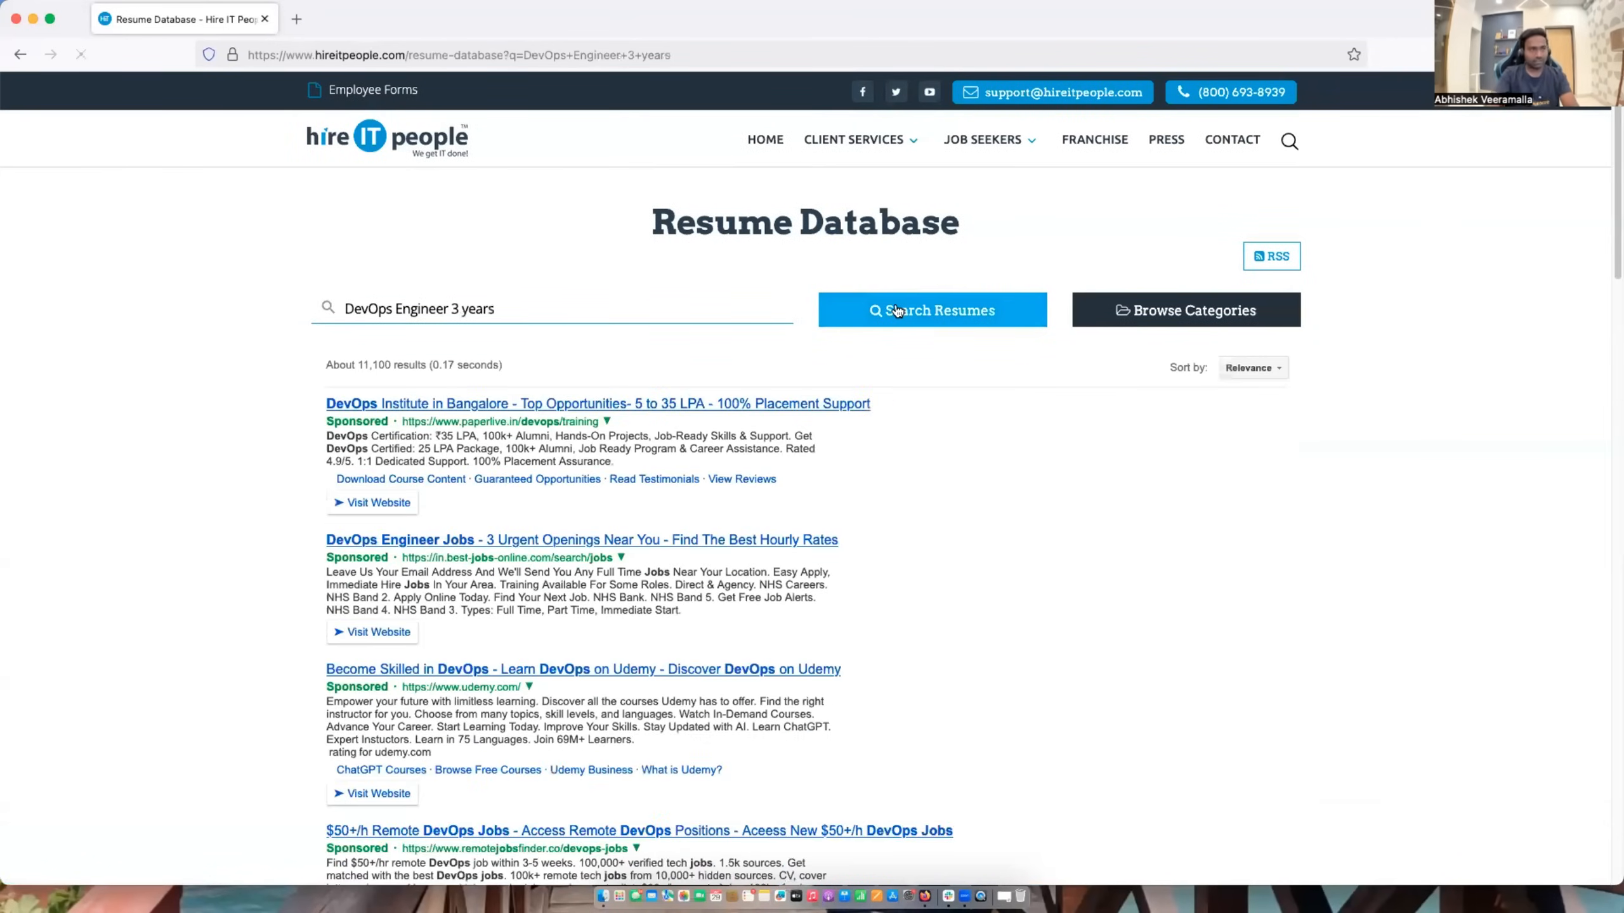
# Accept the 'Got it!' cookie banner and scroll down the 3+ years DevOps resume listings.
pyautogui.scroll(-3)
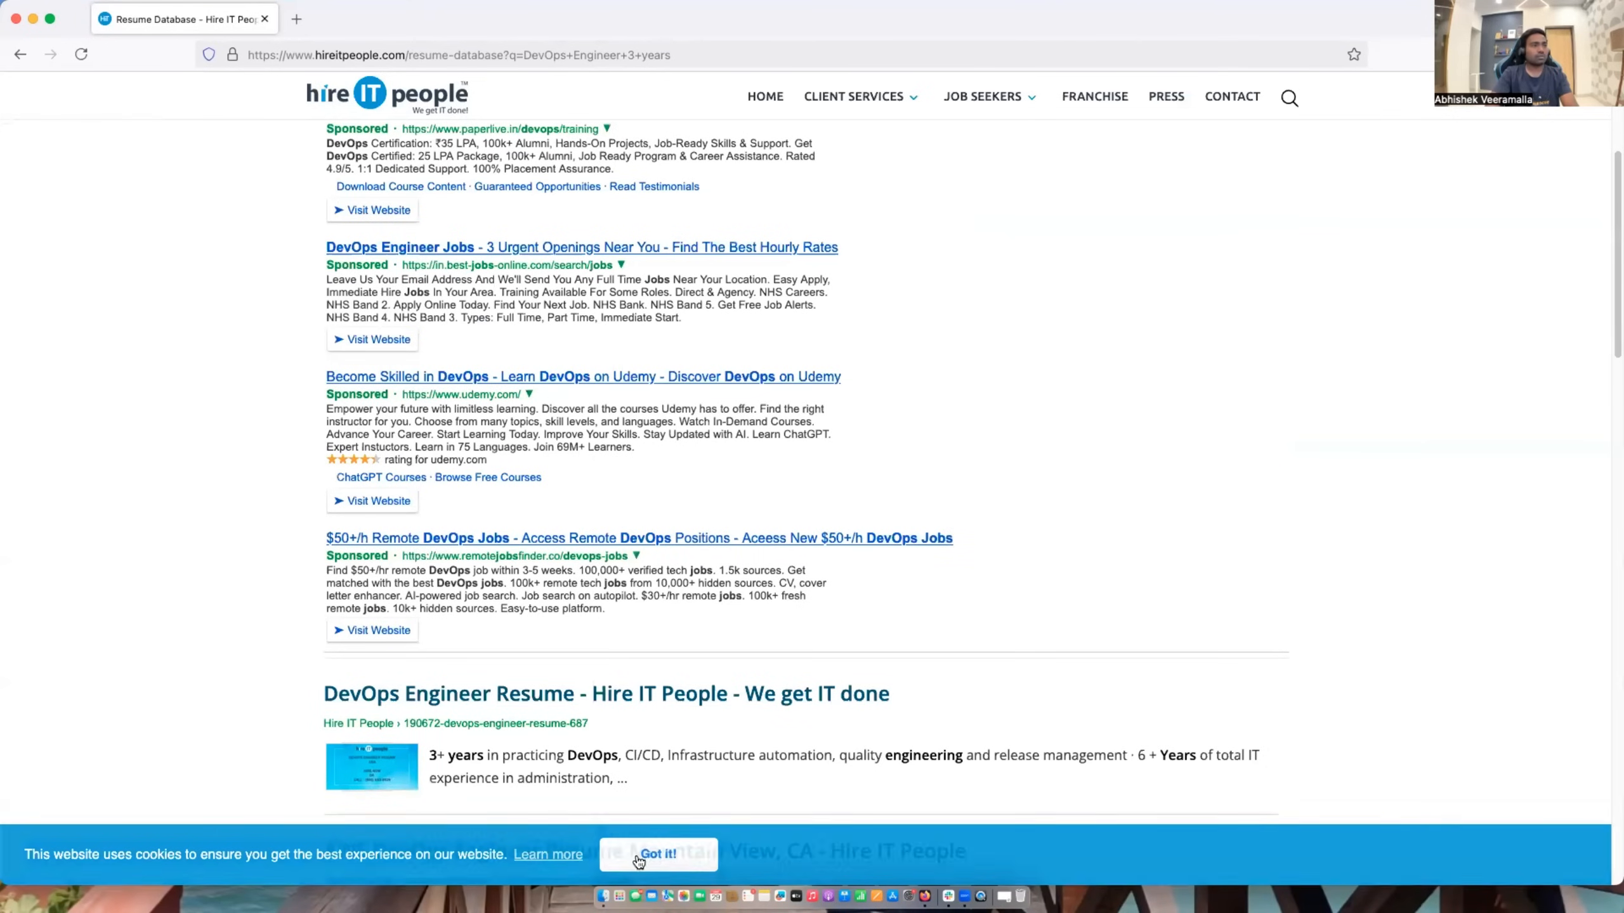
pyautogui.click(658, 853)
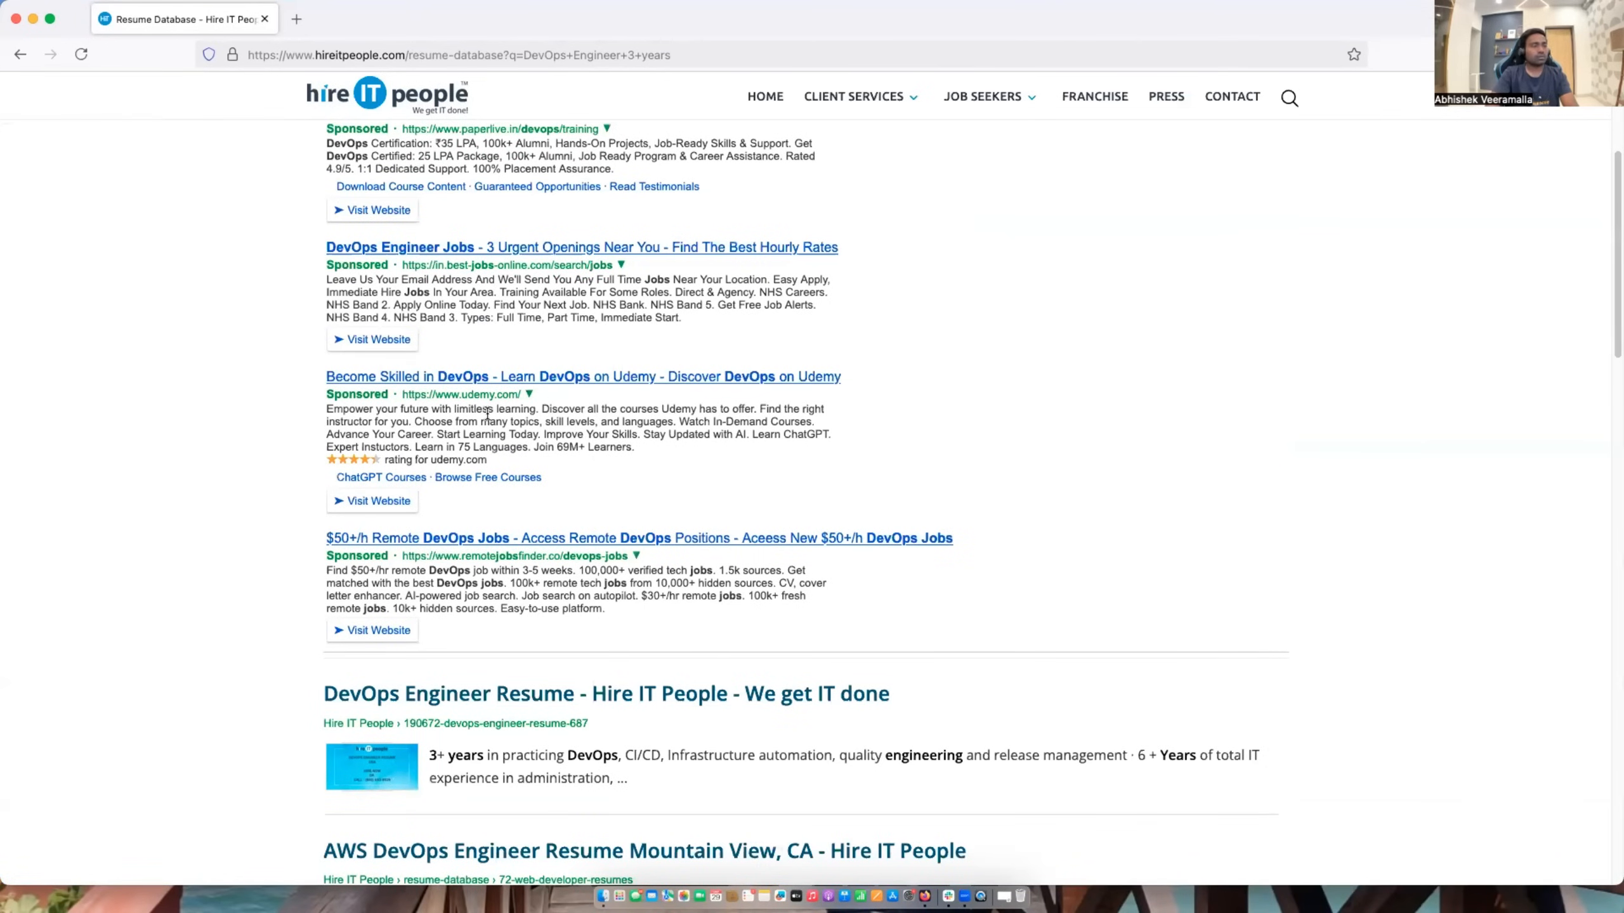
pyautogui.scroll(-3)
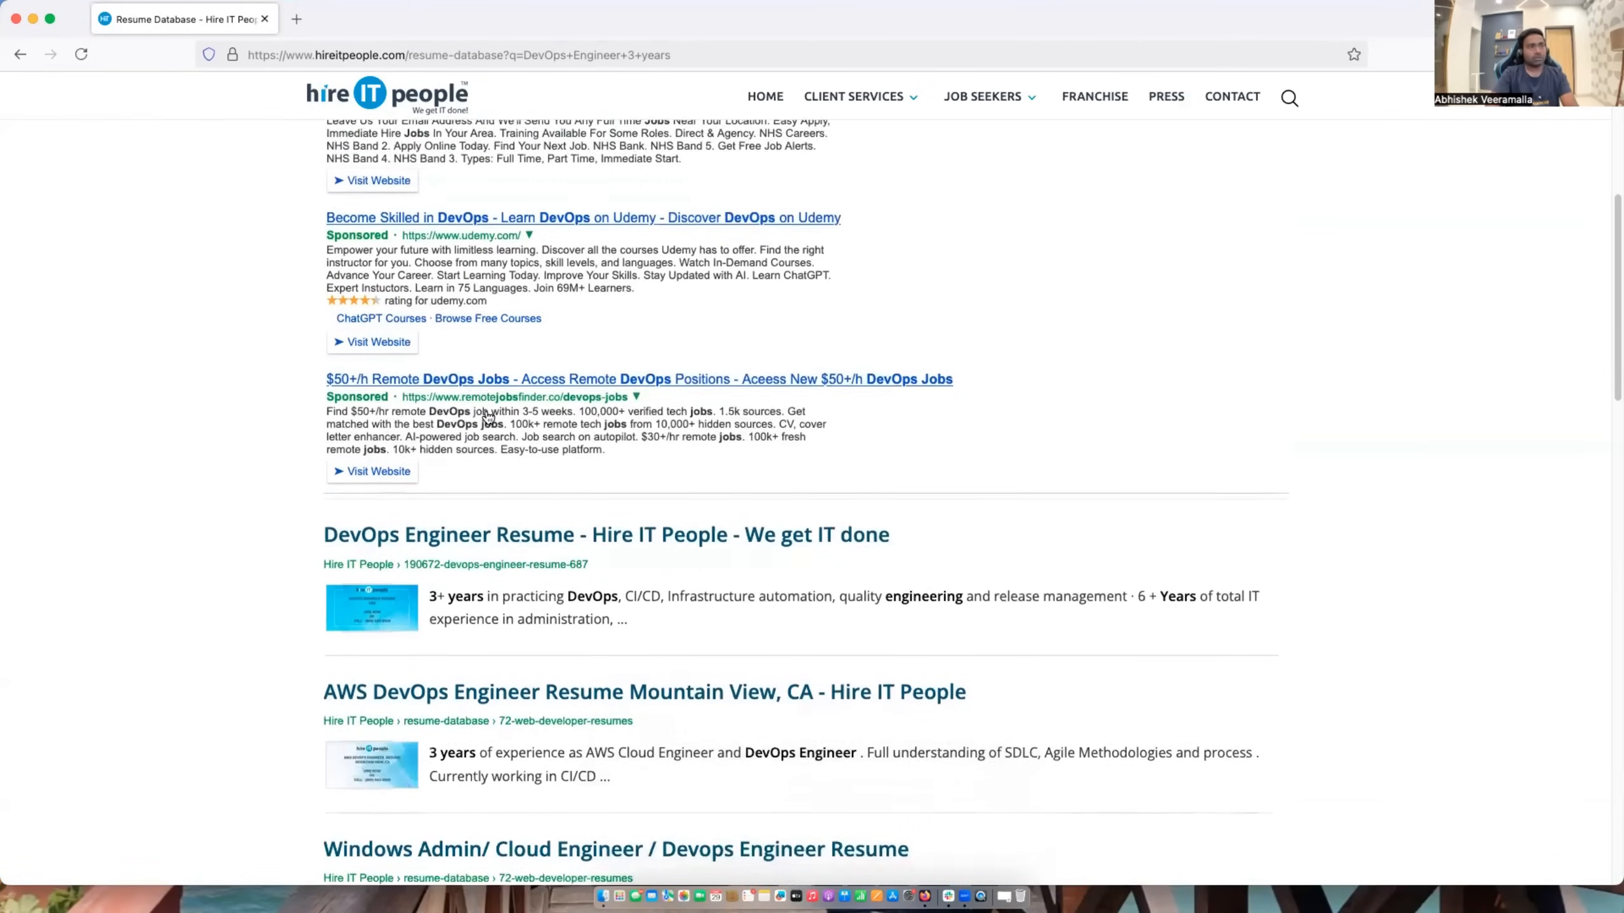
pyautogui.scroll(-3)
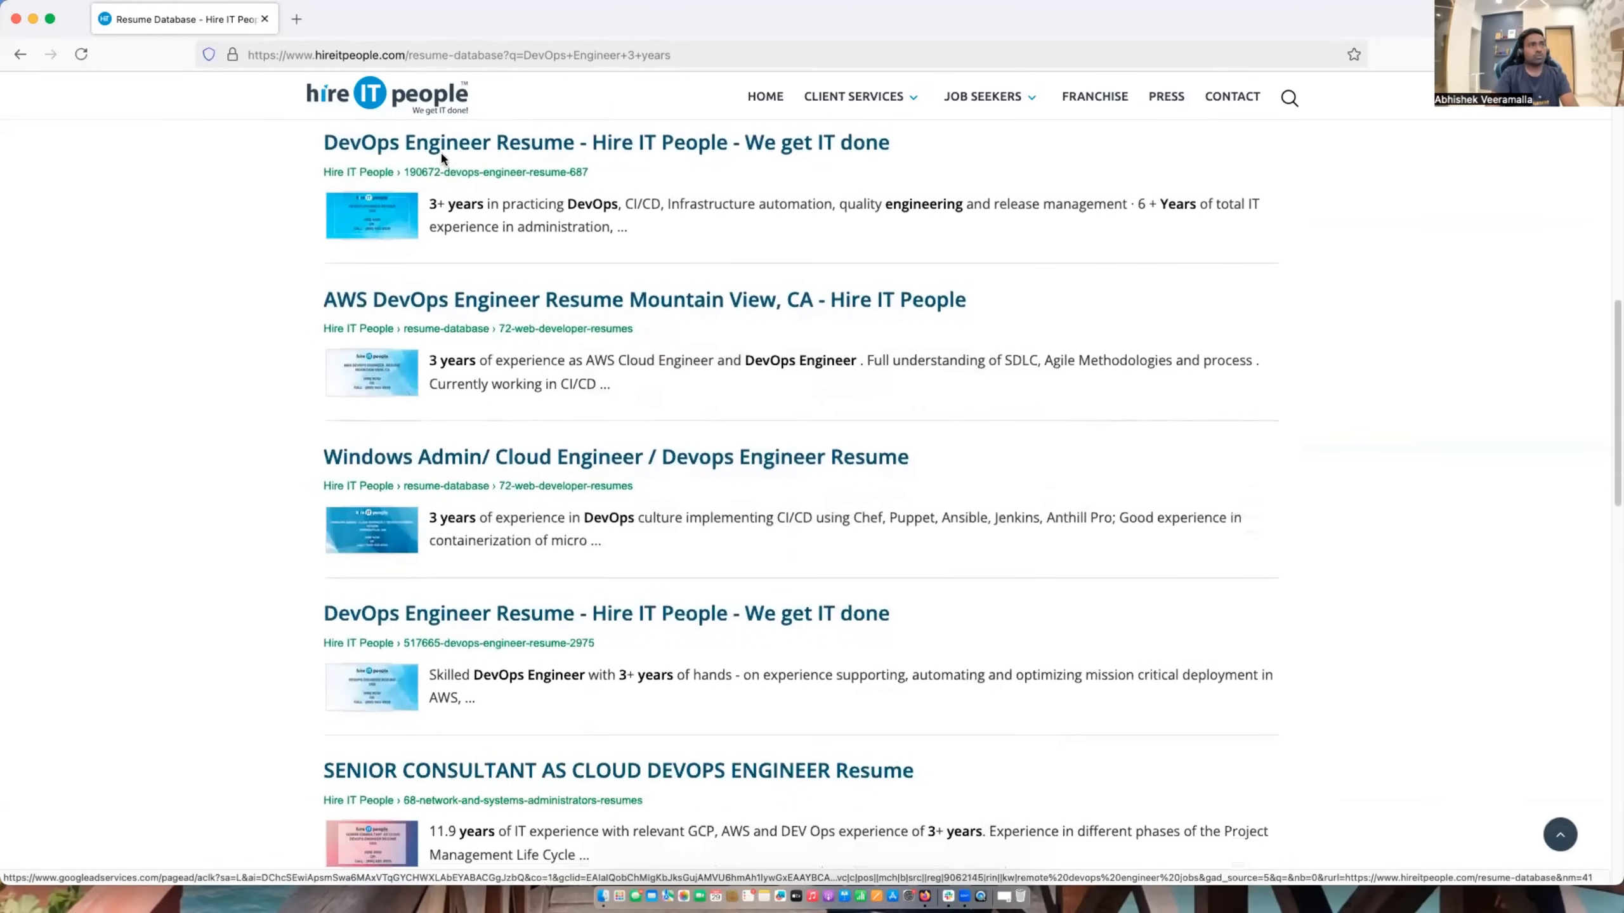
pyautogui.moveTo(373, 158)
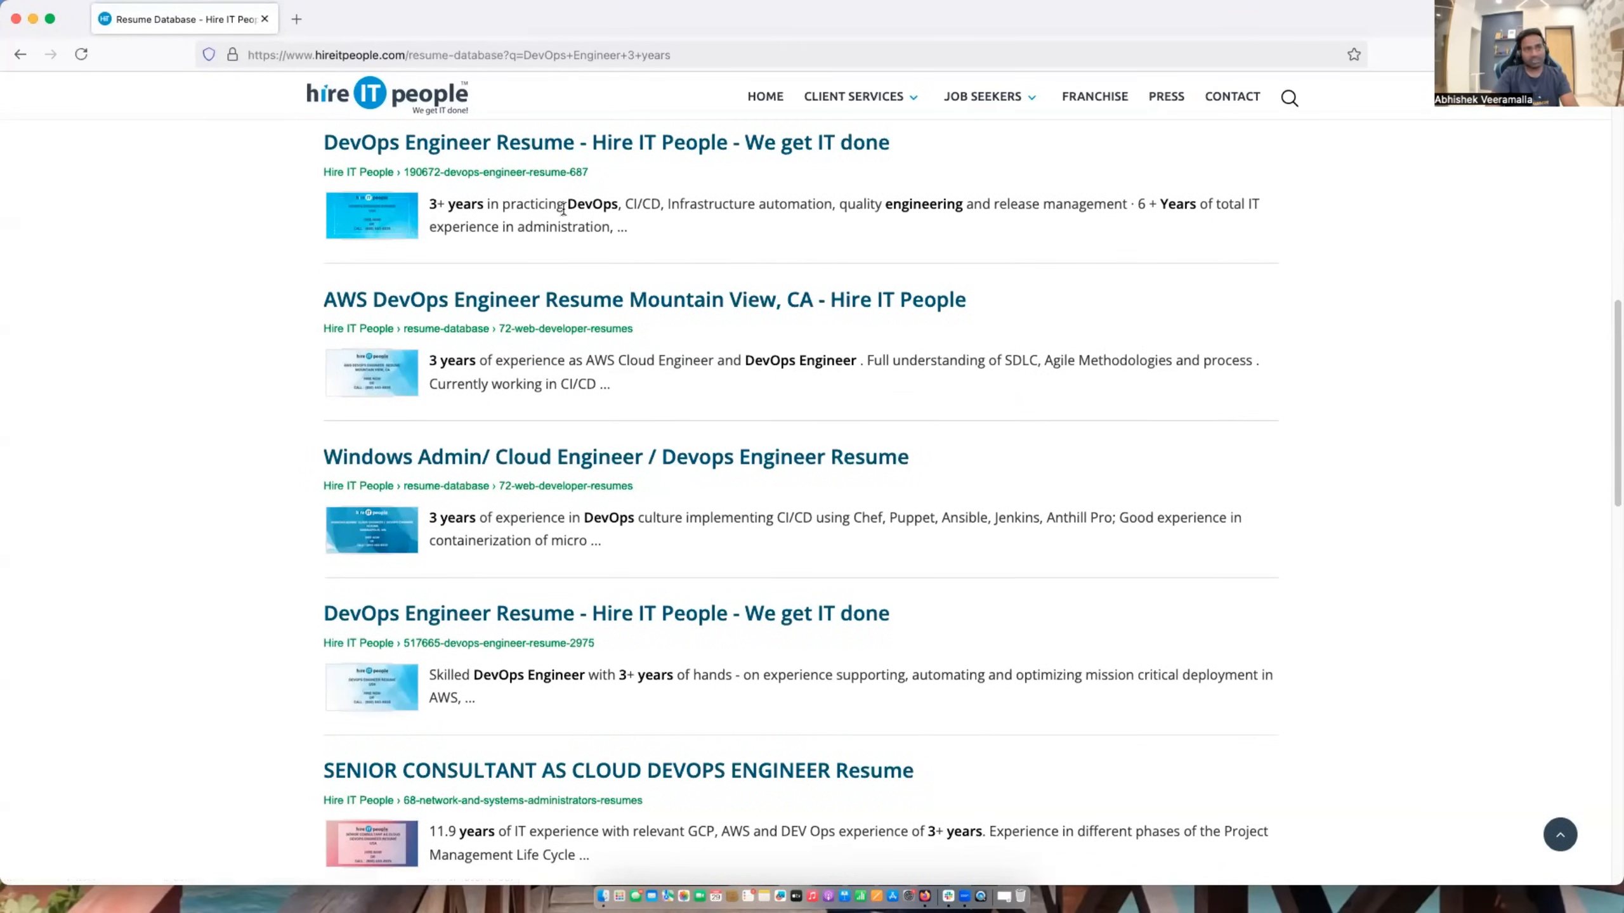
pyautogui.scroll(-3)
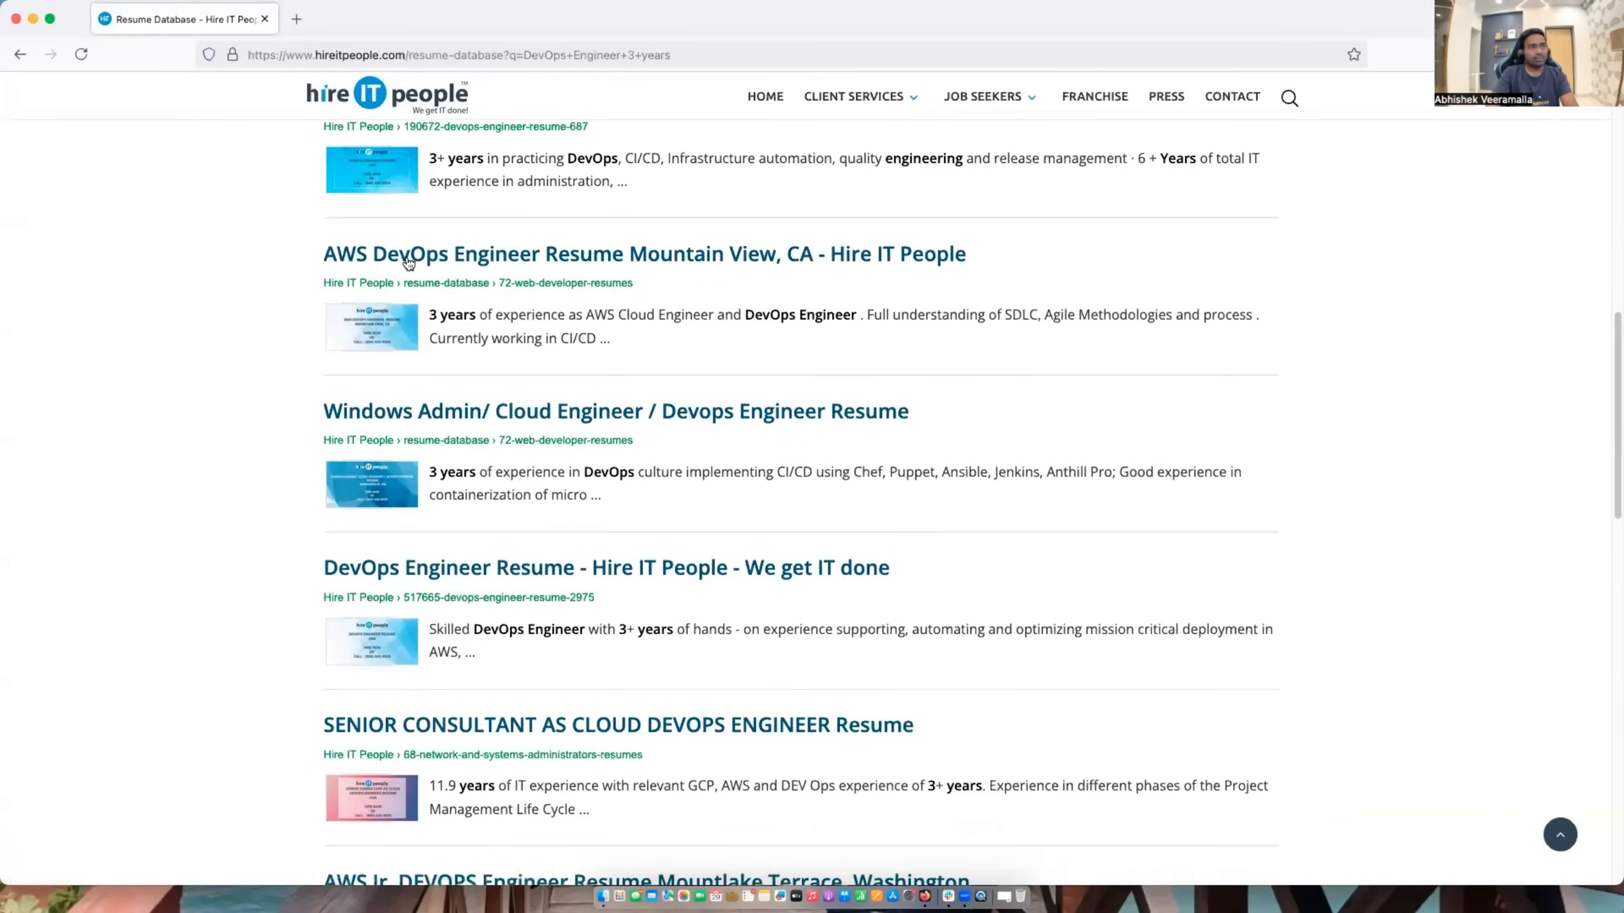
pyautogui.scroll(-3)
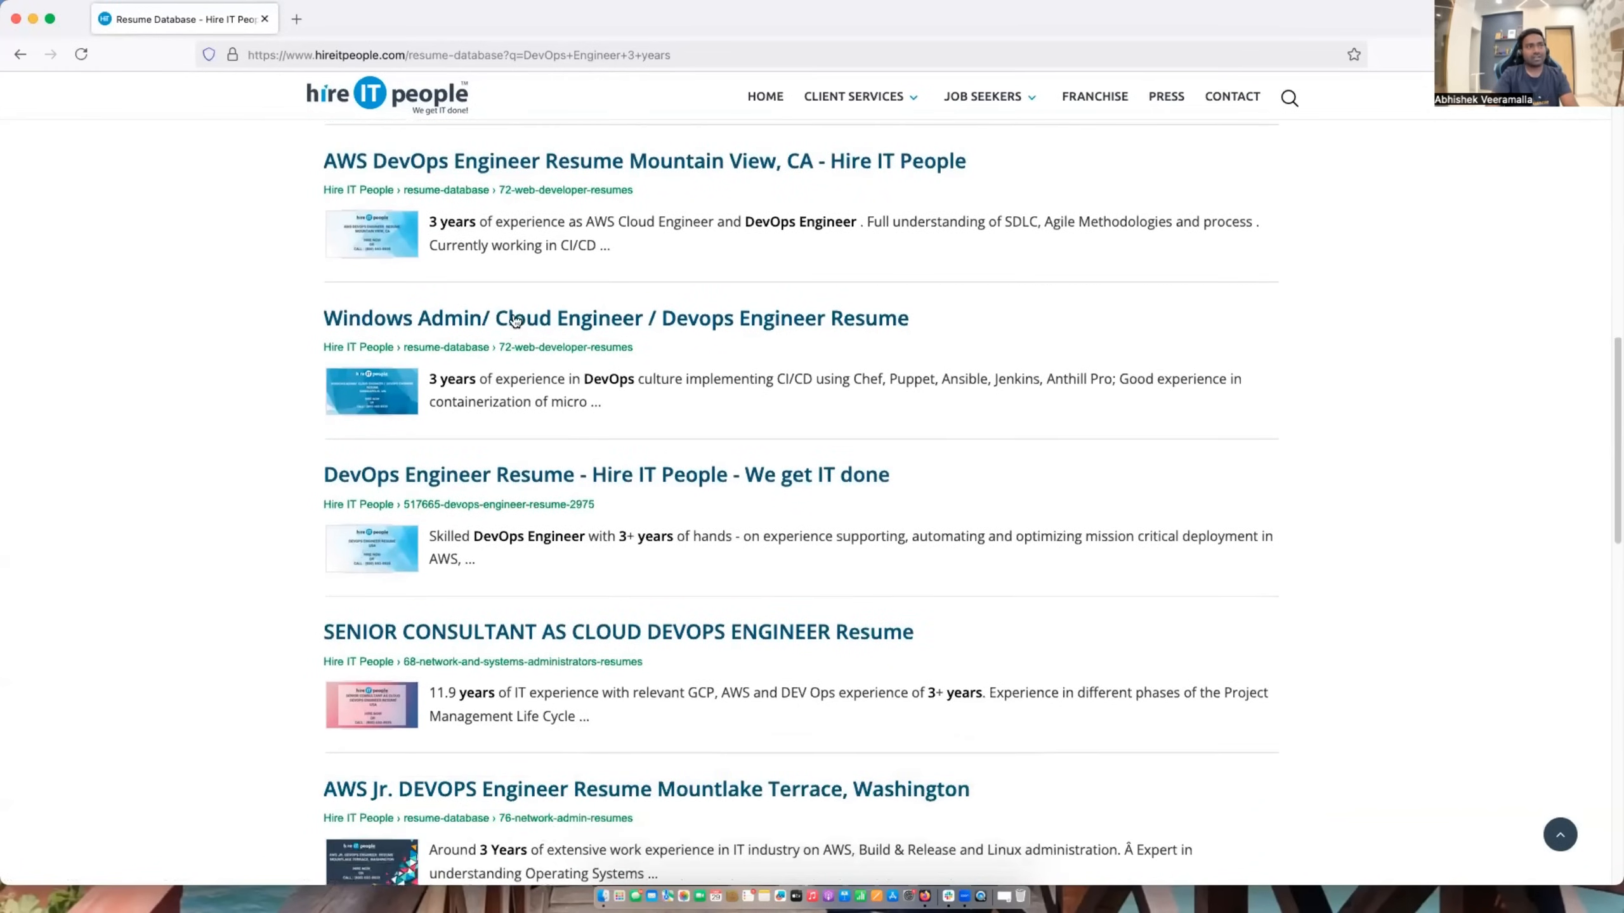
pyautogui.scroll(-3)
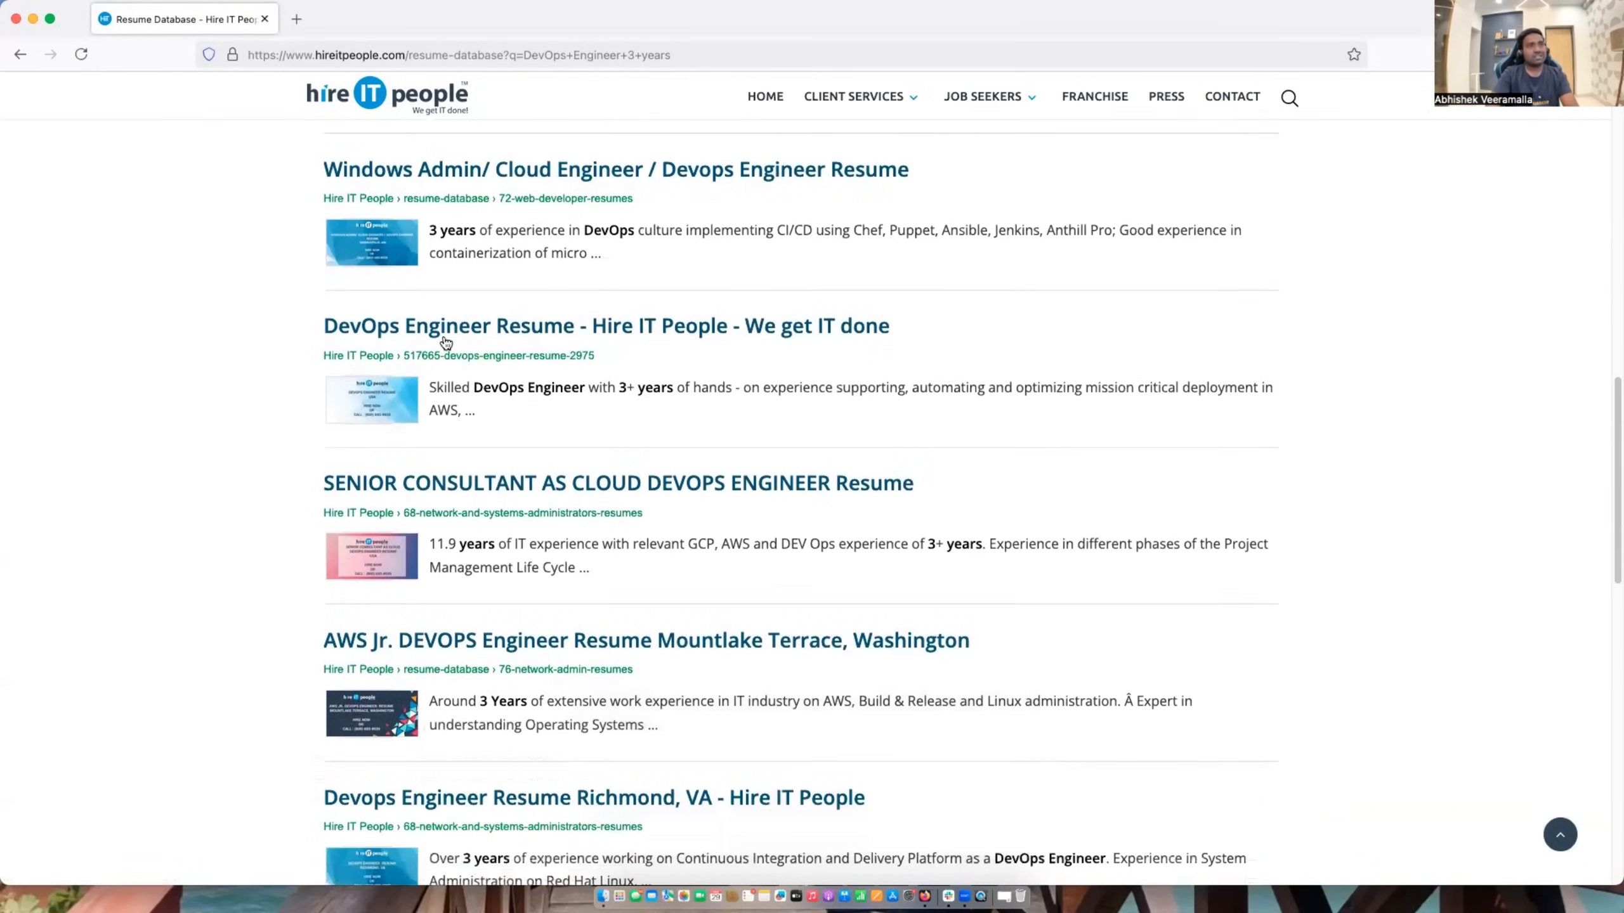
pyautogui.moveTo(717, 410)
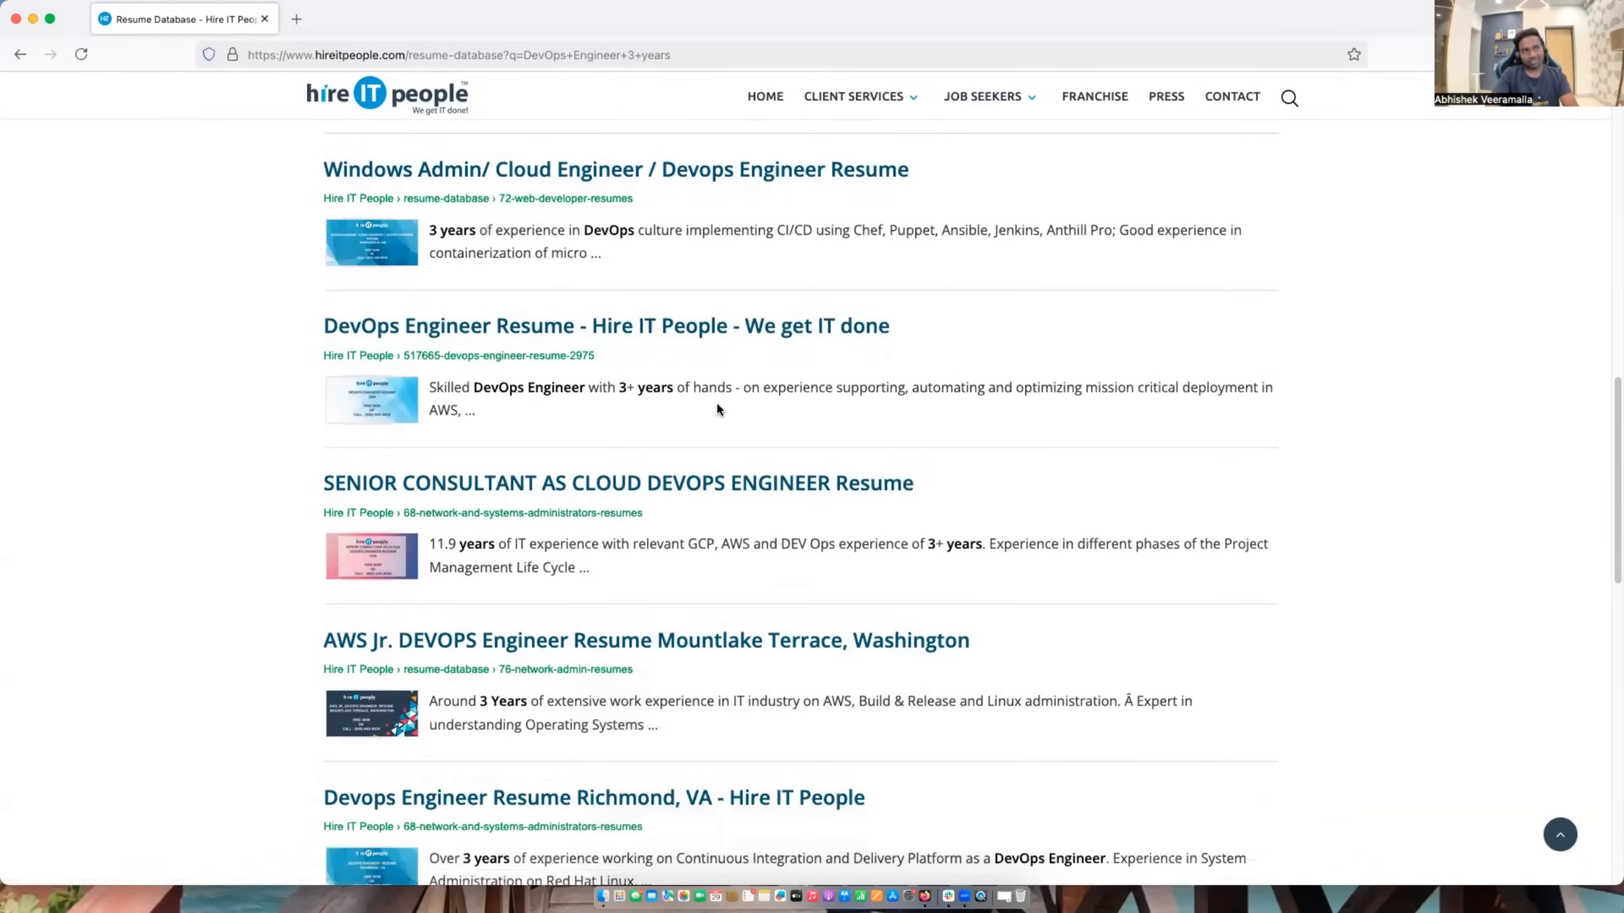
pyautogui.scroll(-3)
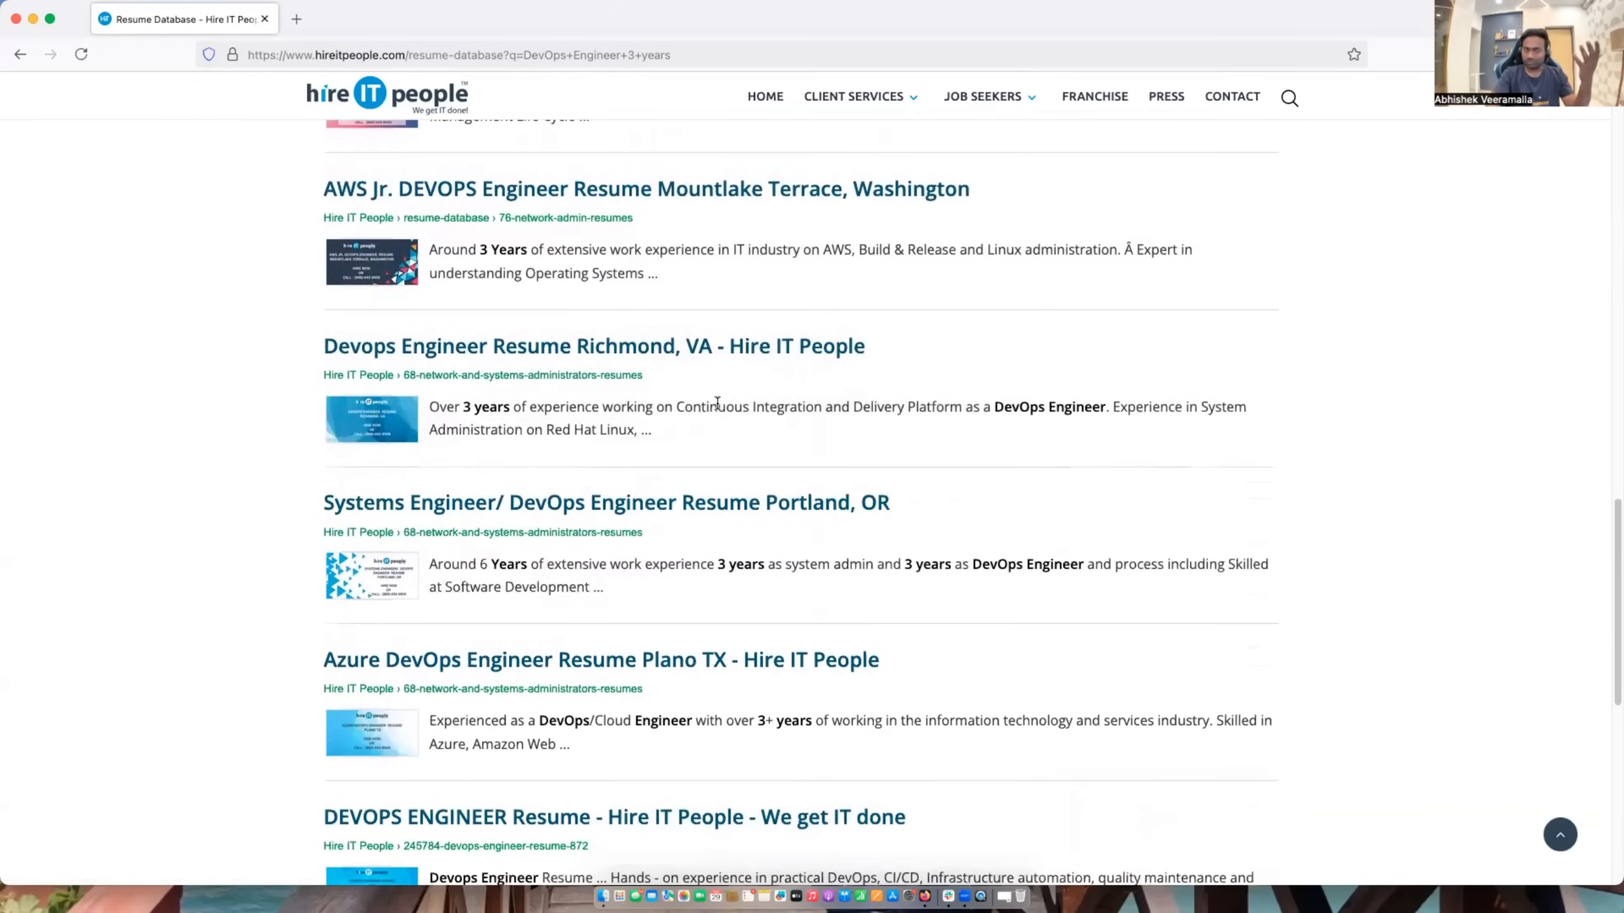
pyautogui.scroll(-3)
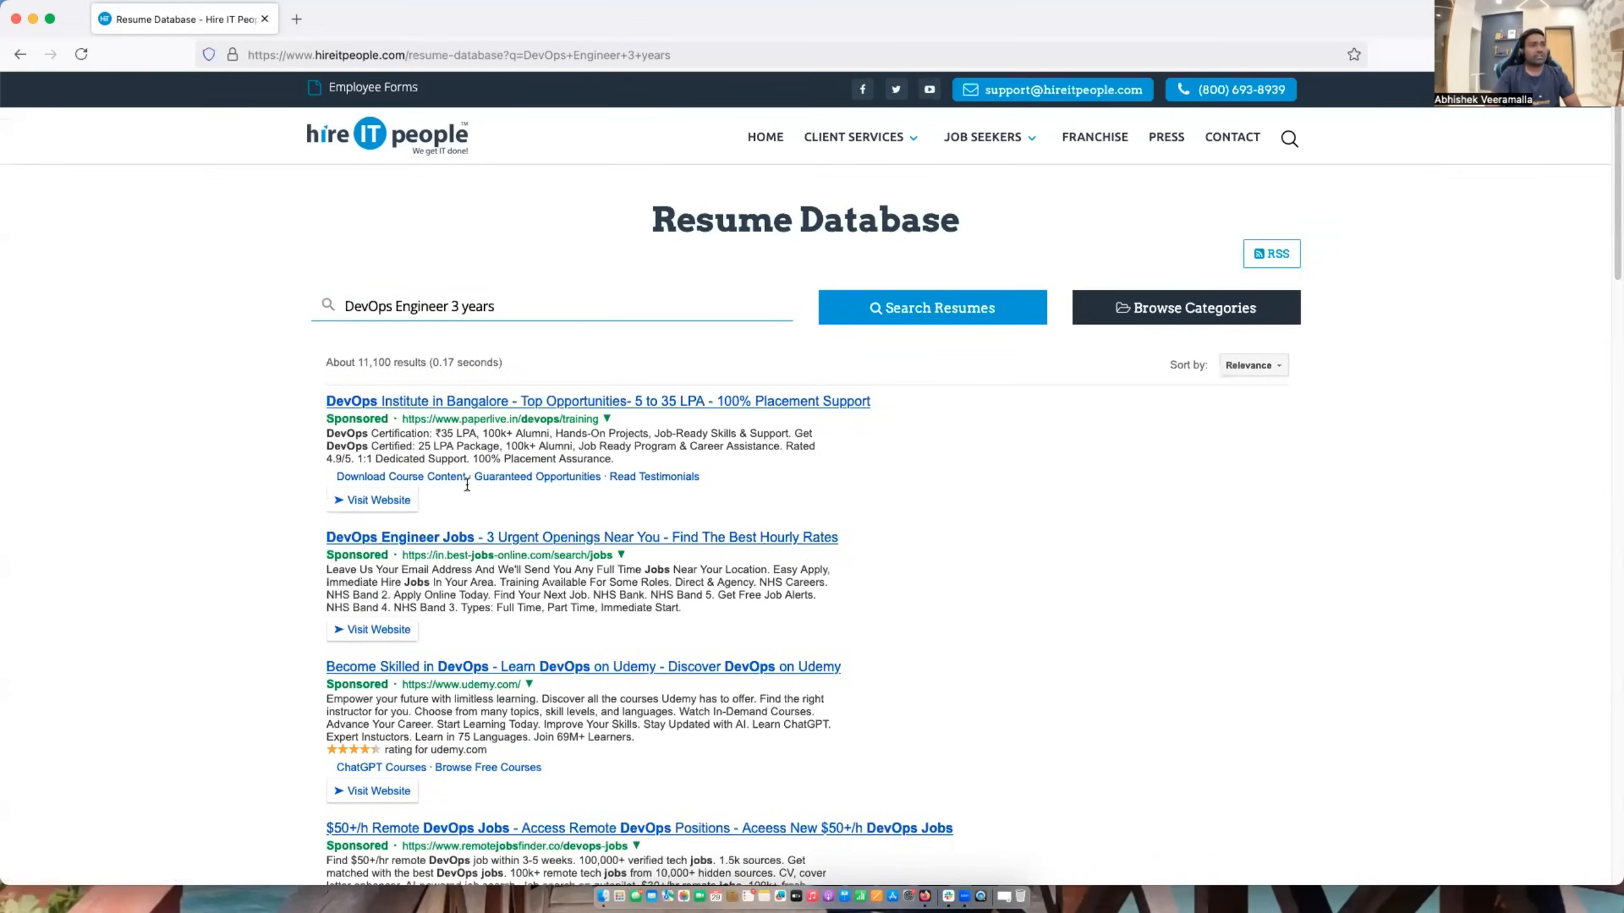
# Open the first 'DevOps Engineer Resume - Hire IT People' result in its own tab.
pyautogui.scroll(-3)
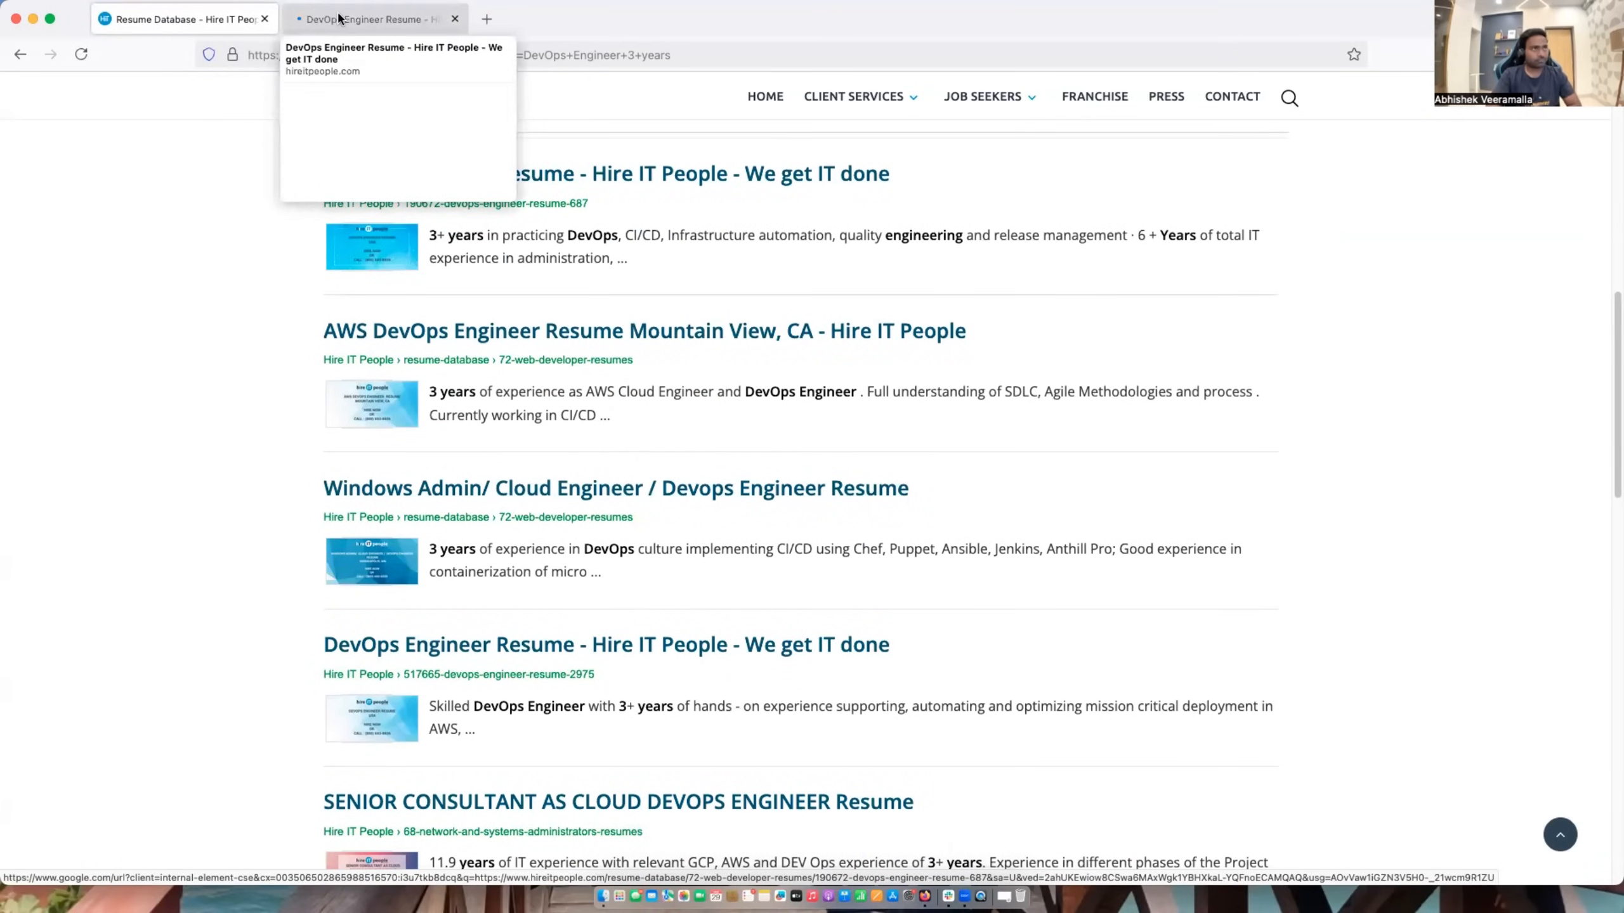
pyautogui.click(368, 19)
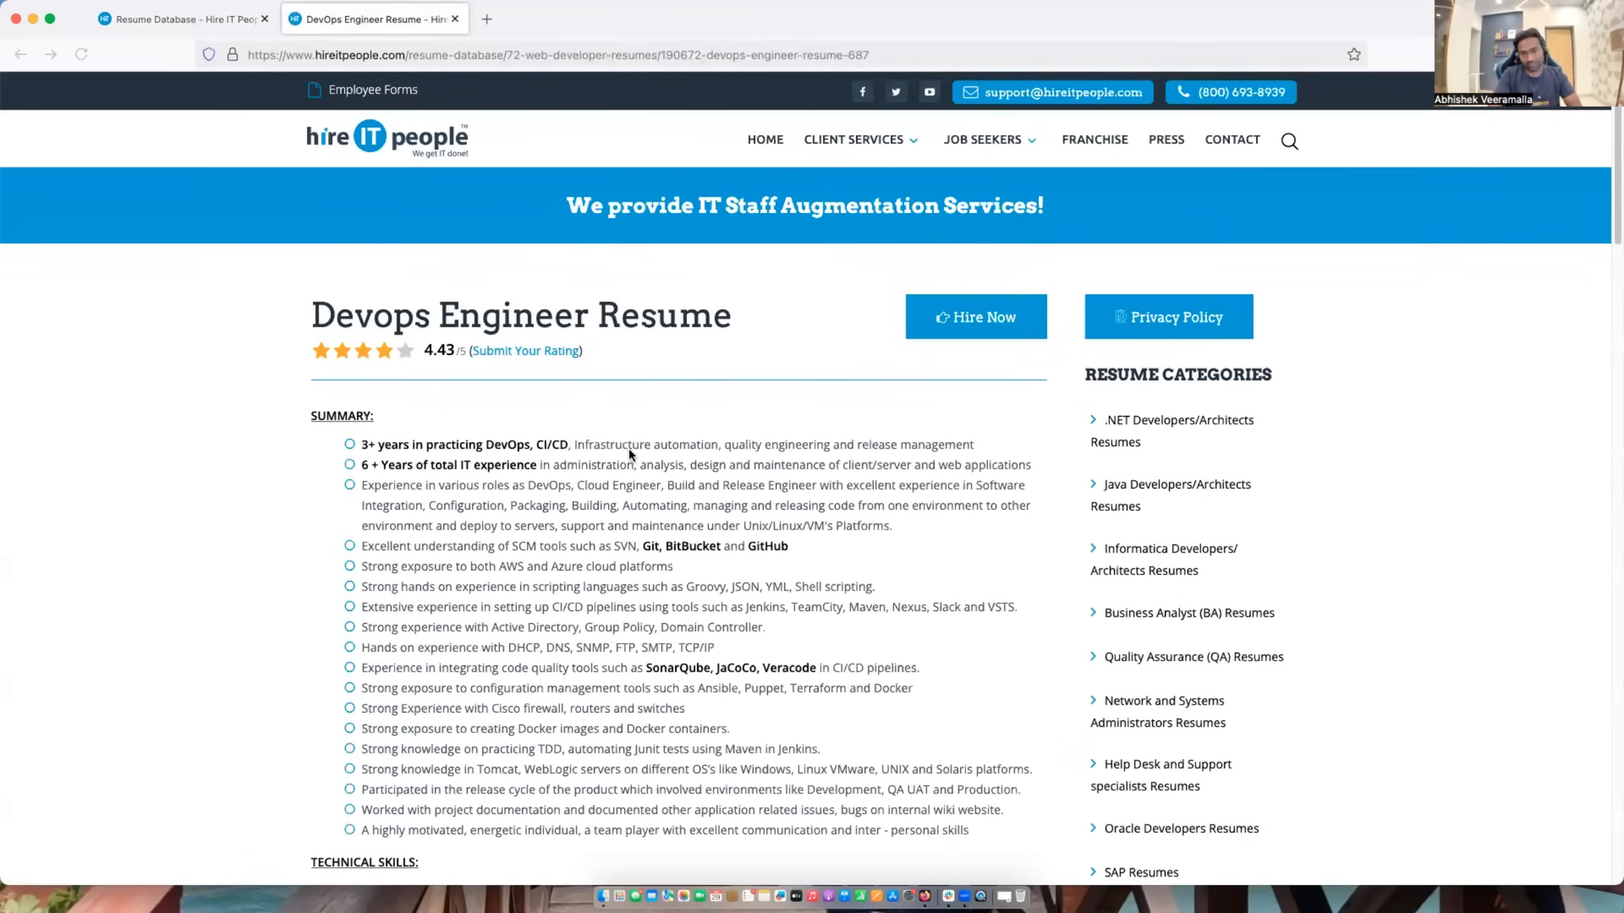
# Scroll the resume's Responsibilities bullets down to the Cloud Support Engineer and Network Systems Analyst roles.
pyautogui.scroll(-3)
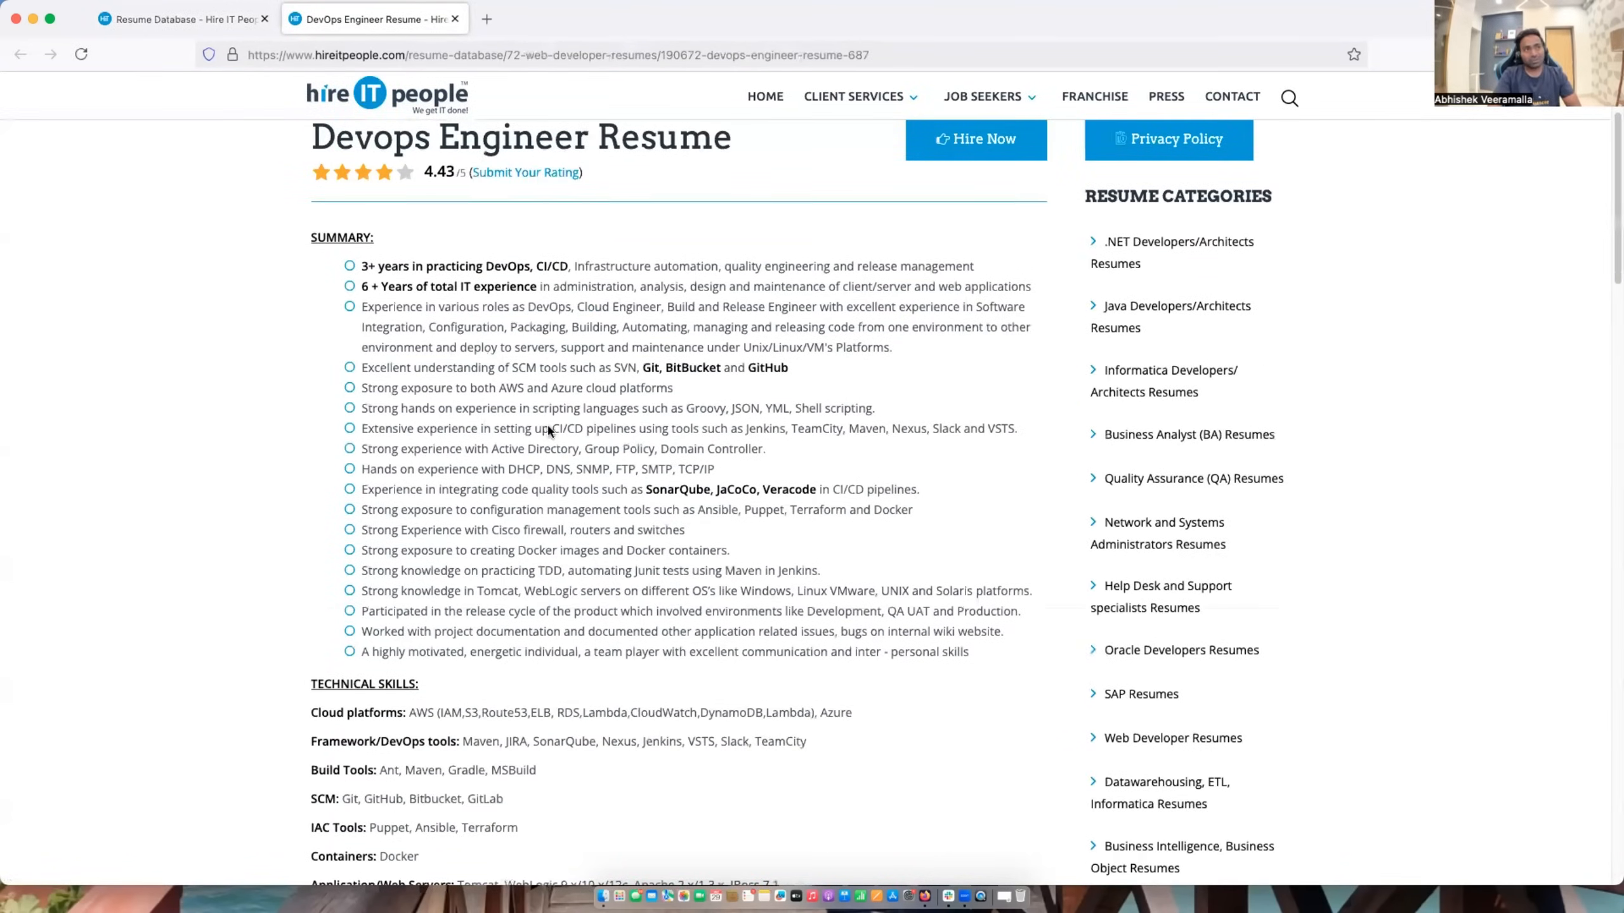
pyautogui.scroll(-3)
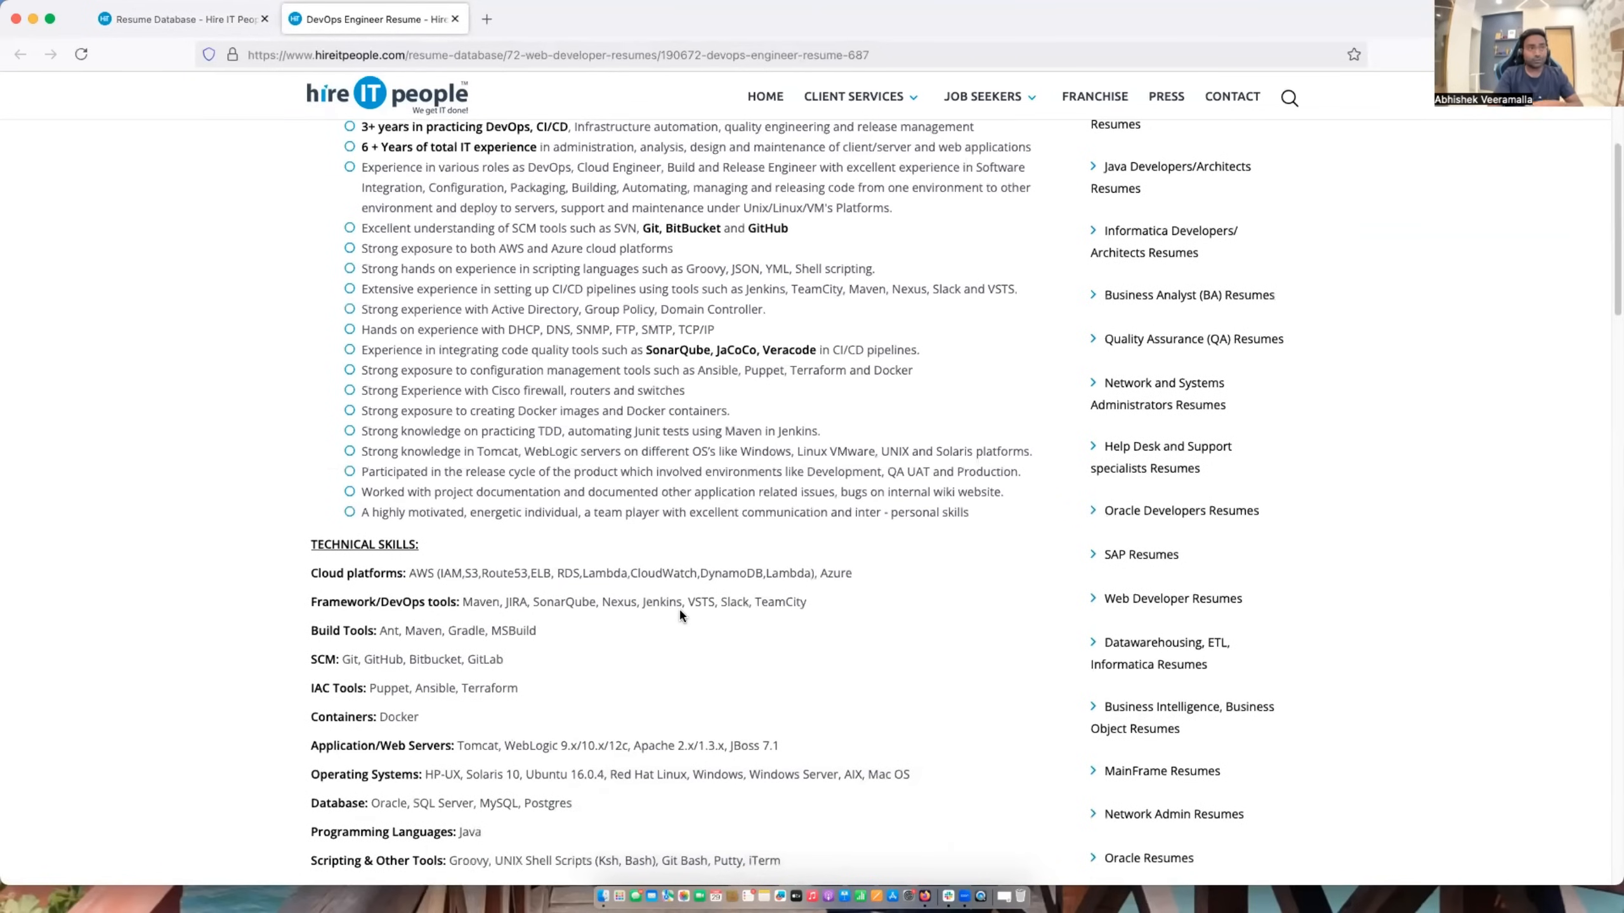
pyautogui.scroll(3)
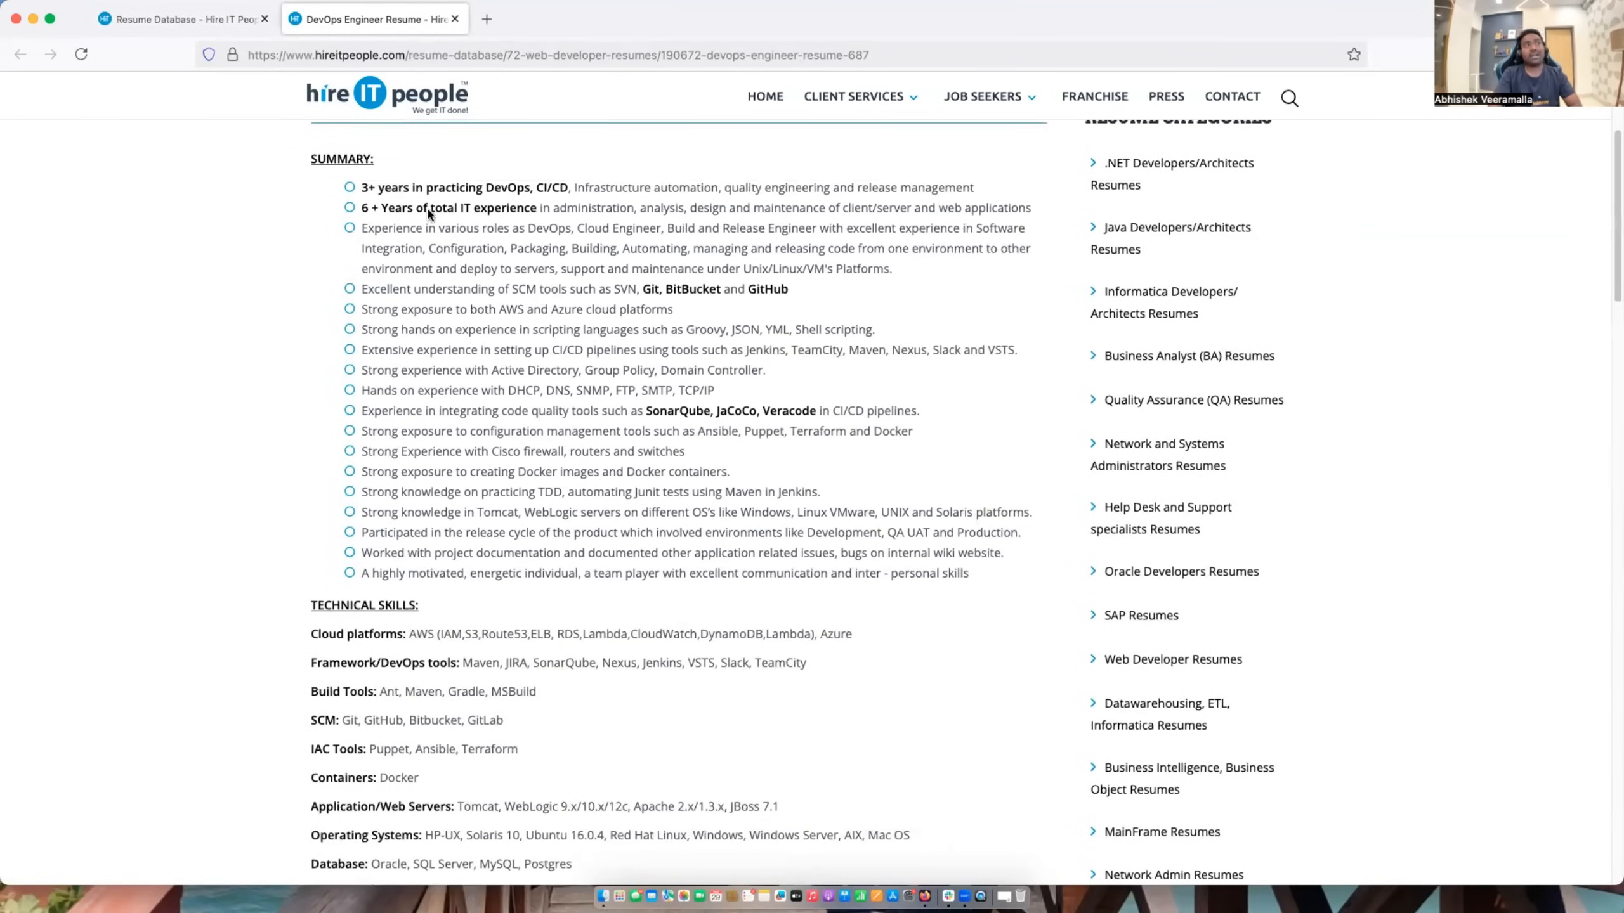
pyautogui.scroll(-3)
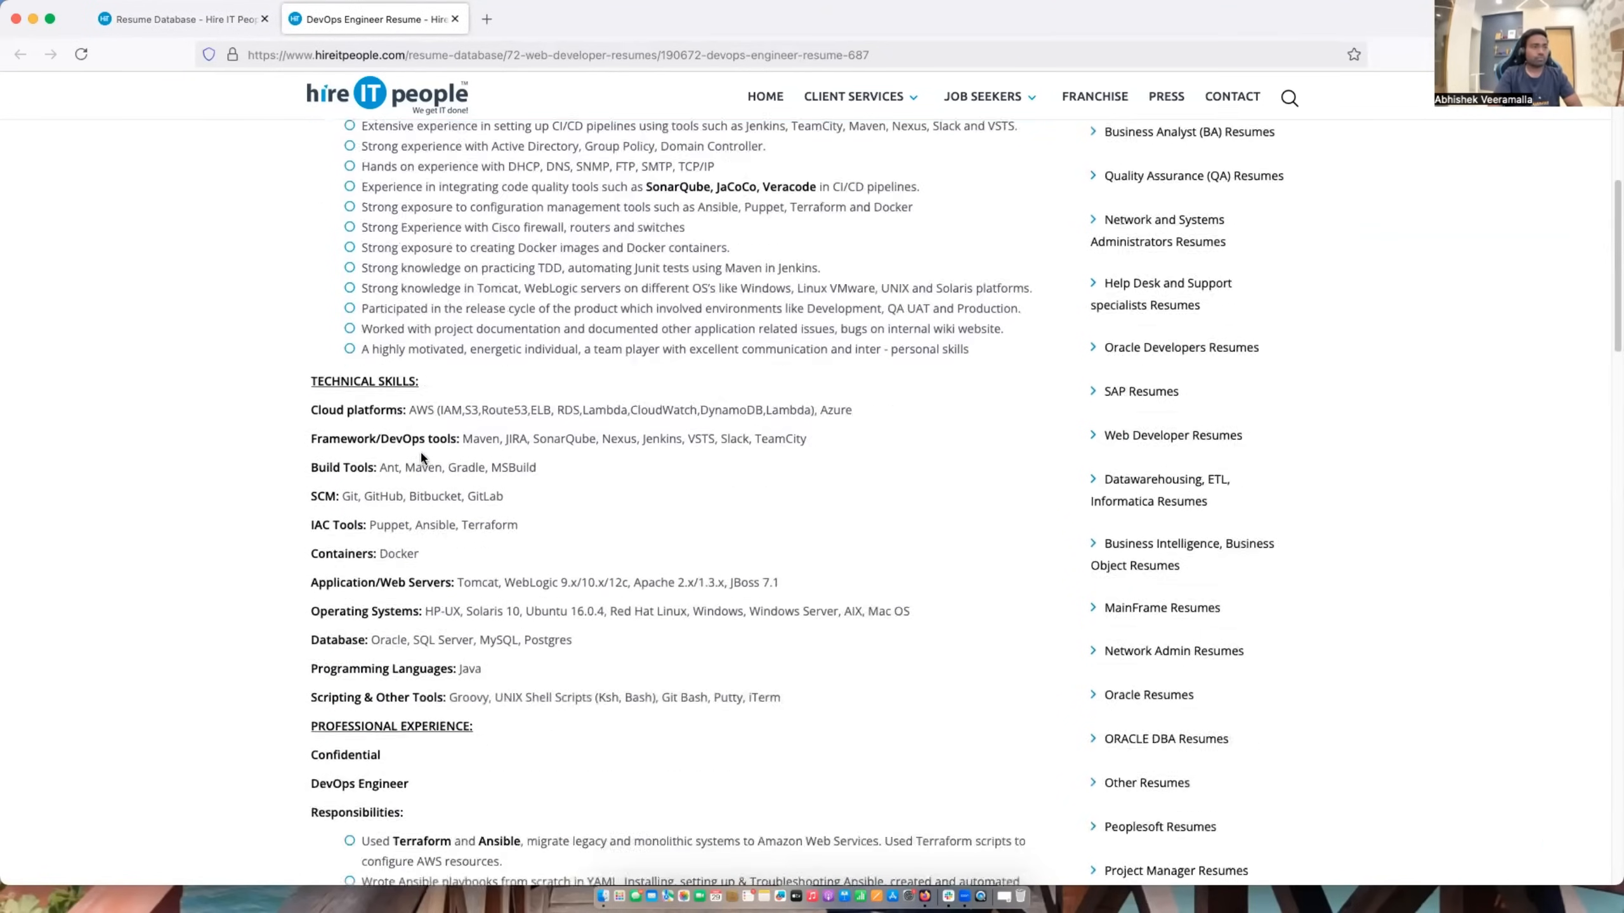
pyautogui.scroll(-3)
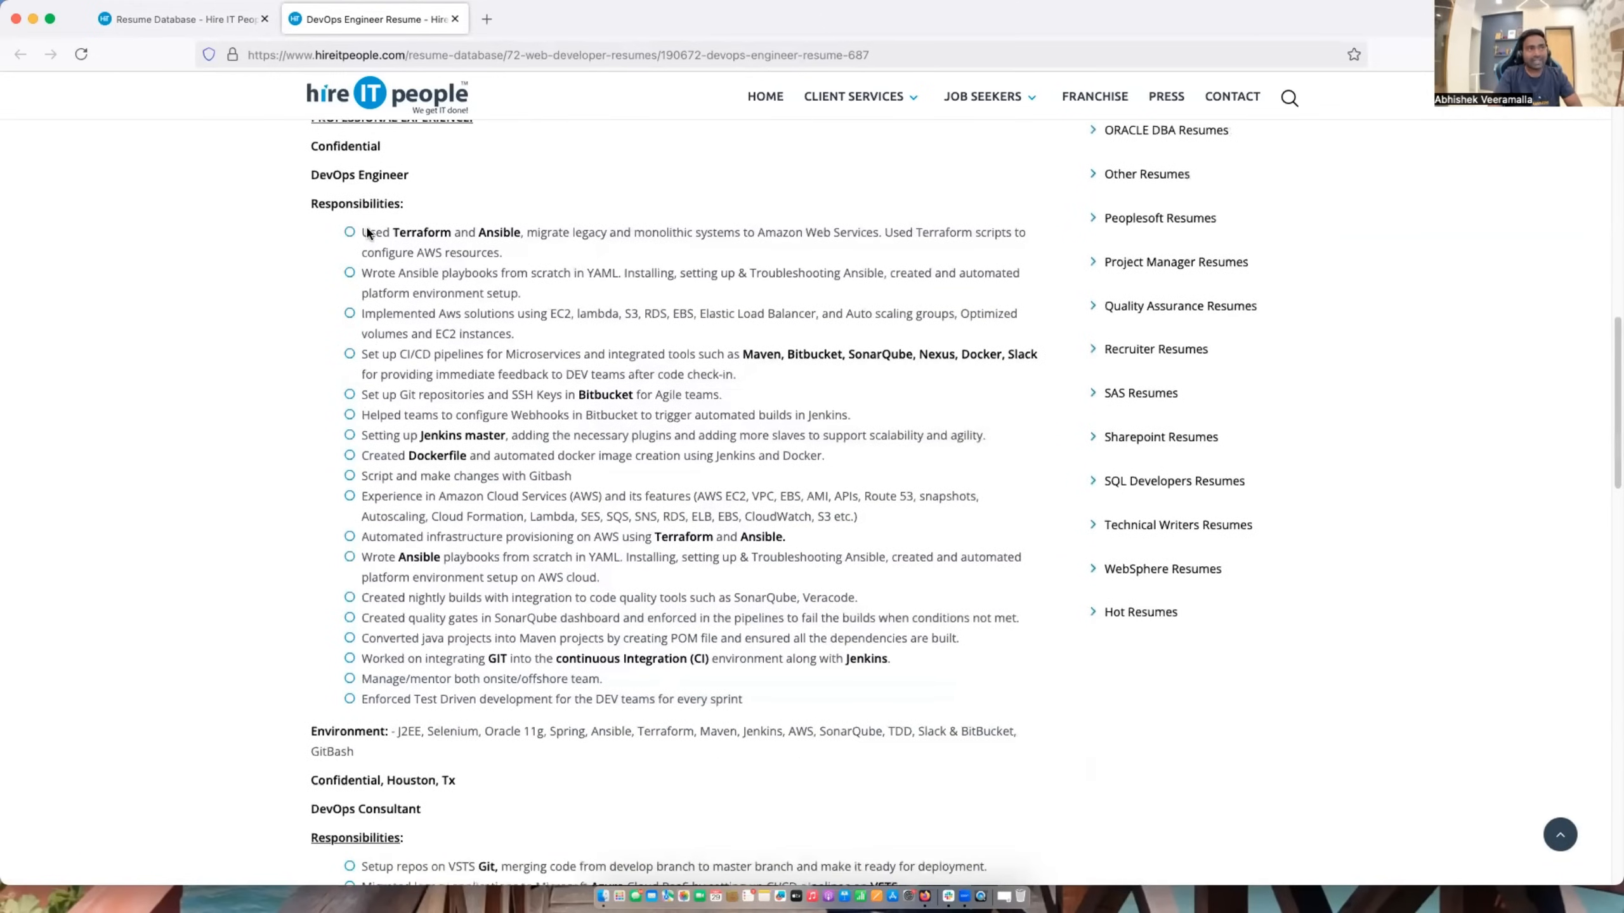
pyautogui.scroll(3)
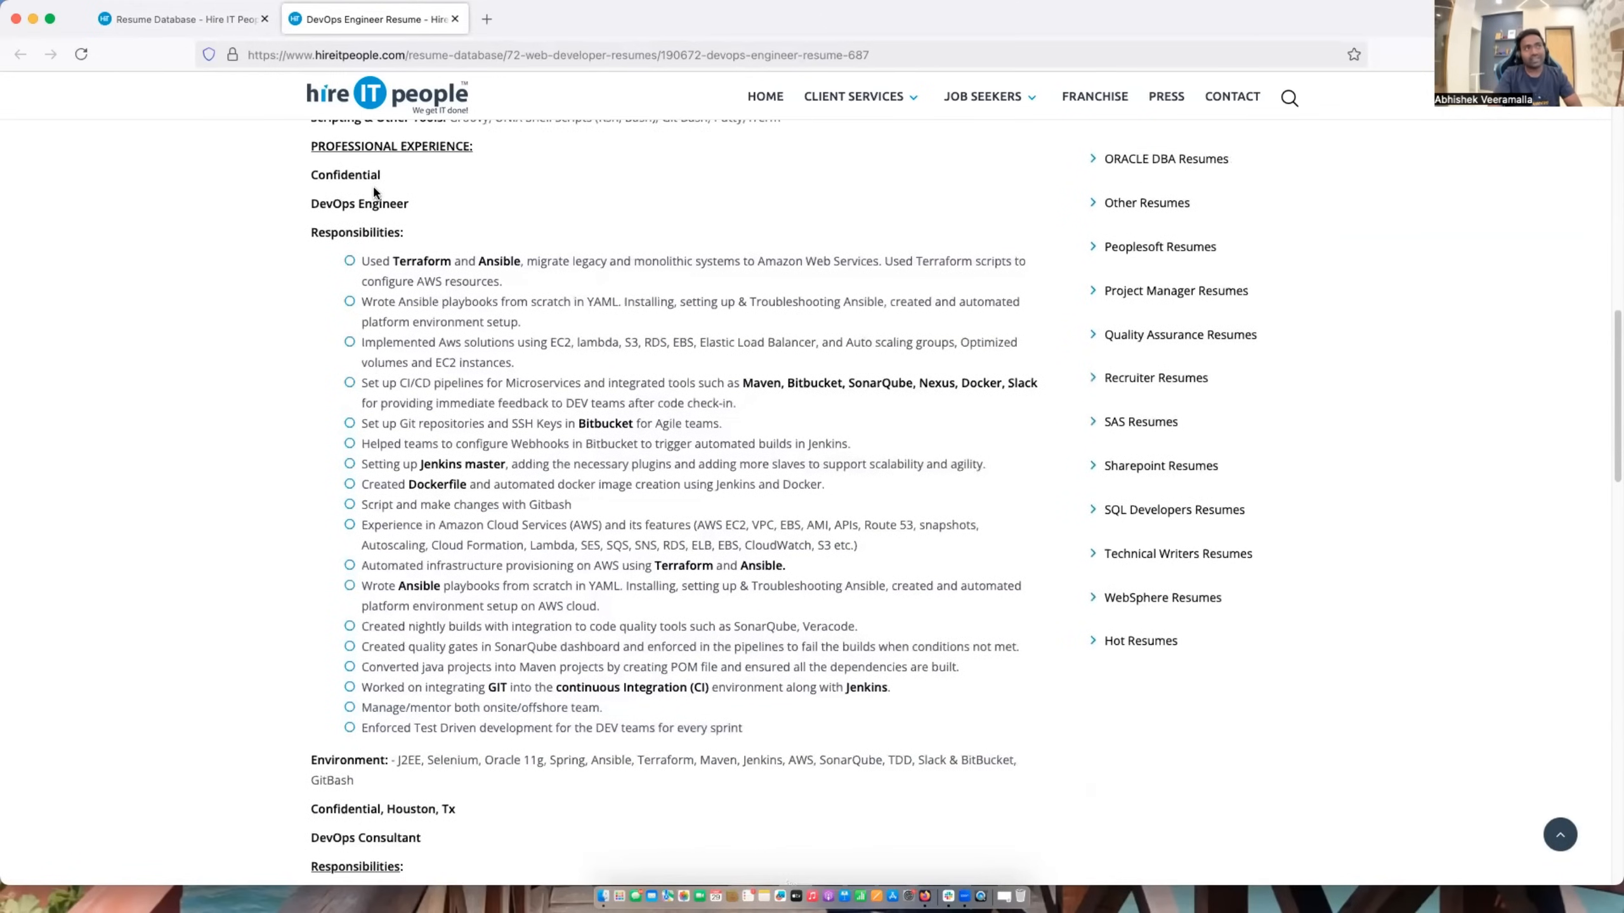
pyautogui.moveTo(461, 331)
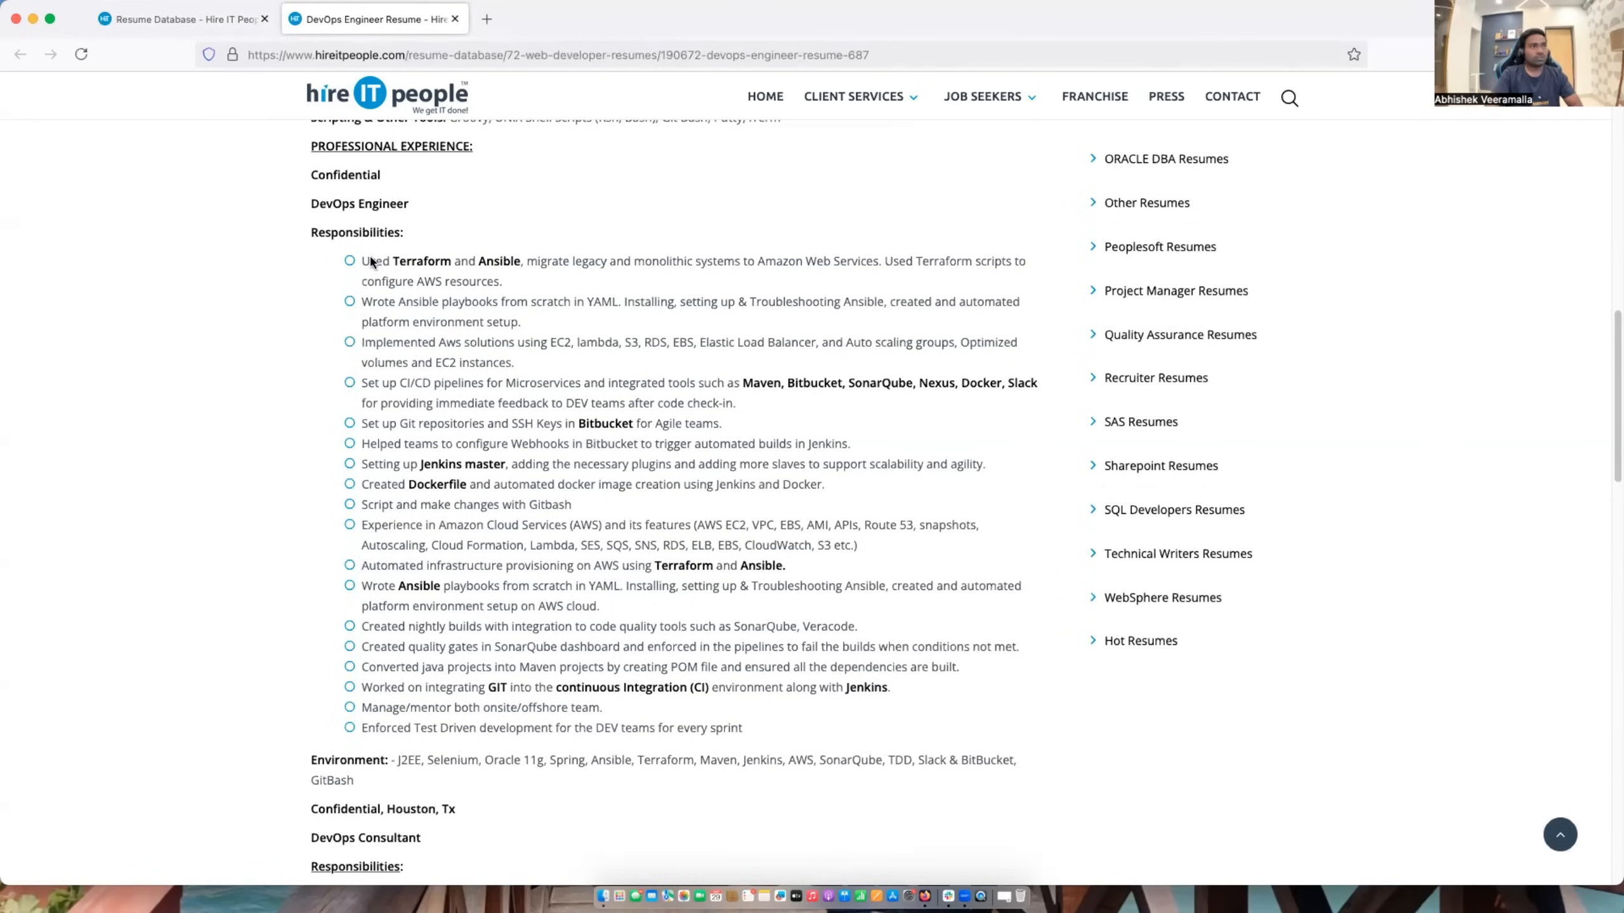
pyautogui.moveTo(490, 267)
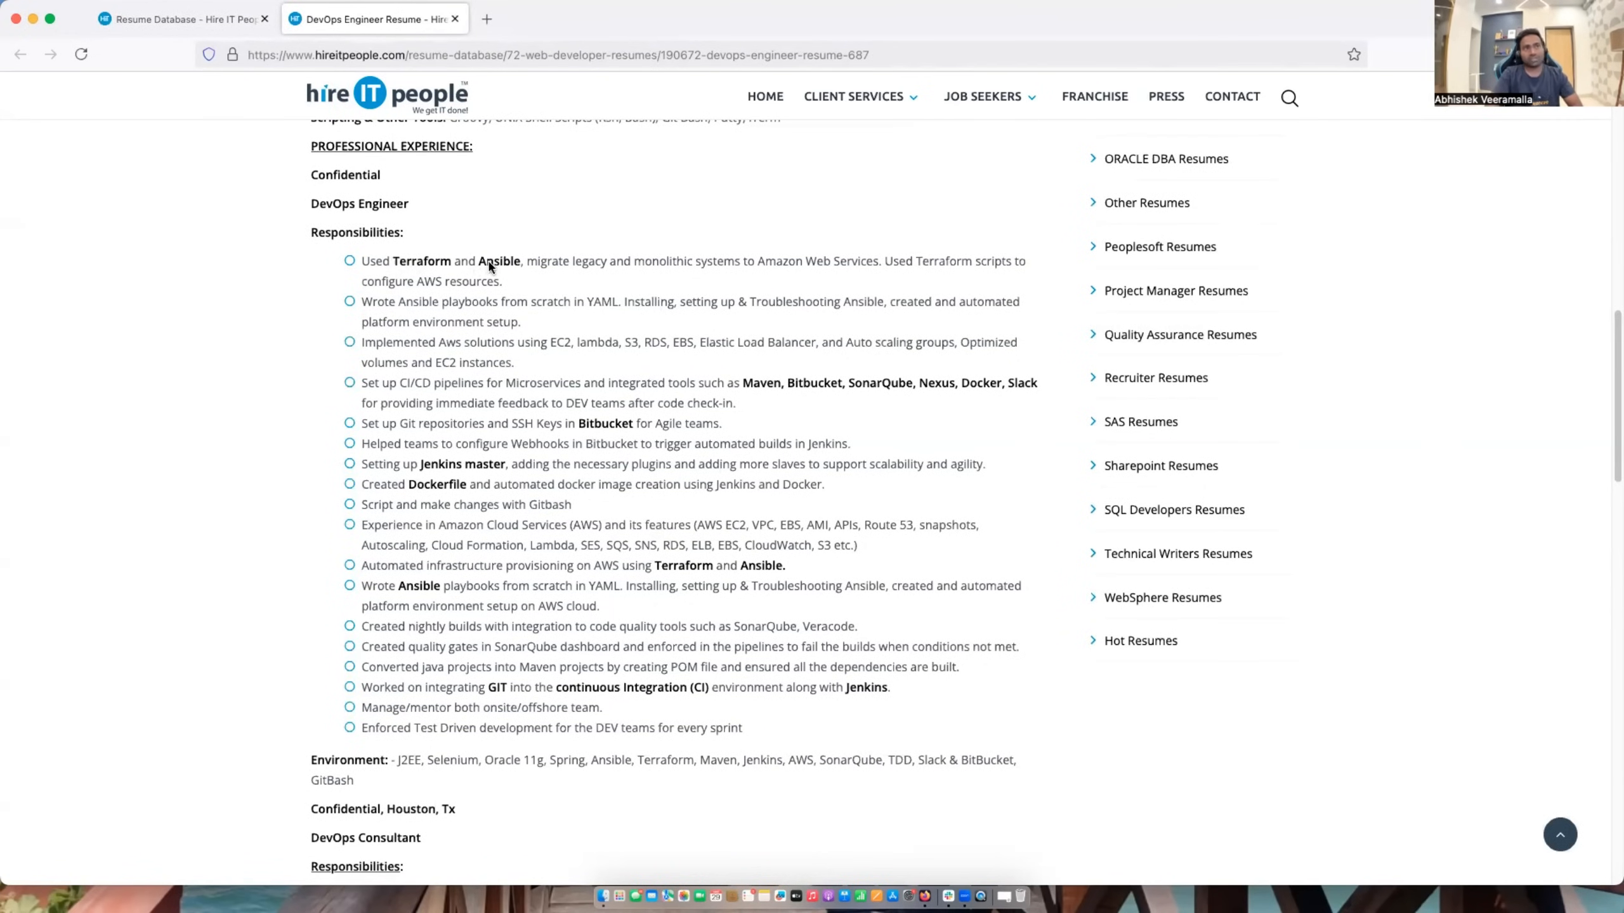
pyautogui.scroll(-3)
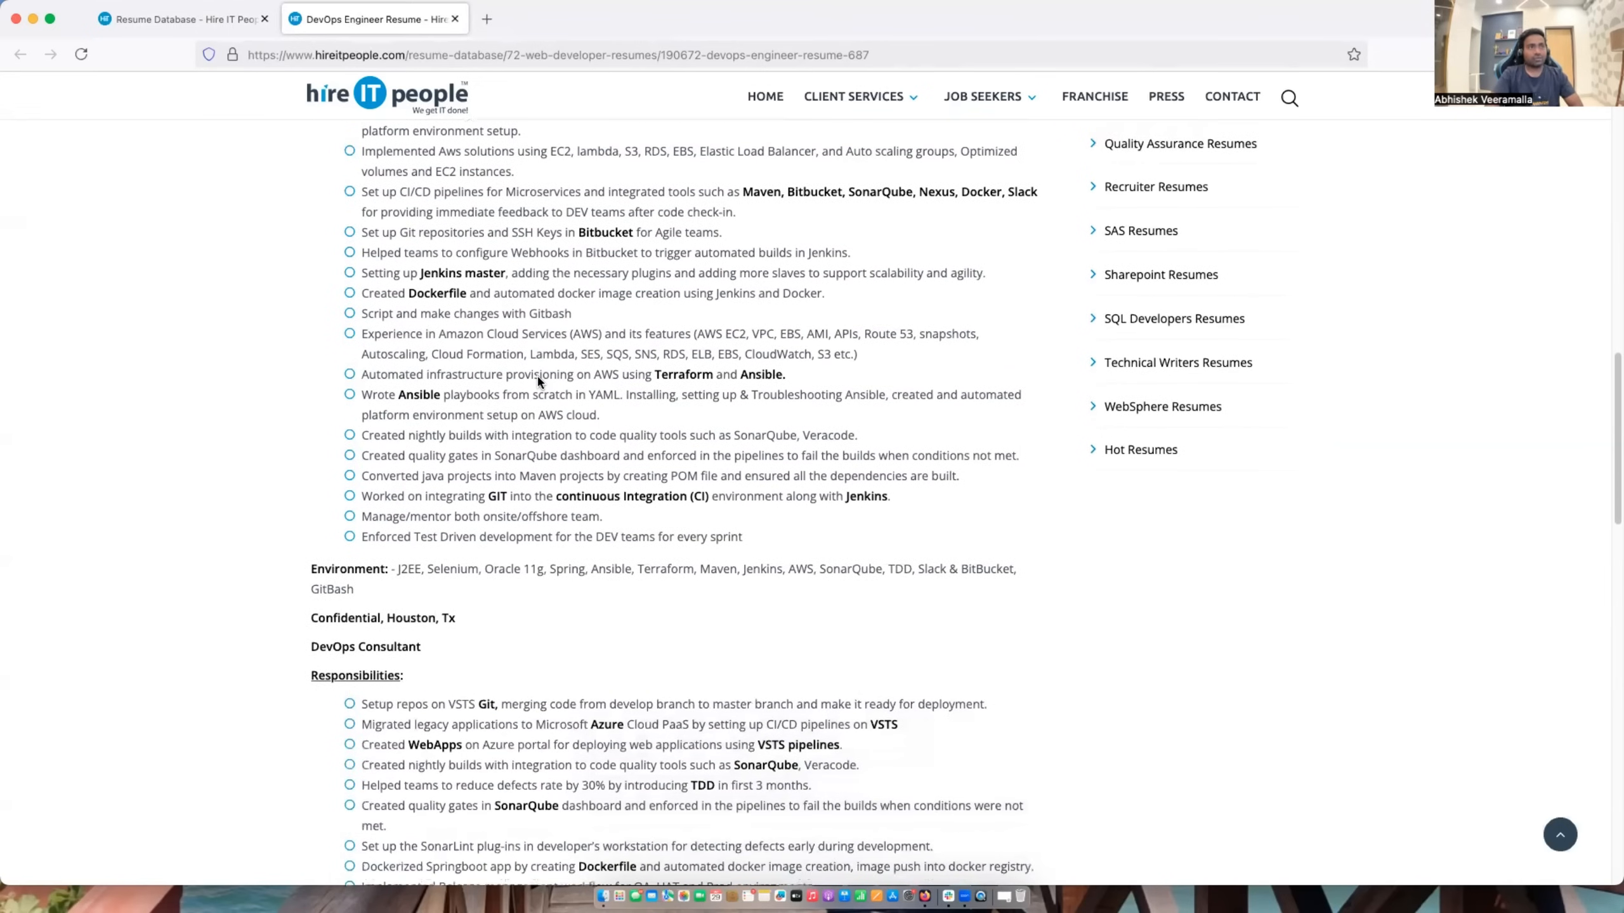
pyautogui.moveTo(372, 397)
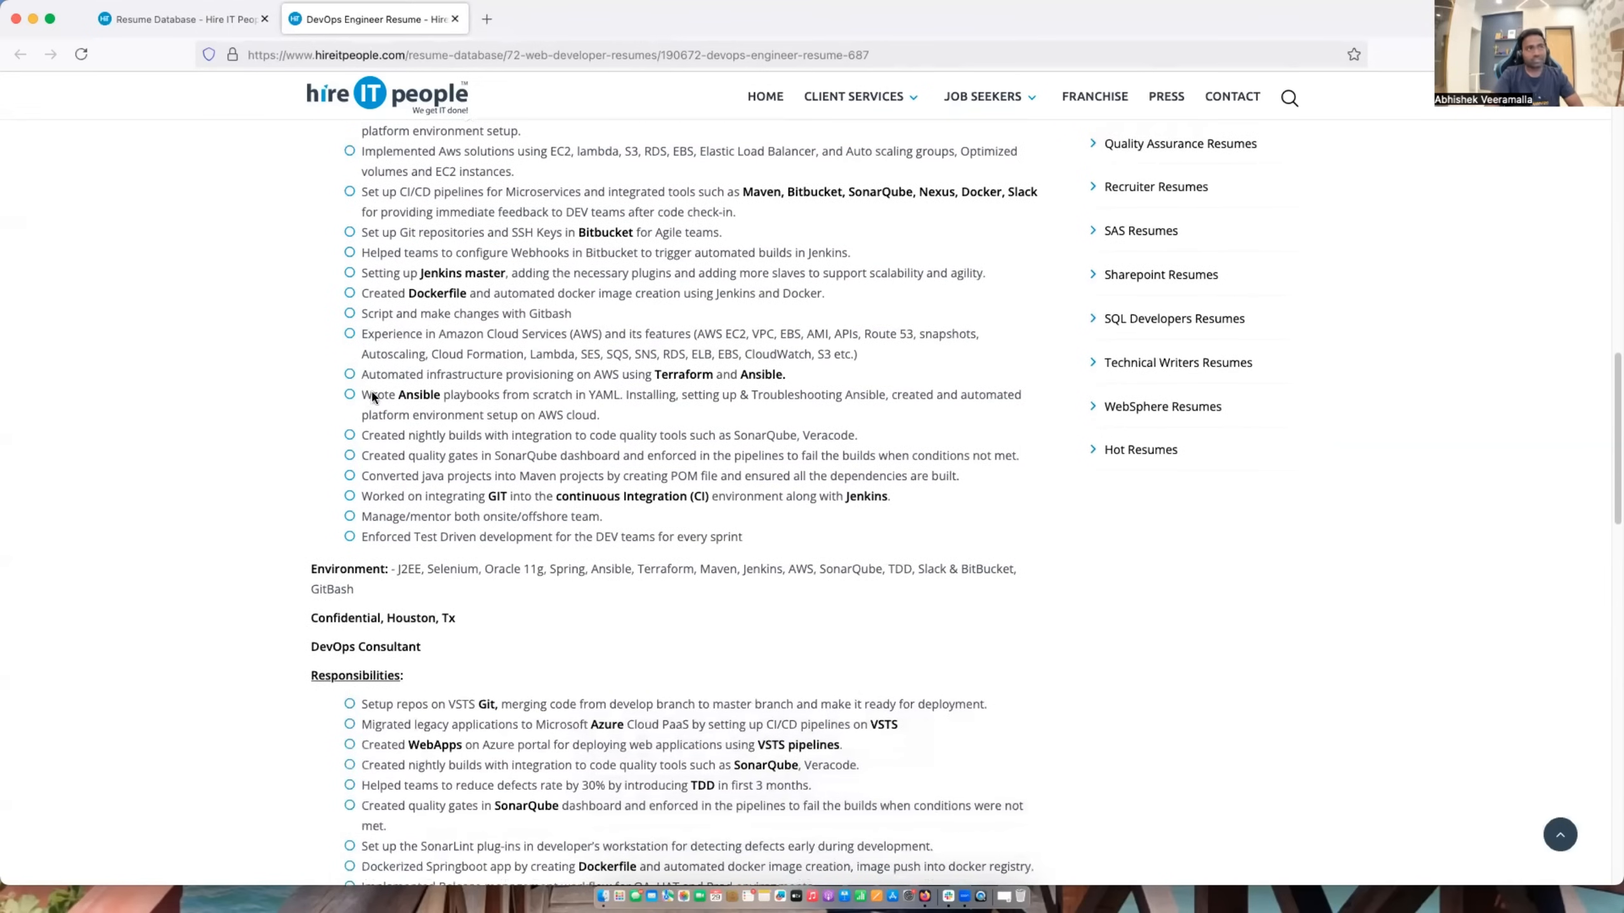
pyautogui.moveTo(526, 403)
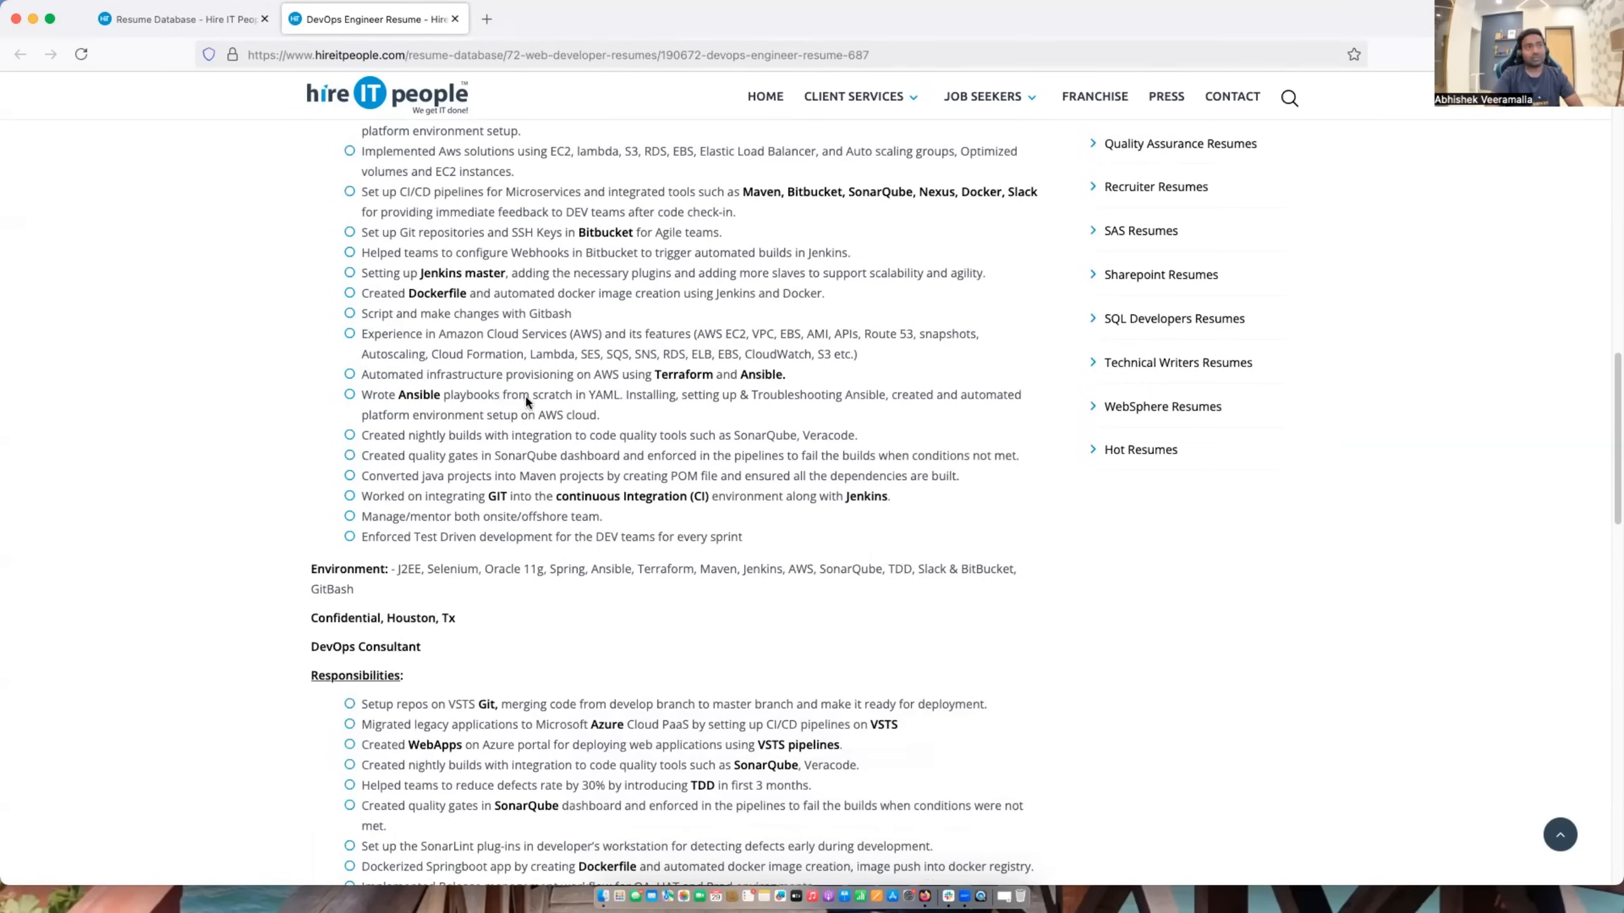
pyautogui.moveTo(637, 403)
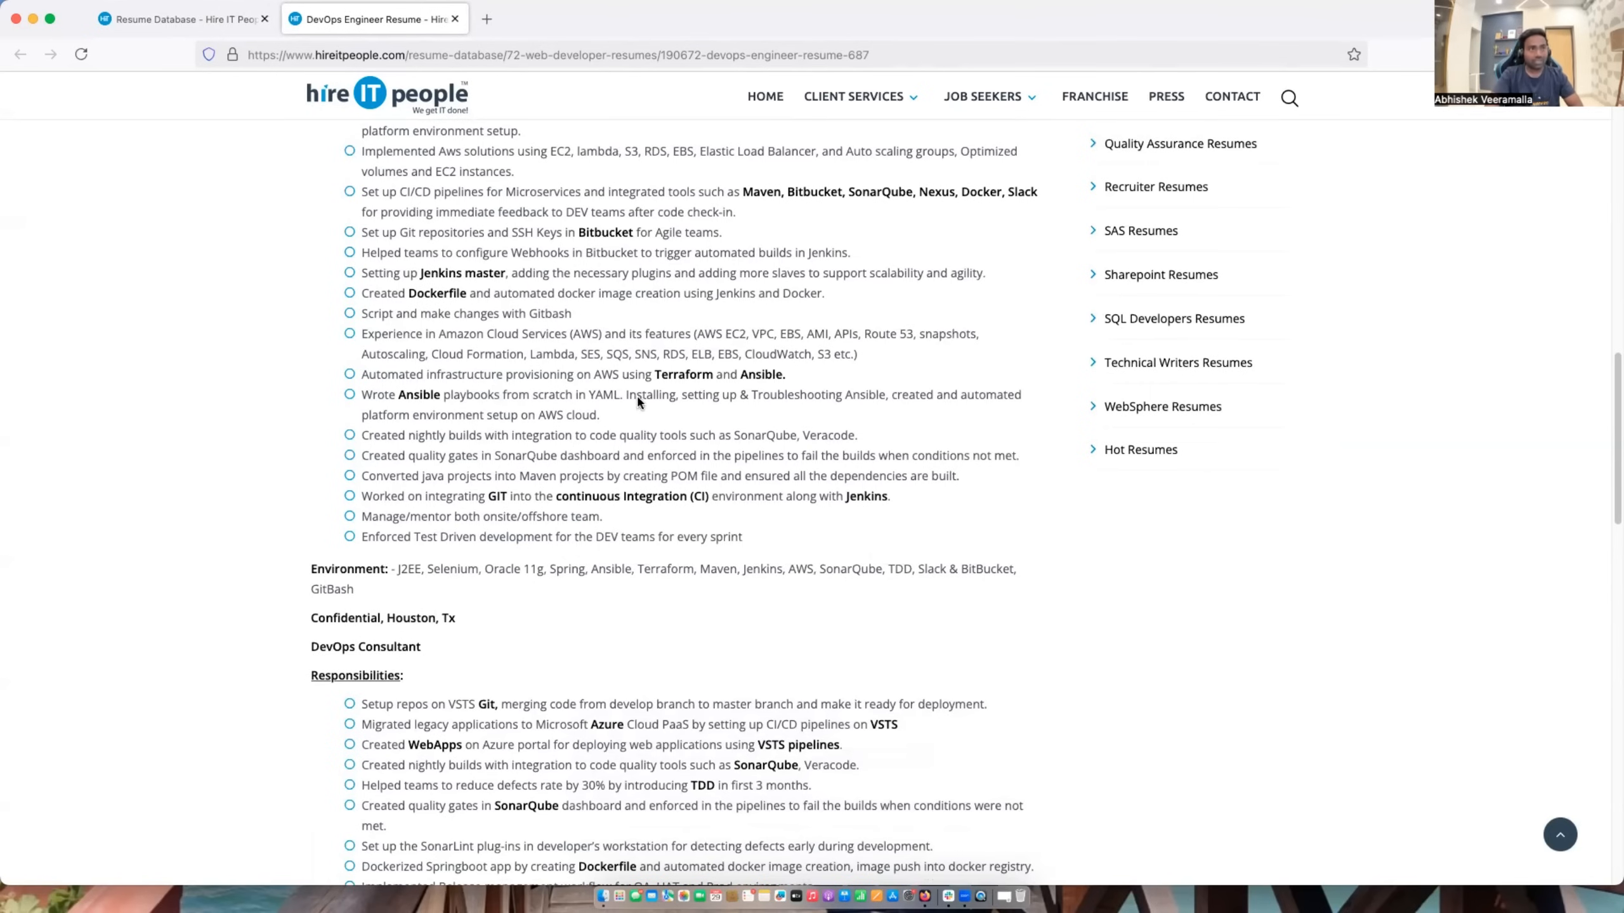
pyautogui.moveTo(888, 407)
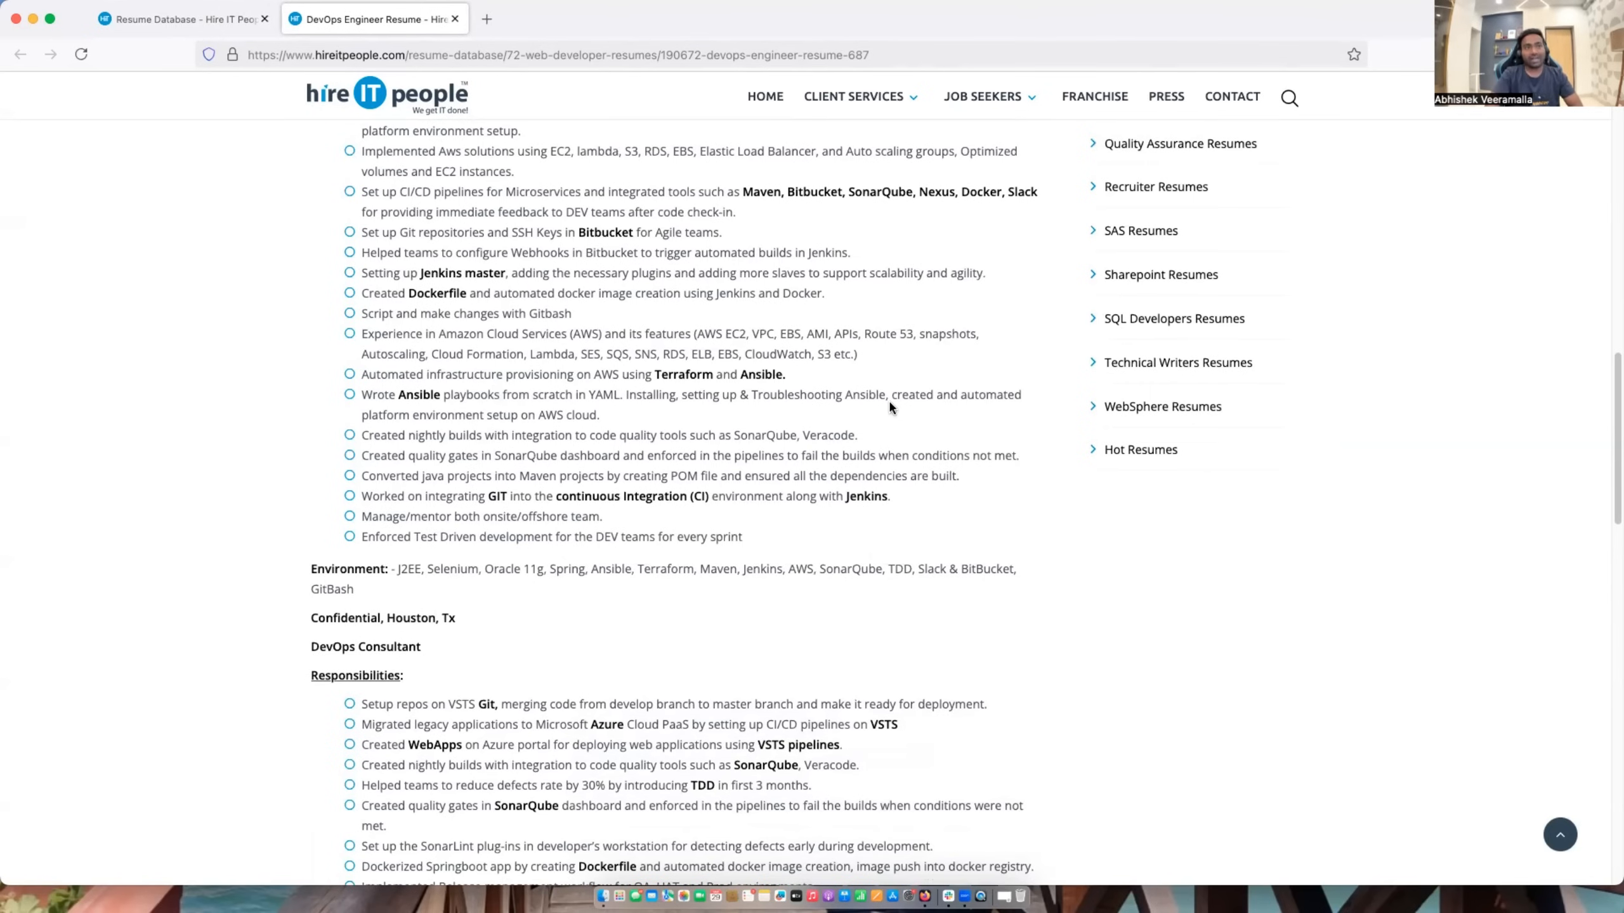
pyautogui.scroll(-3)
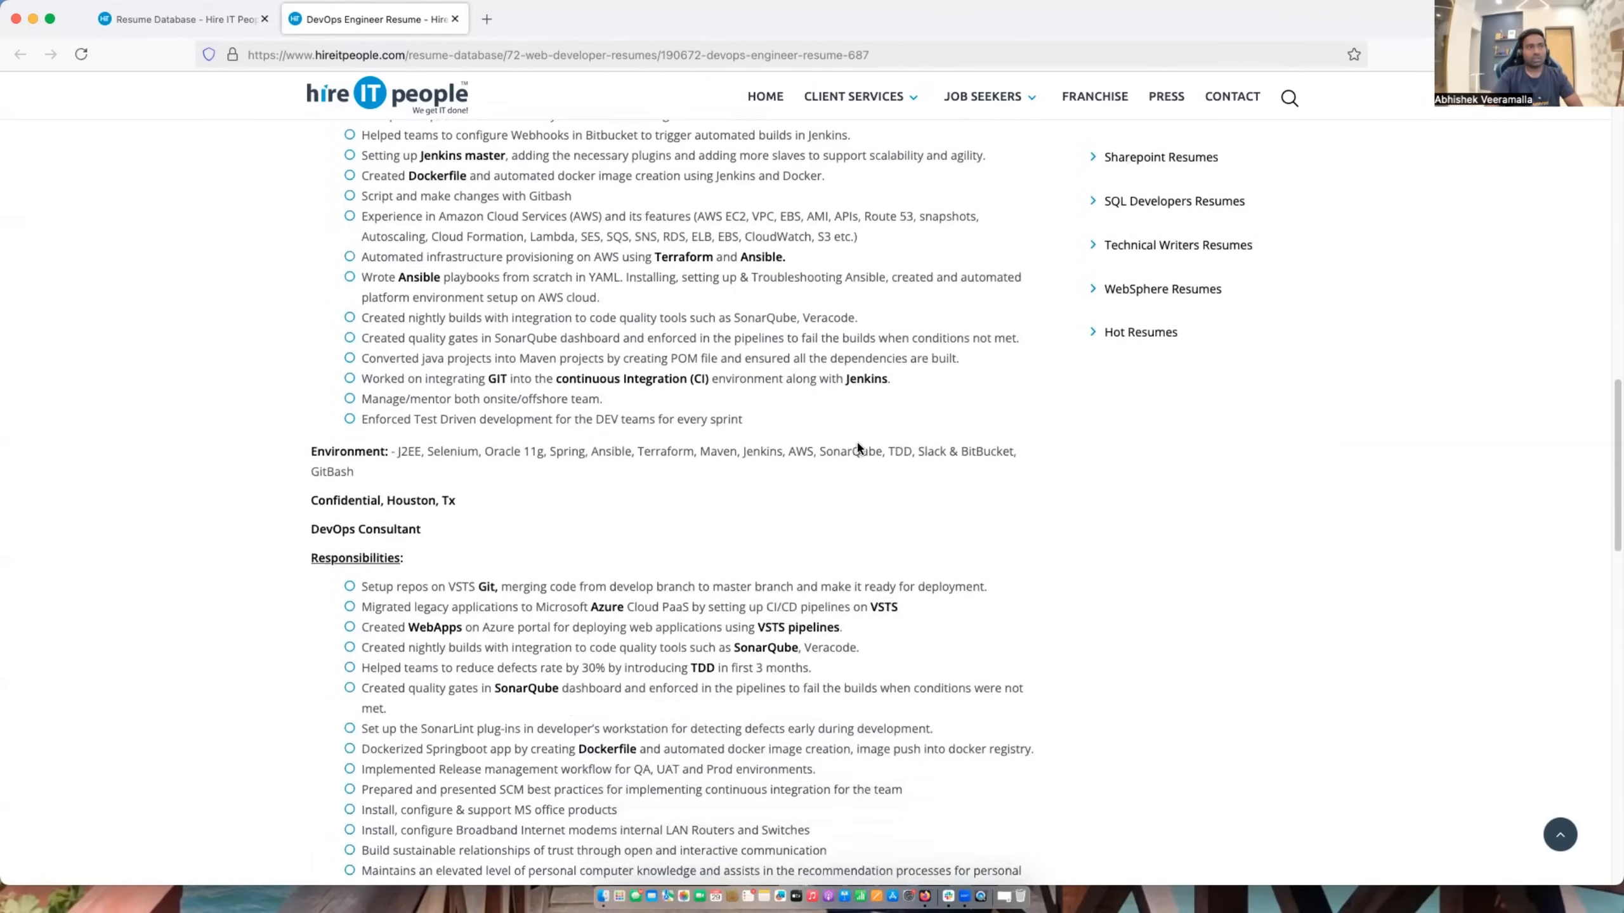
pyautogui.scroll(-3)
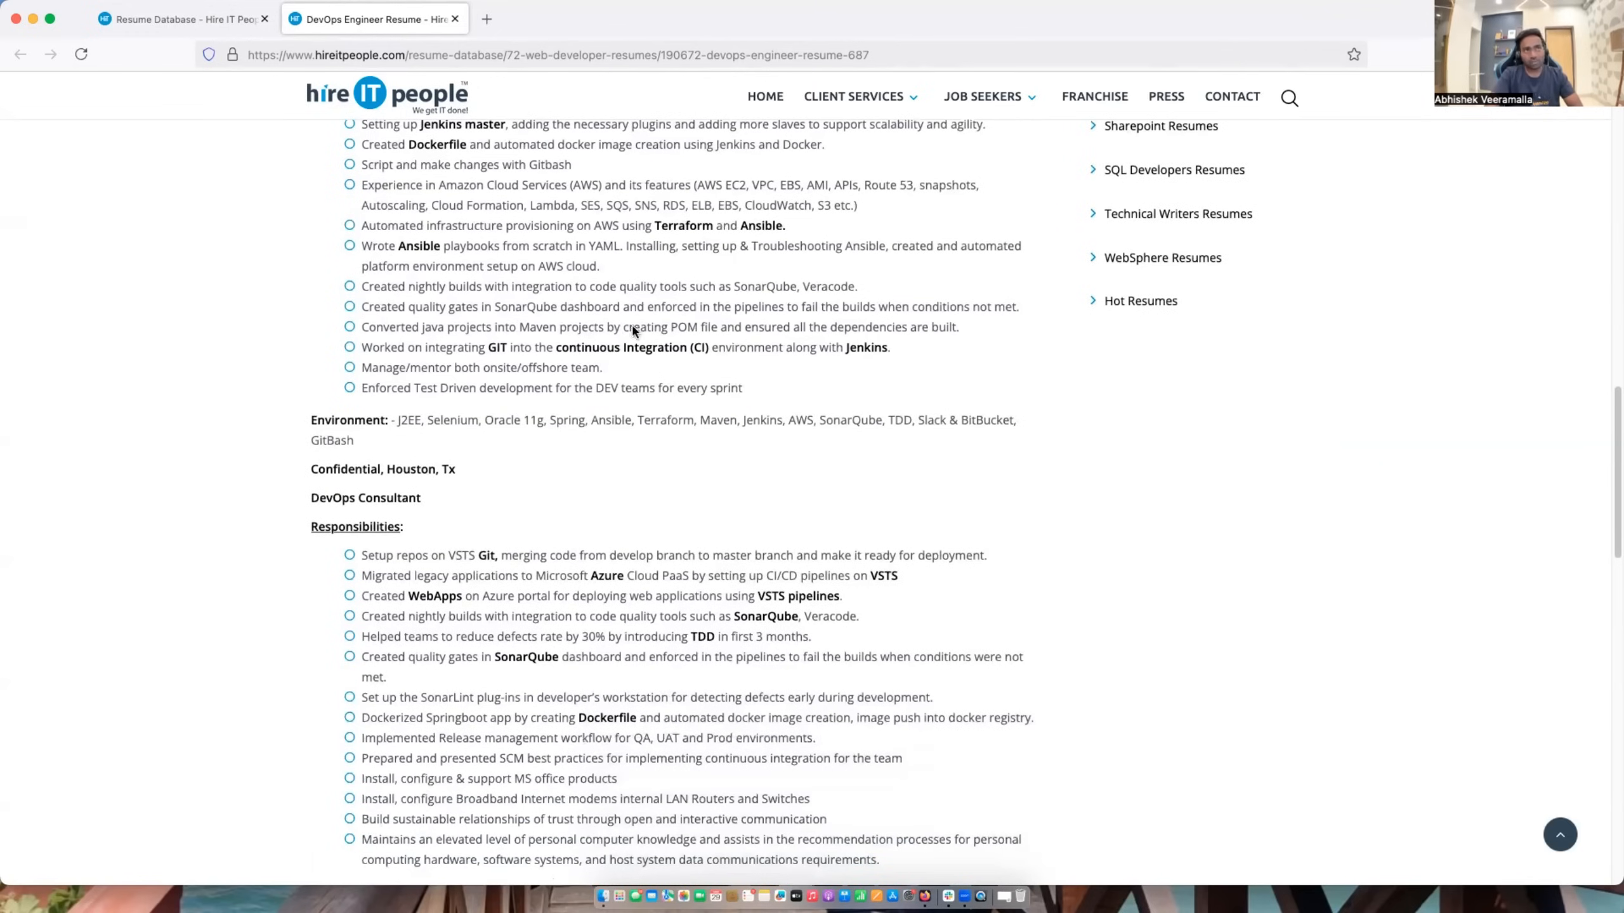
pyautogui.scroll(-3)
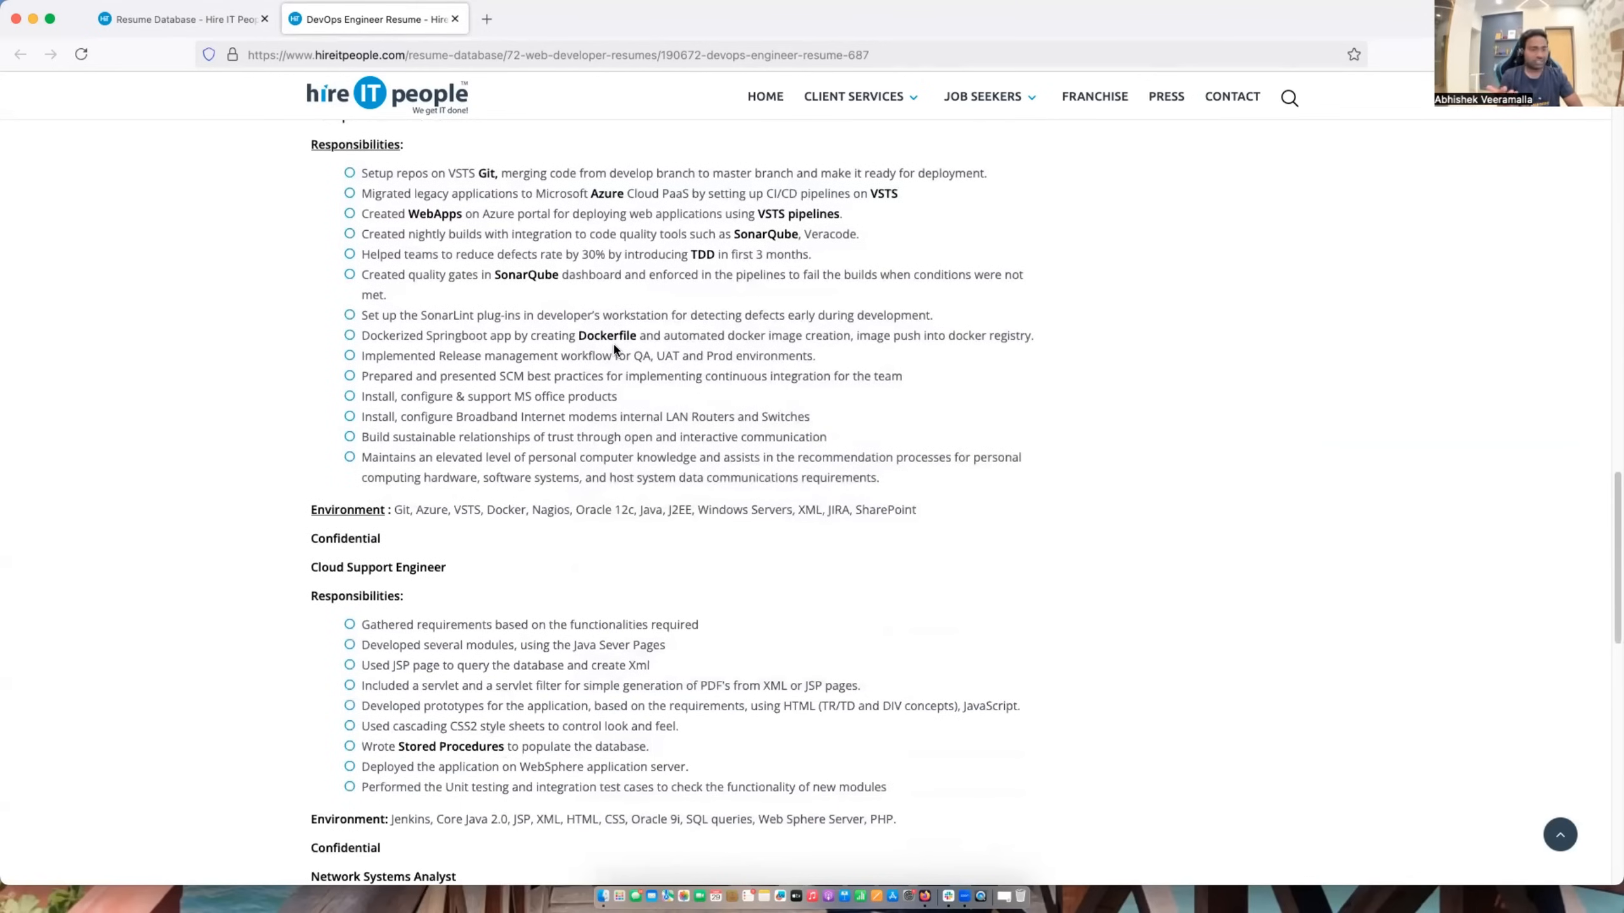
pyautogui.scroll(-3)
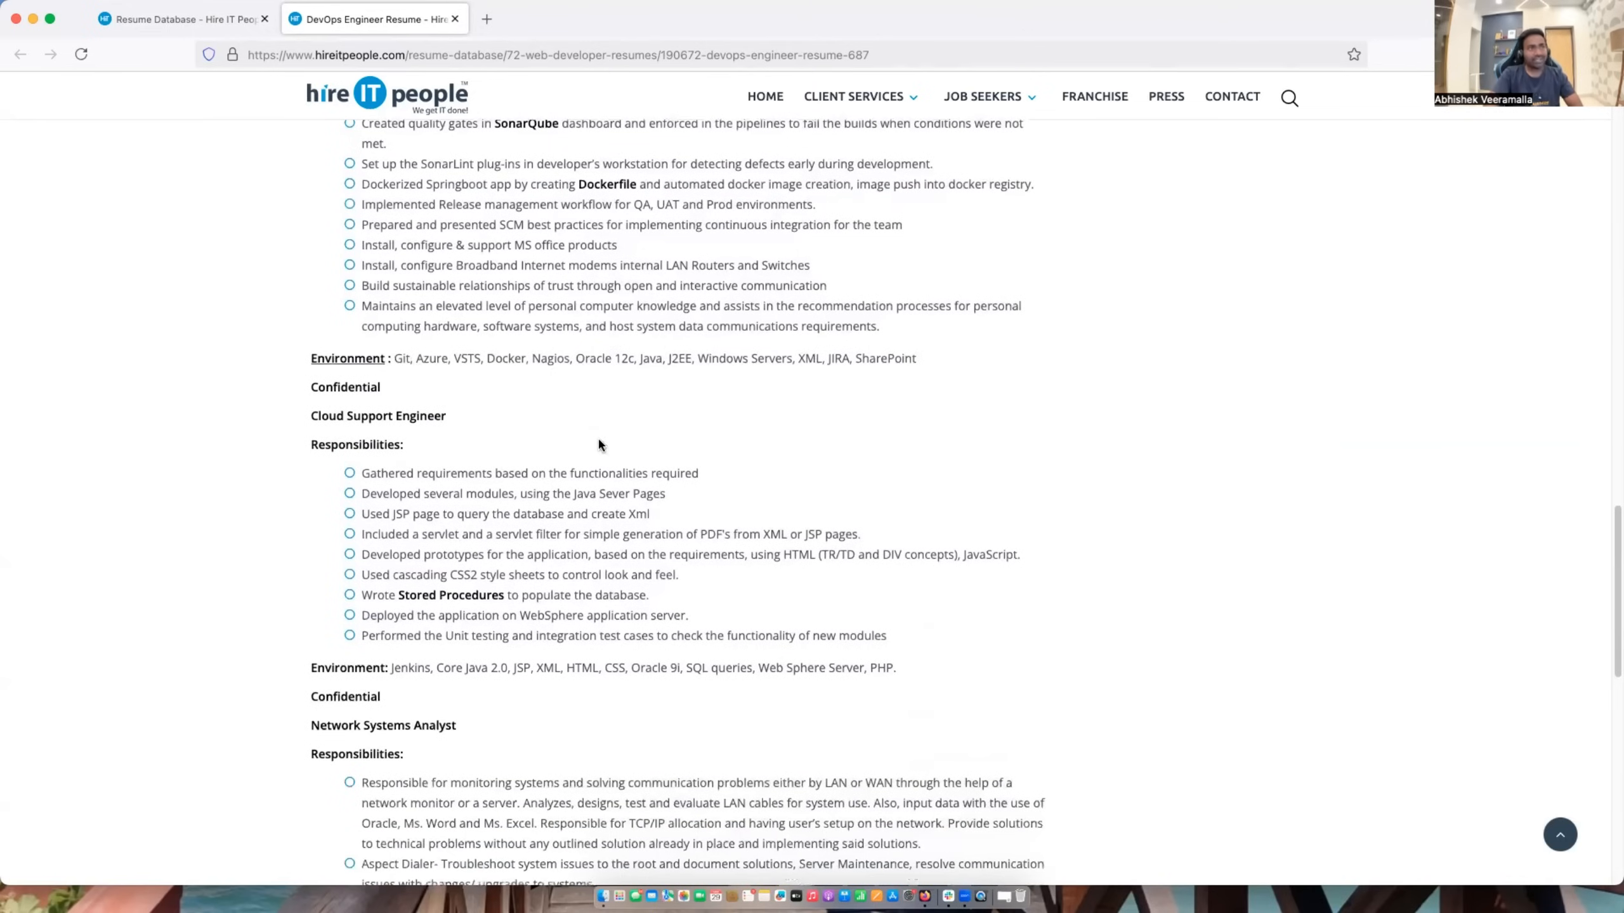
pyautogui.scroll(-3)
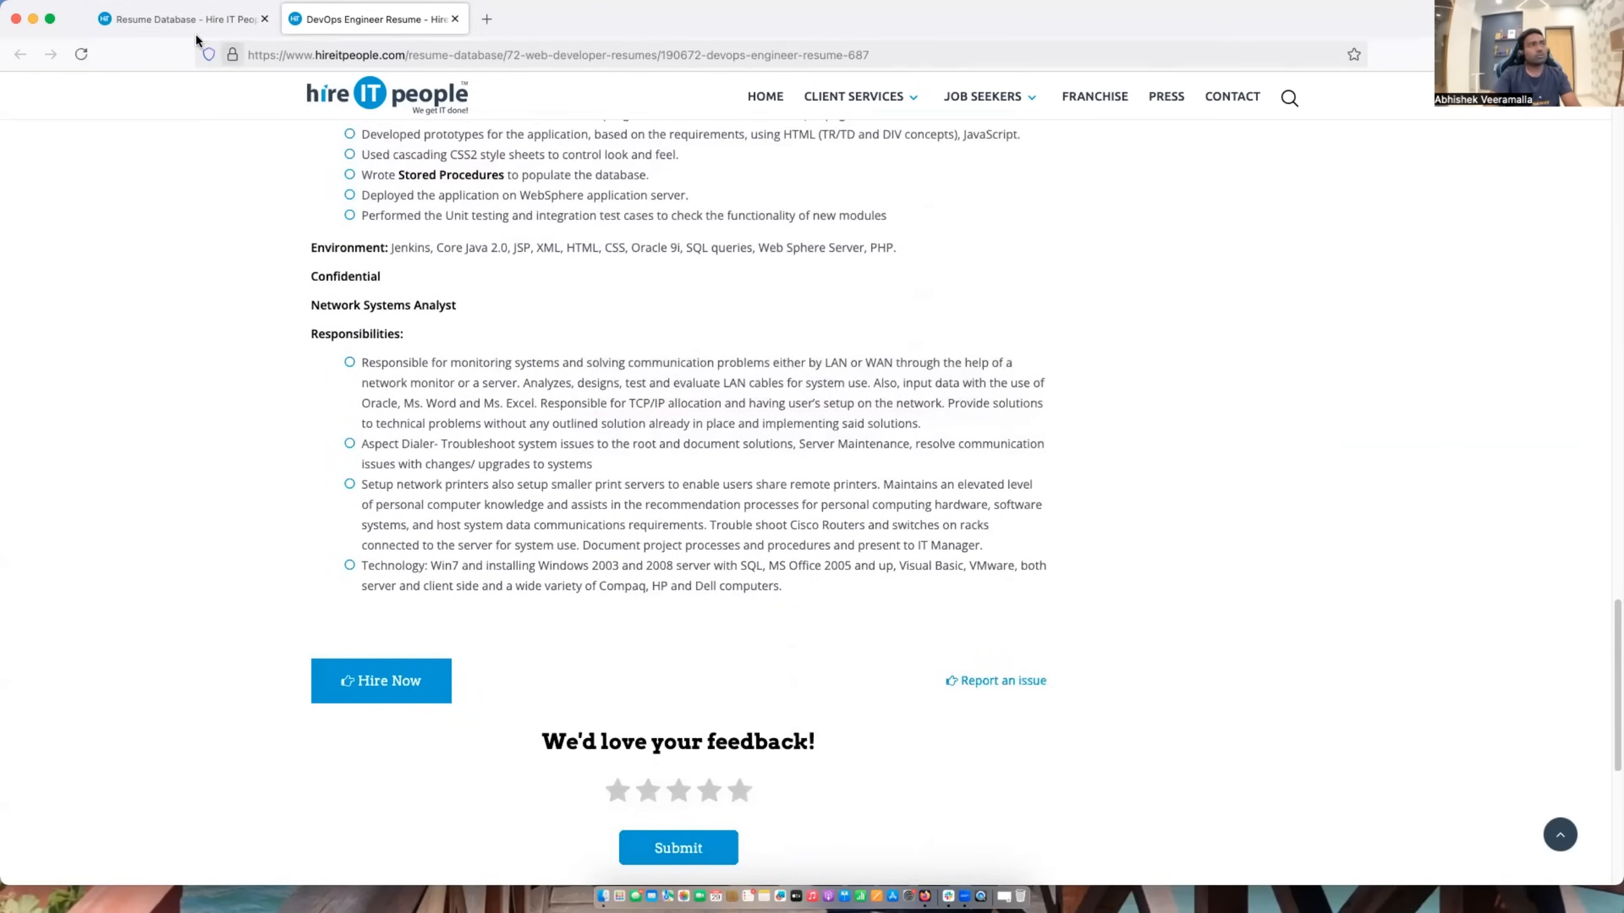
# Rerun the search as 'DevOps Engineer 3 years AWS', returning about 9,550 results.
pyautogui.click(182, 18)
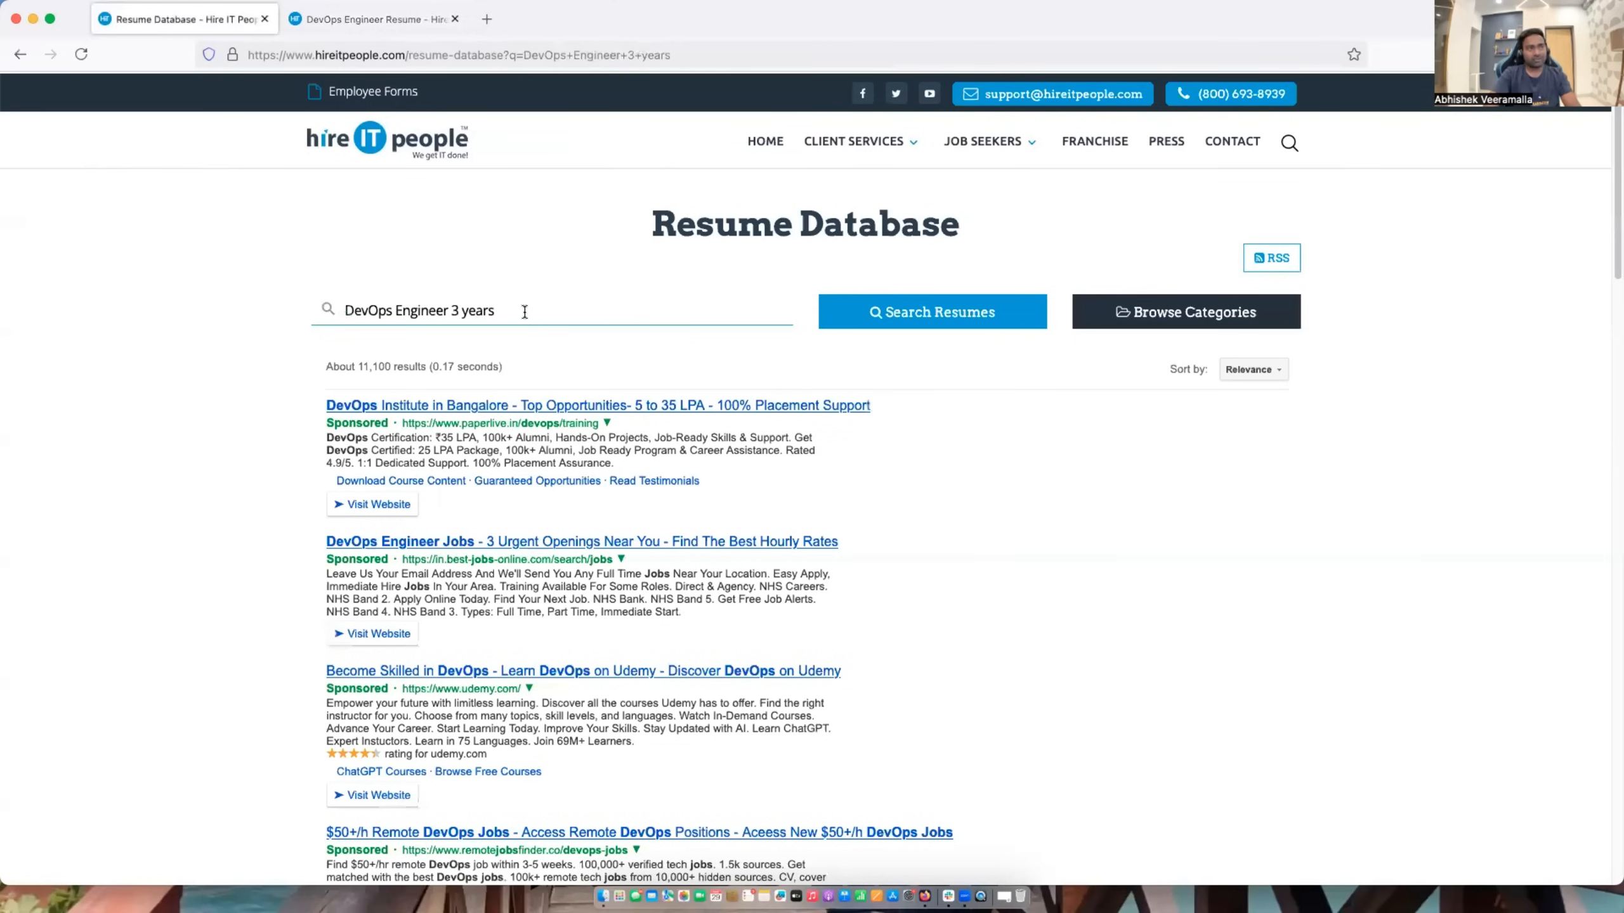
pyautogui.write('AW')
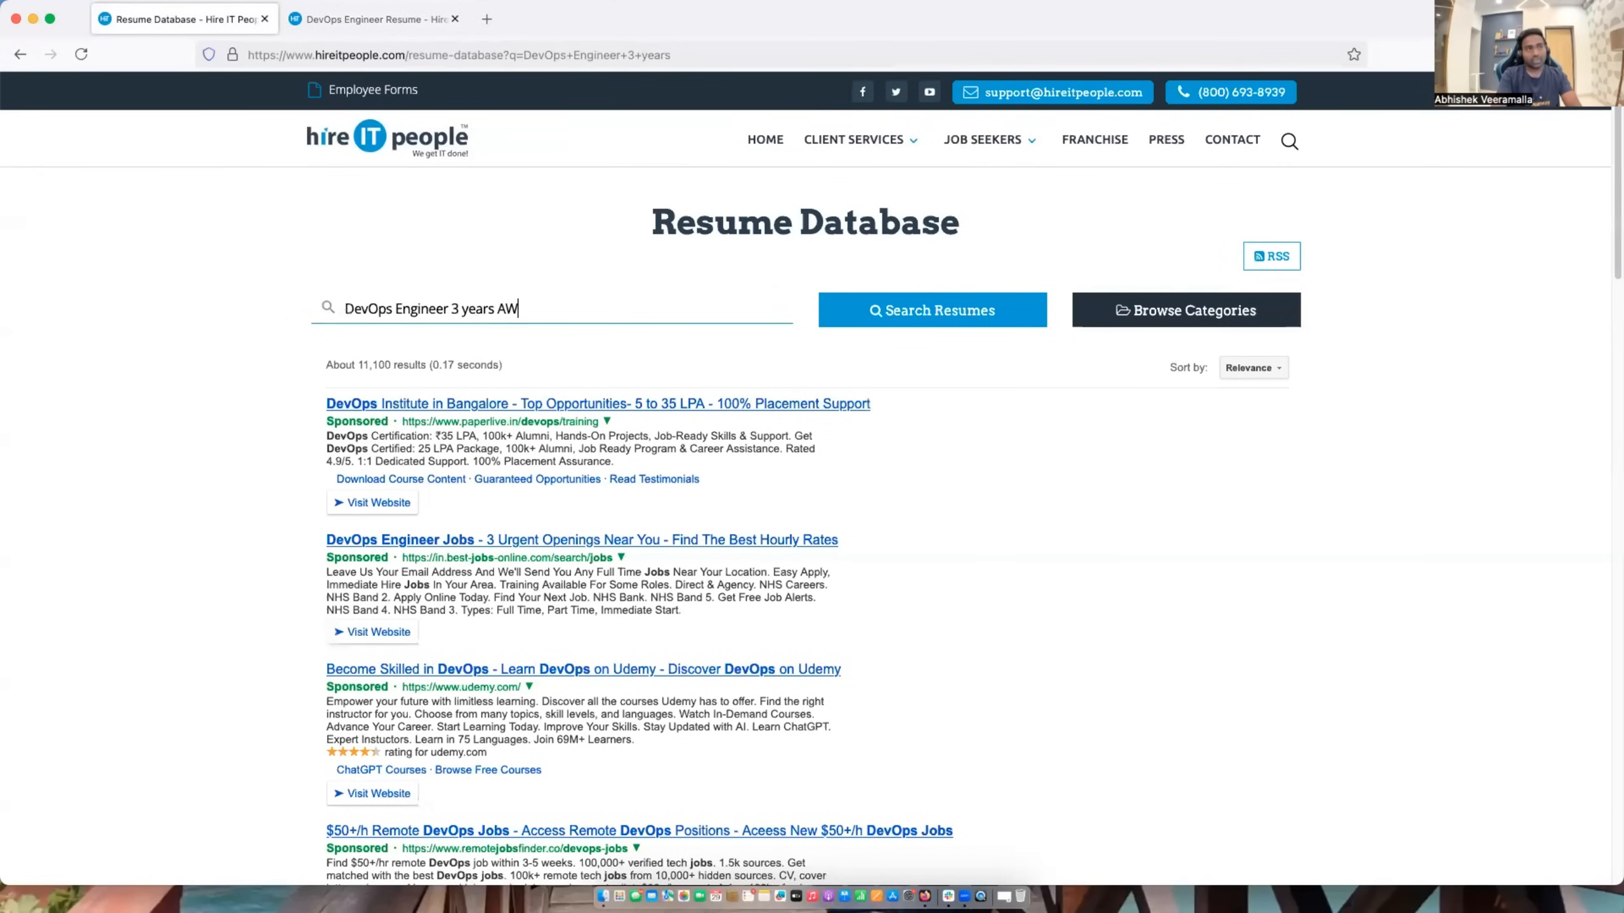
pyautogui.click(931, 309)
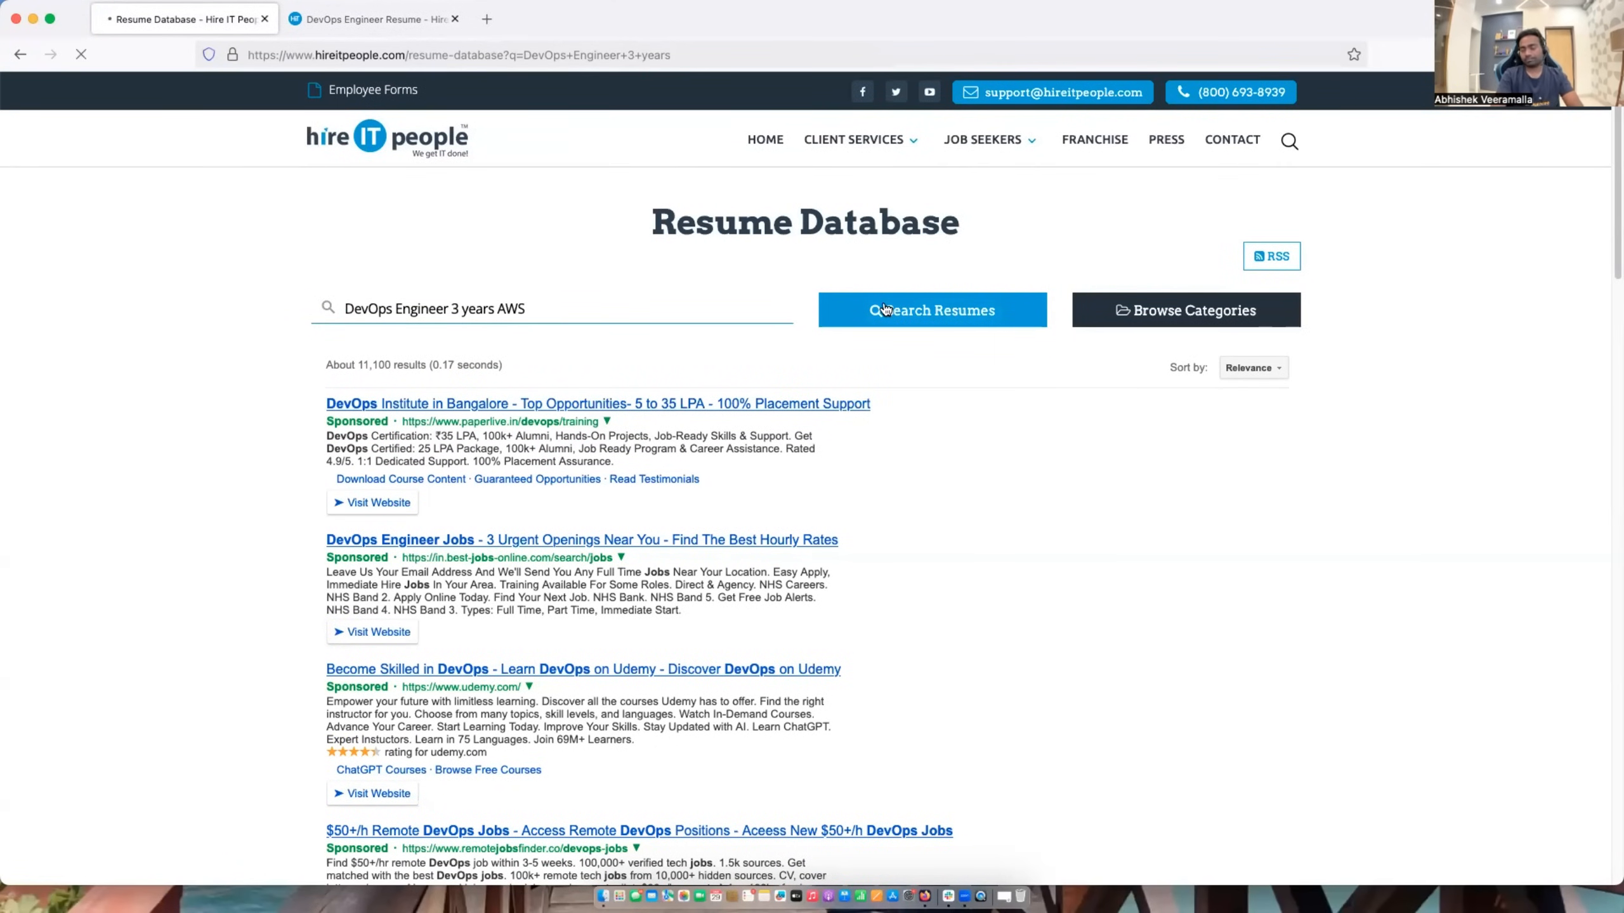
pyautogui.click(931, 310)
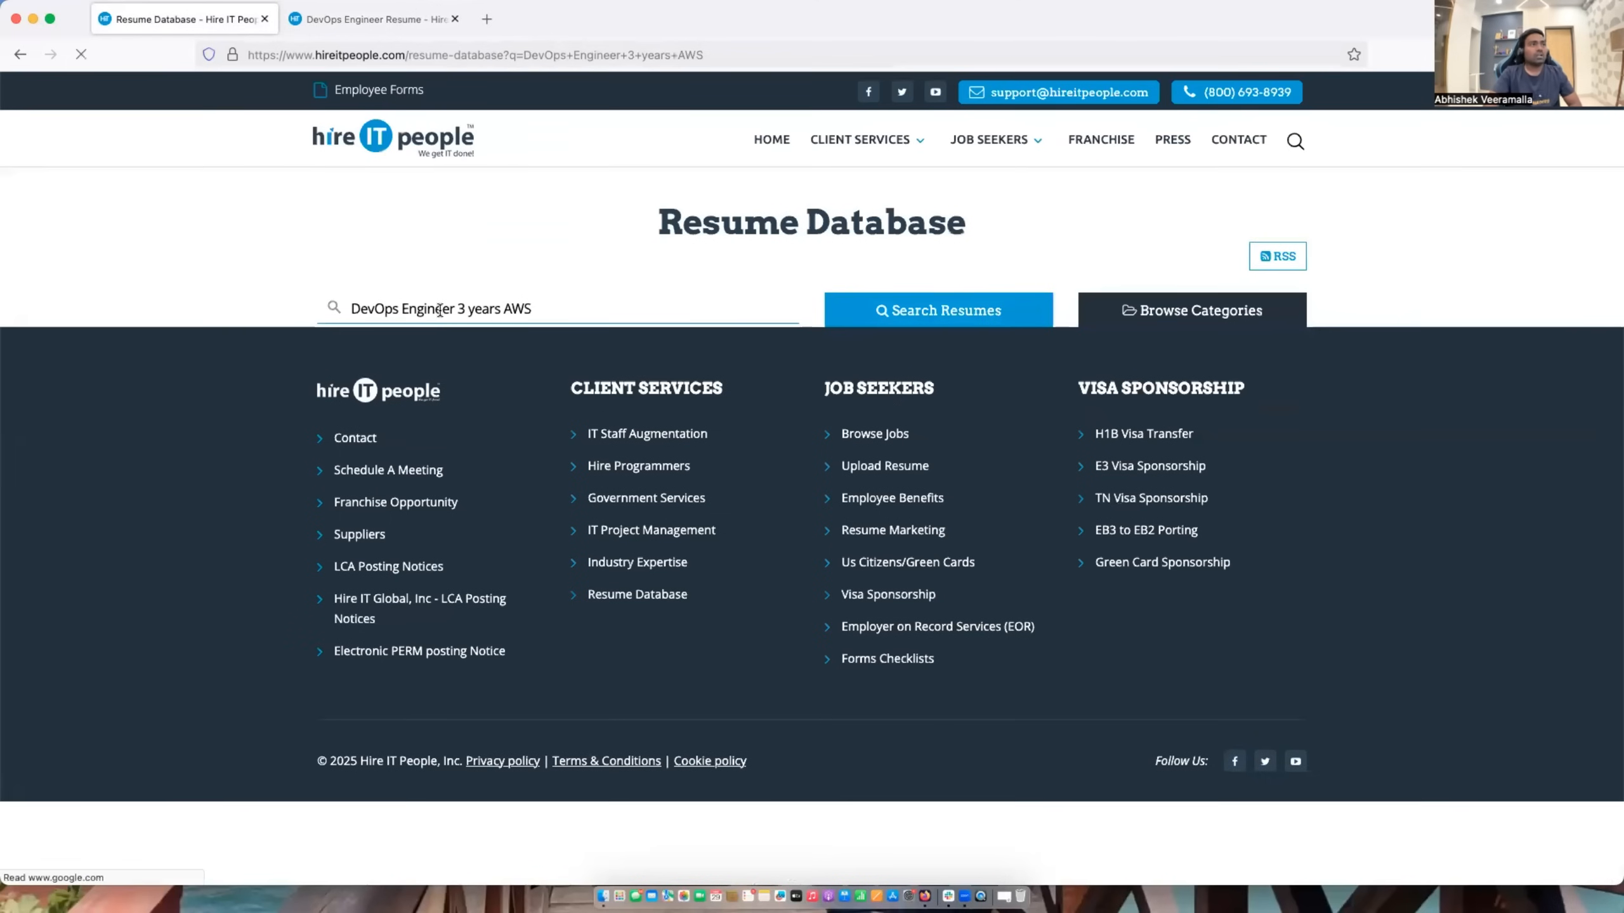
pyautogui.click(931, 310)
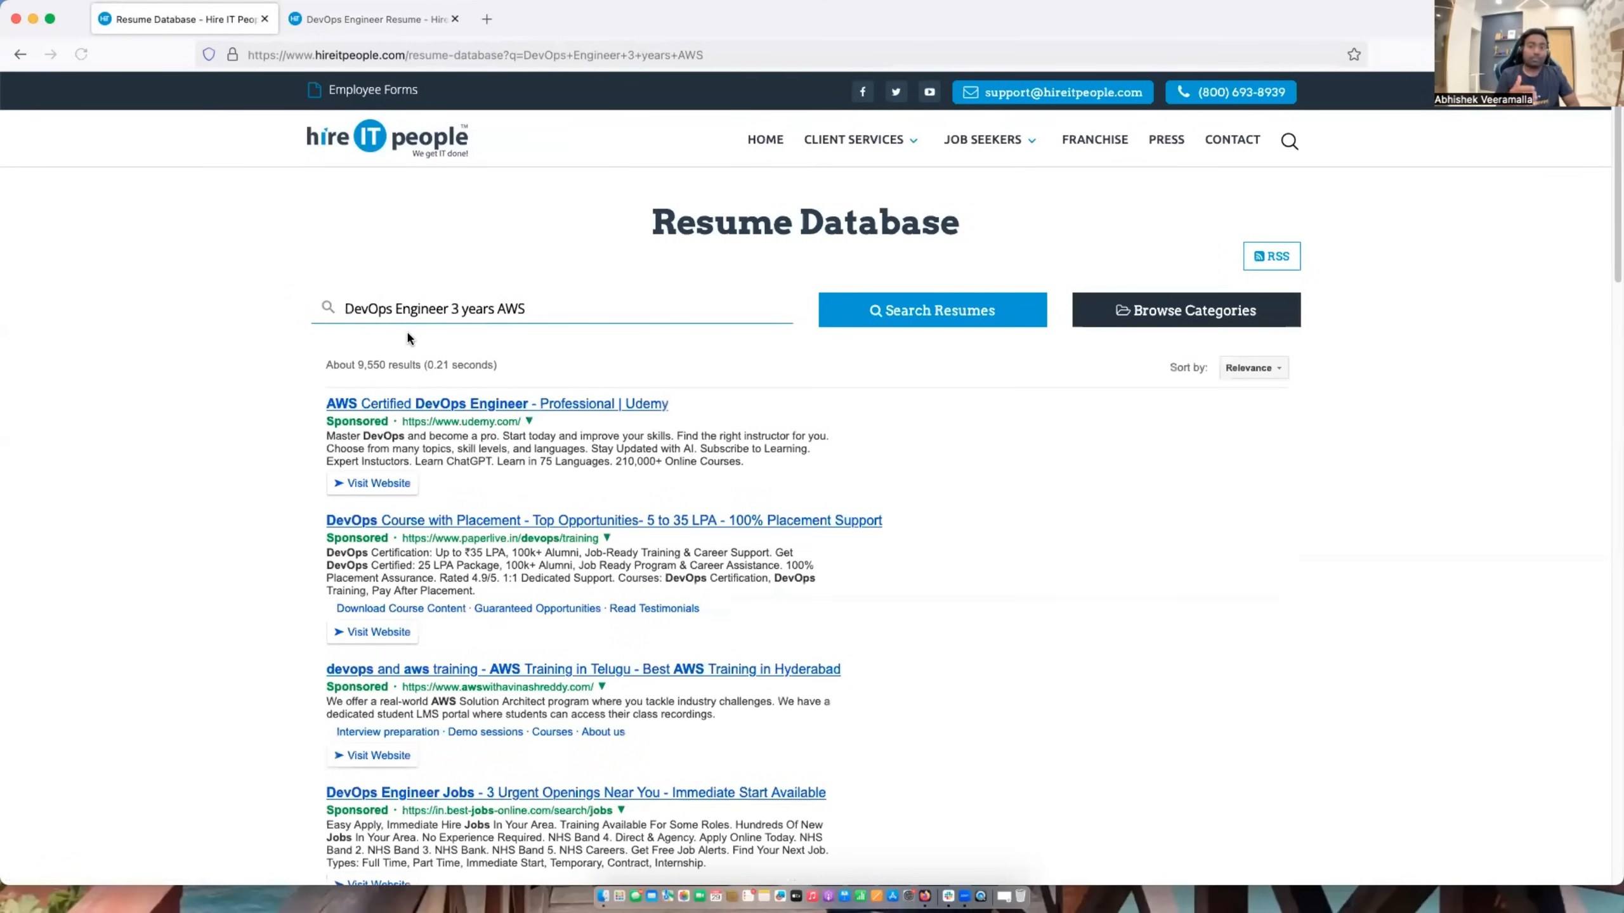
pyautogui.moveTo(379, 483)
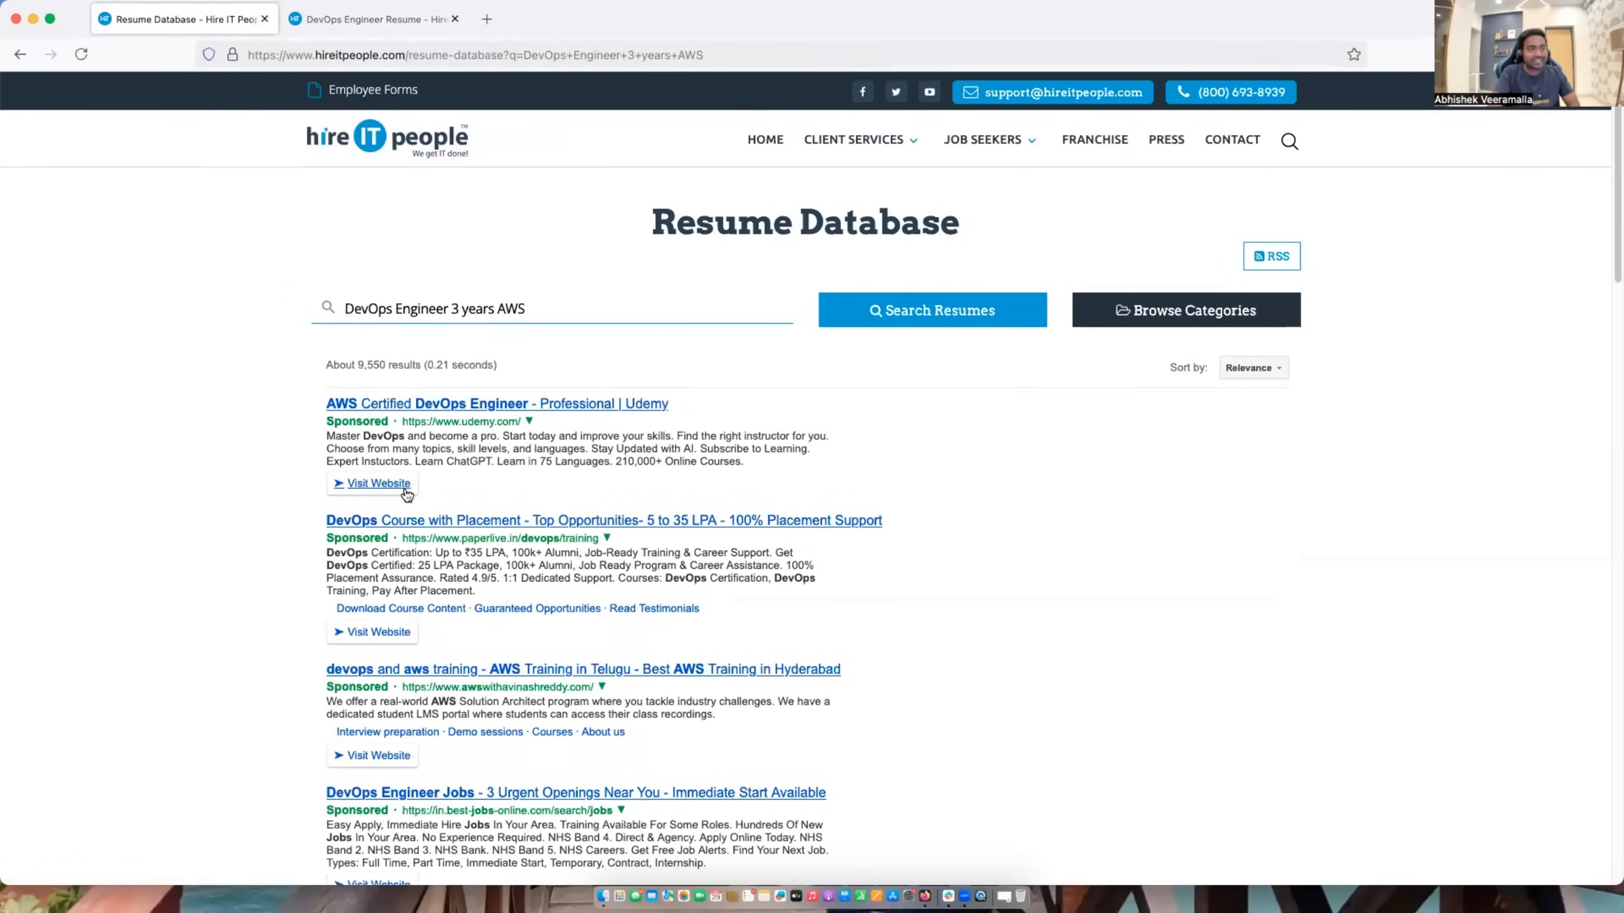
# Scroll past the sponsored ads to the AWS DevOps Engineer resumes, including Mountain View, CA.
pyautogui.scroll(-3)
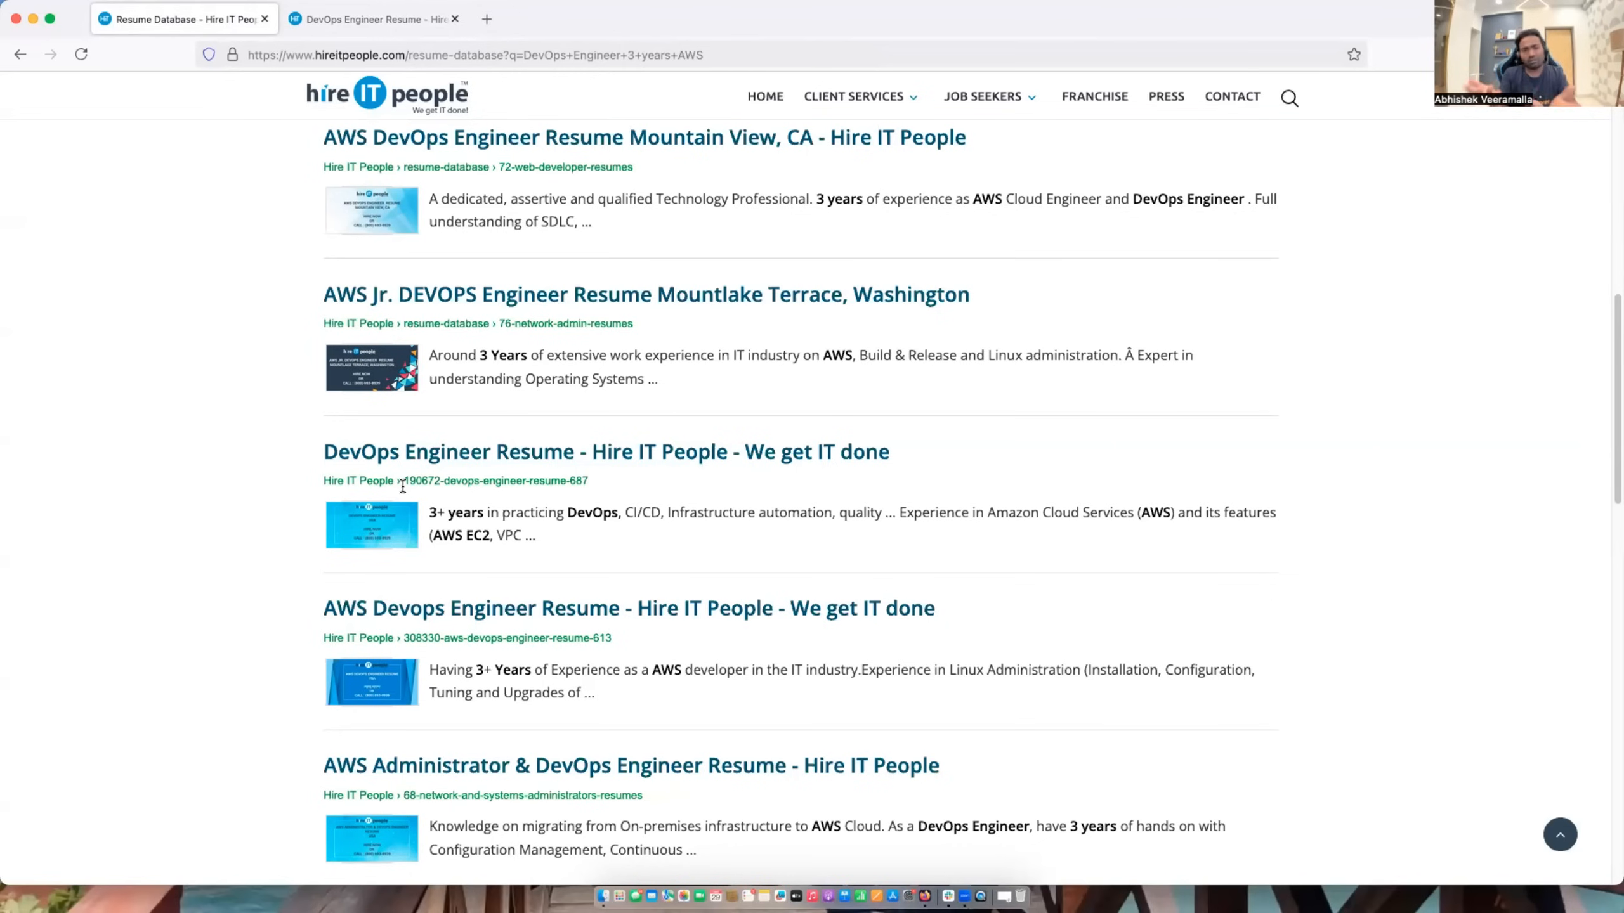
pyautogui.scroll(3)
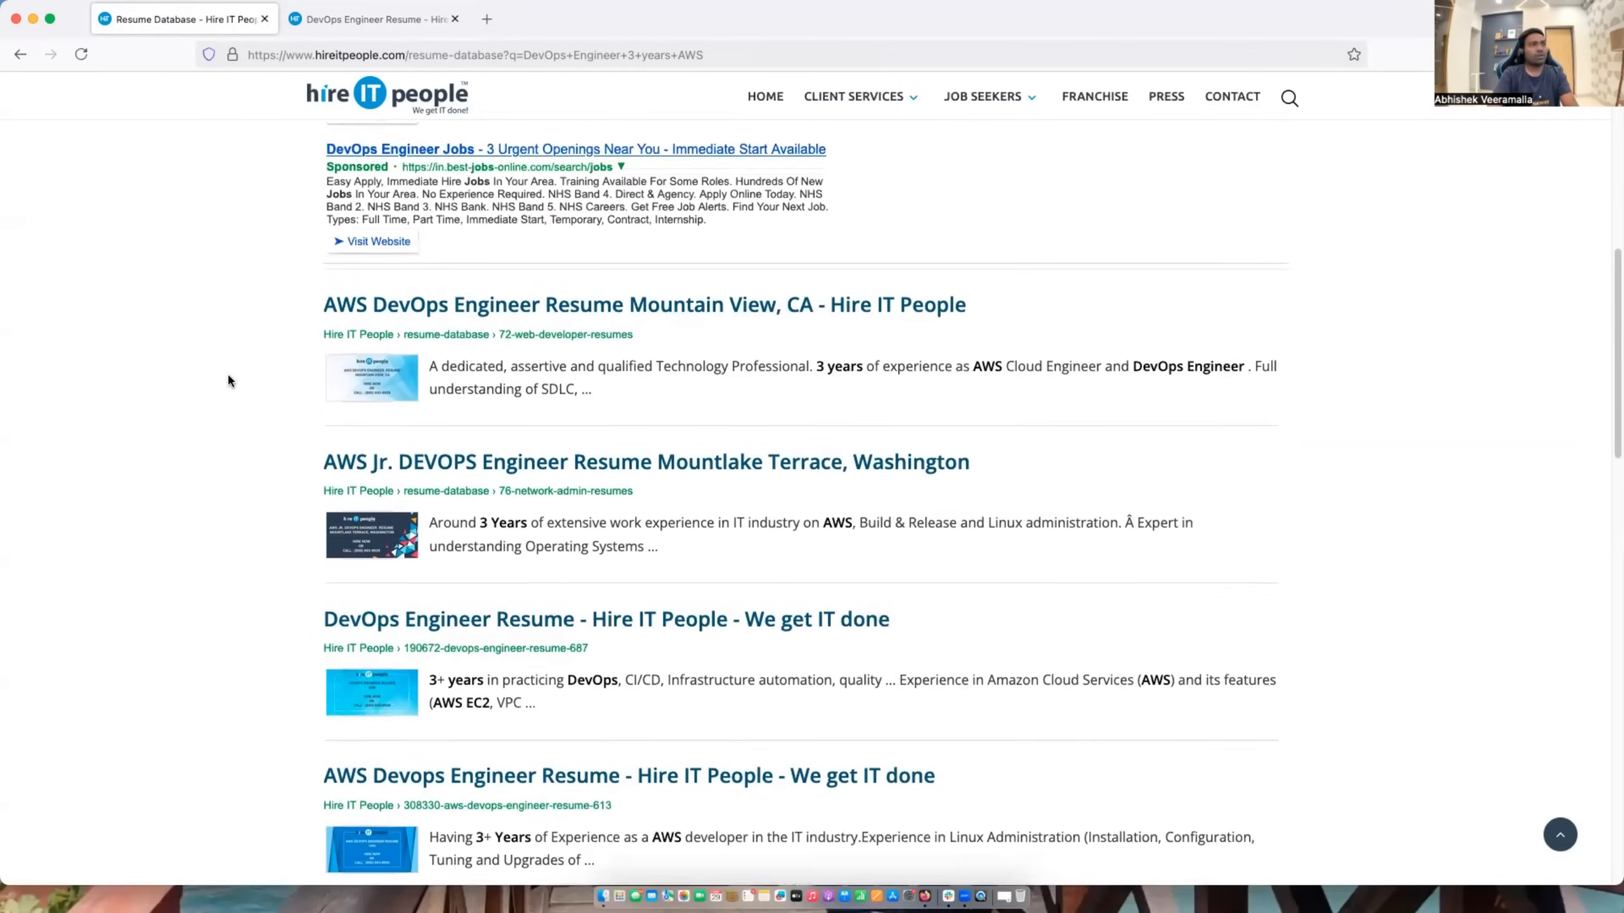
pyautogui.scroll(-3)
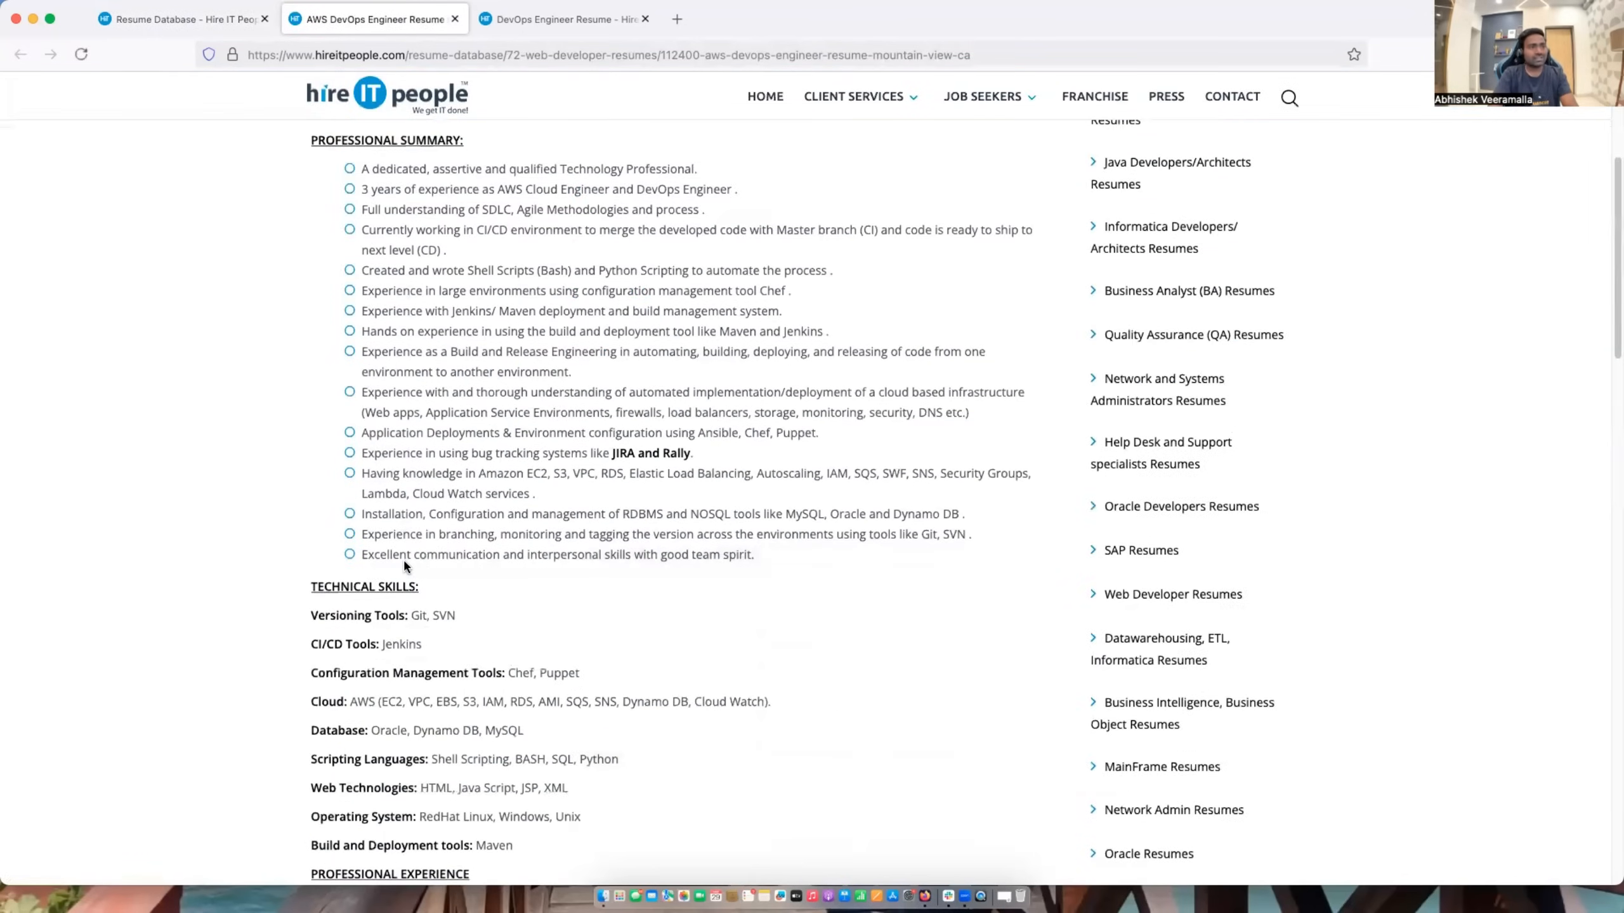
pyautogui.scroll(3)
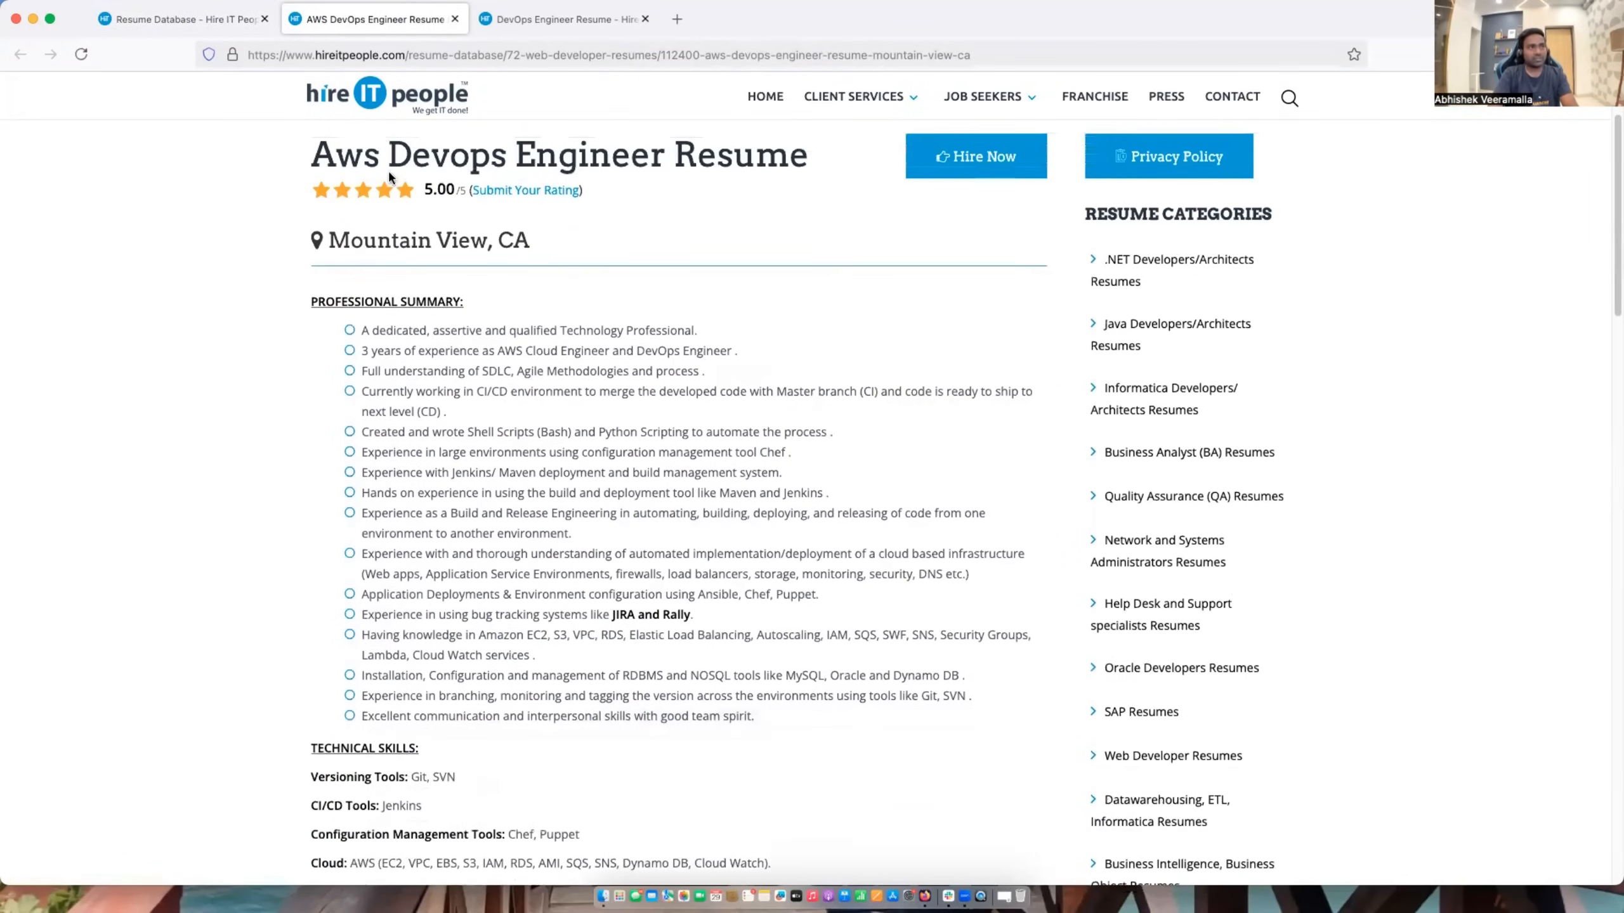
pyautogui.scroll(-3)
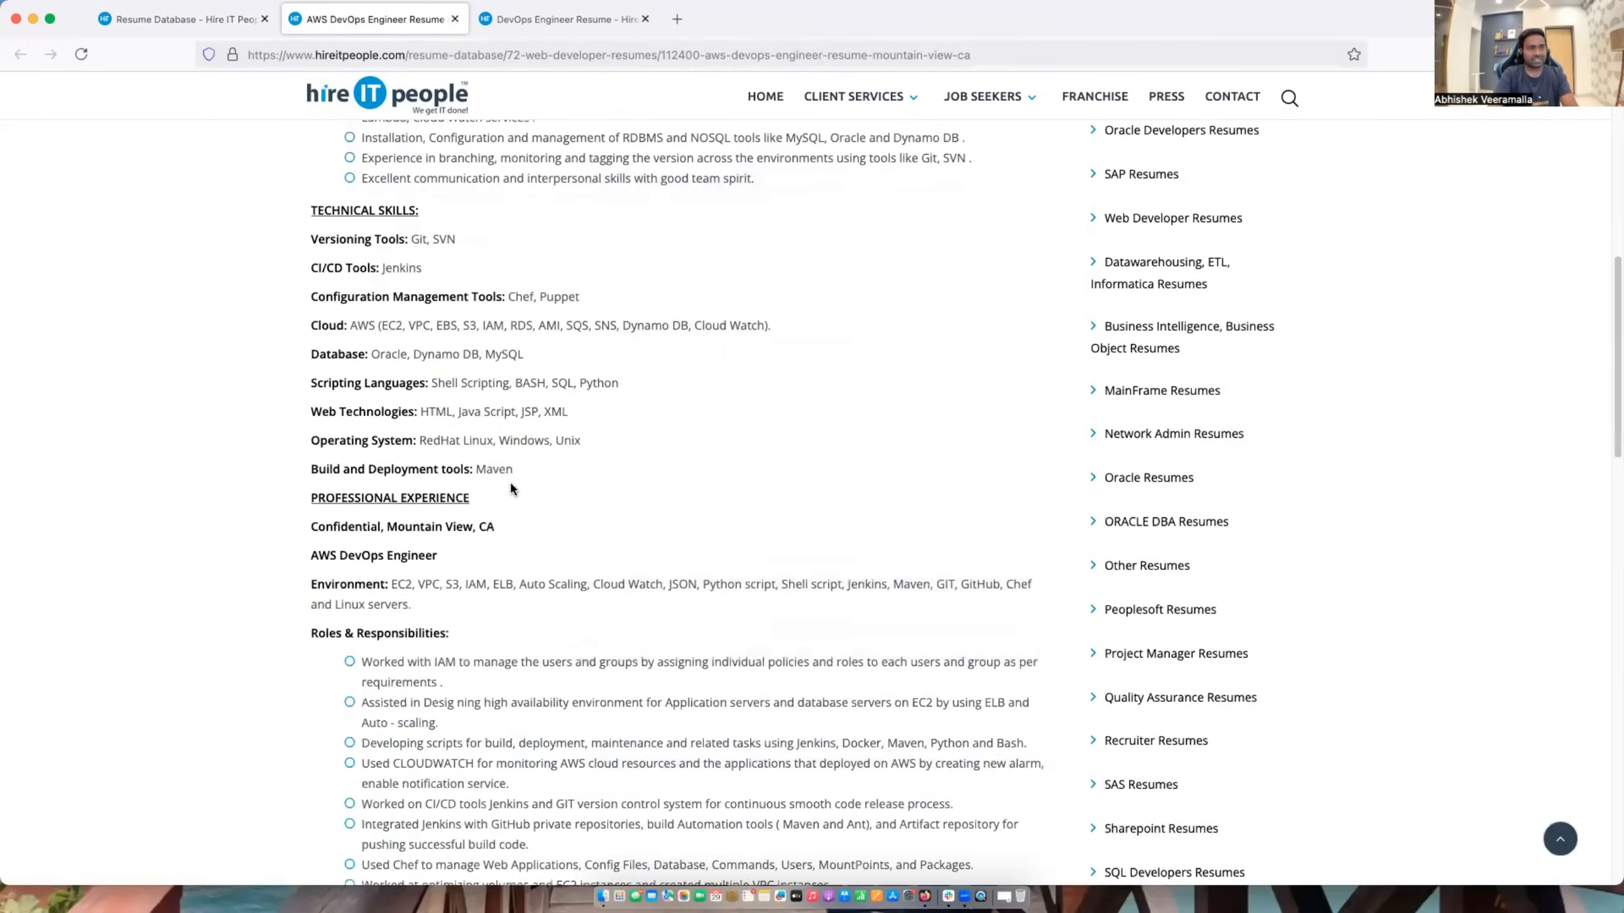
pyautogui.scroll(-3)
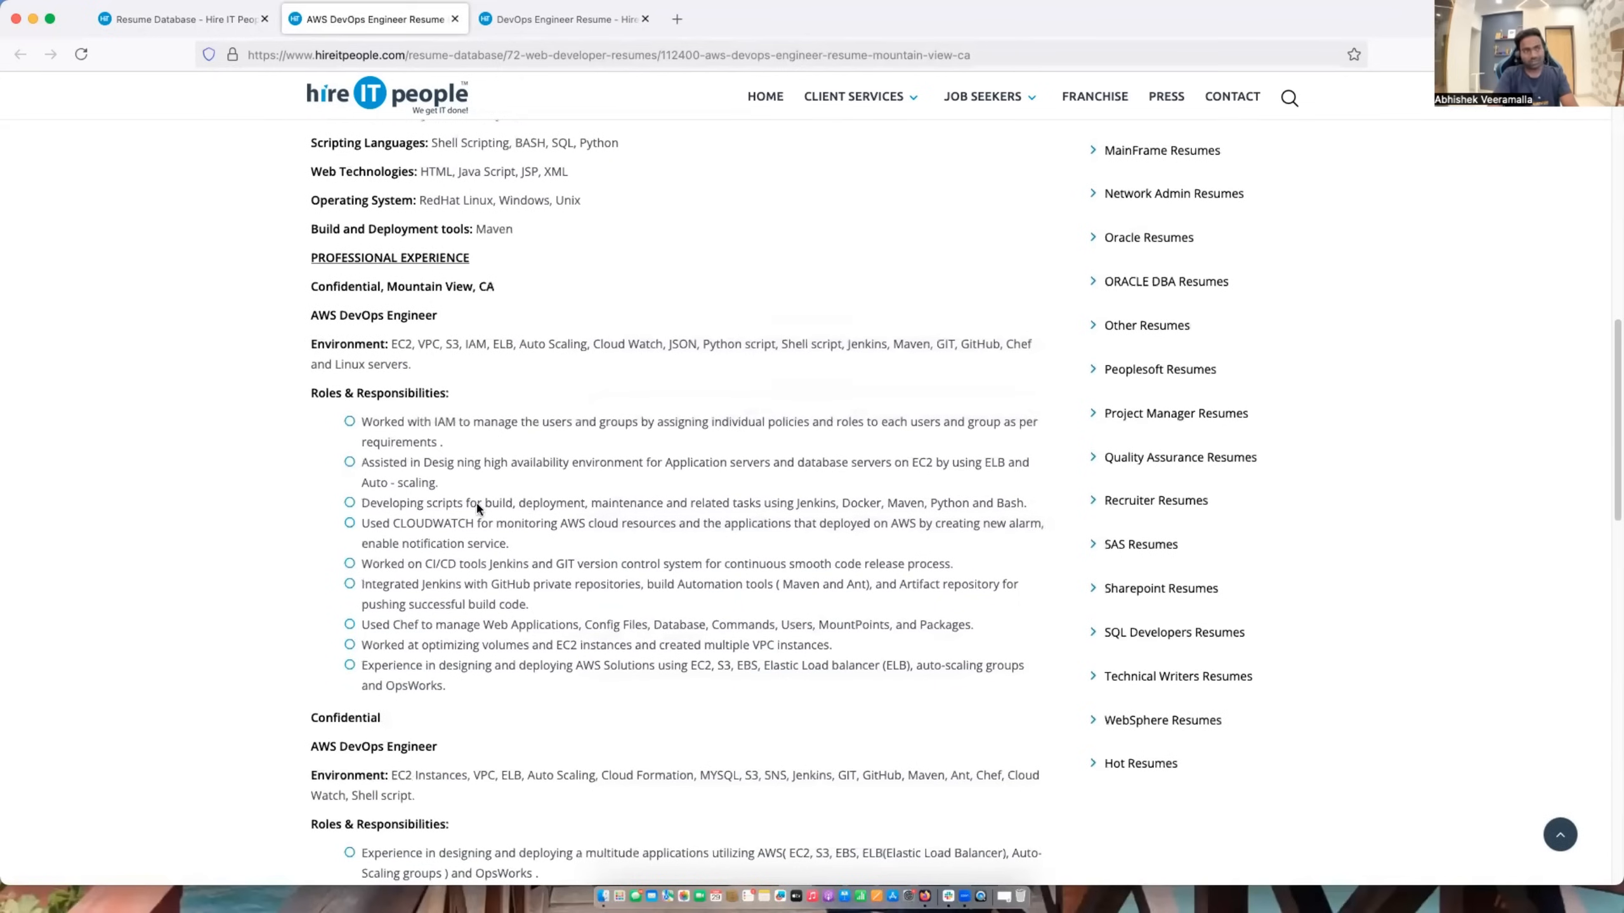
pyautogui.moveTo(403, 427)
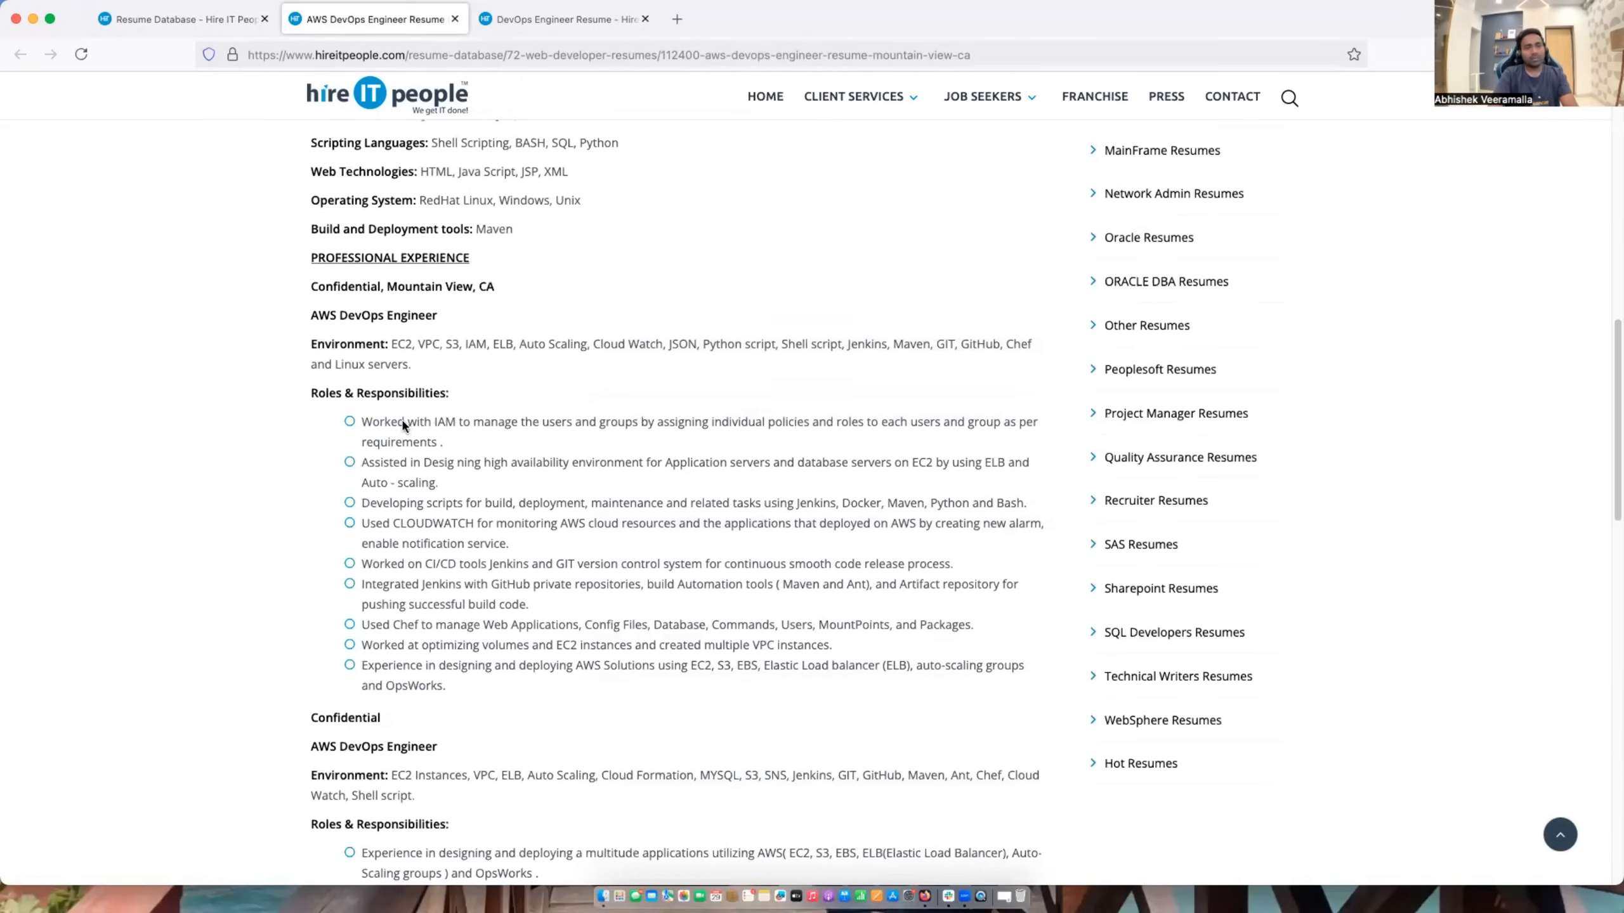
pyautogui.scroll(-3)
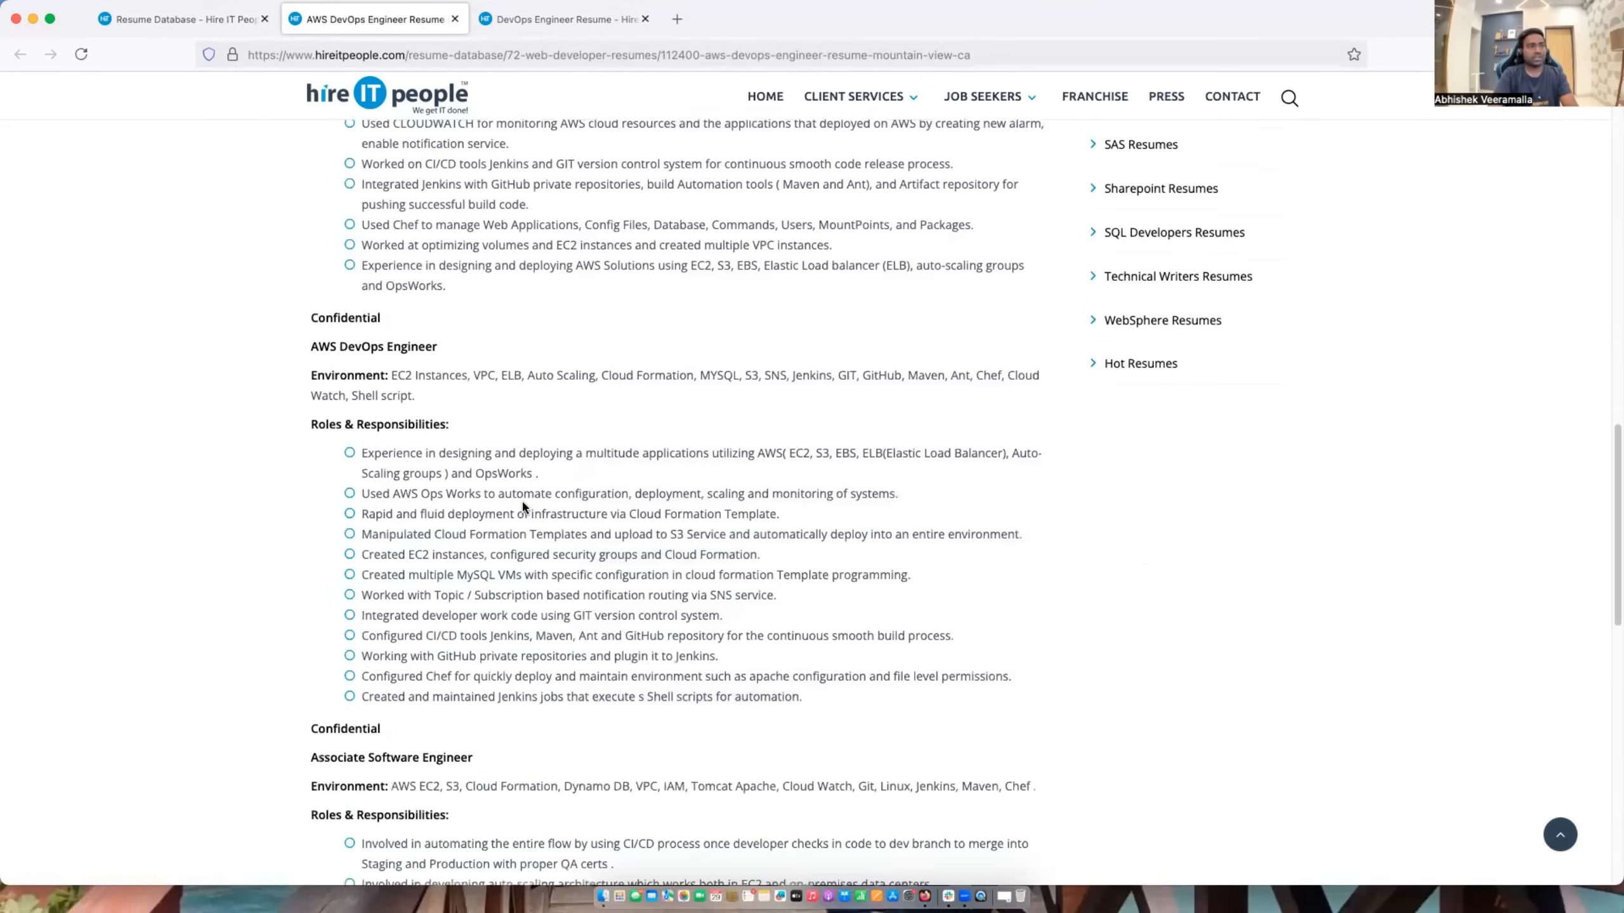
pyautogui.scroll(-3)
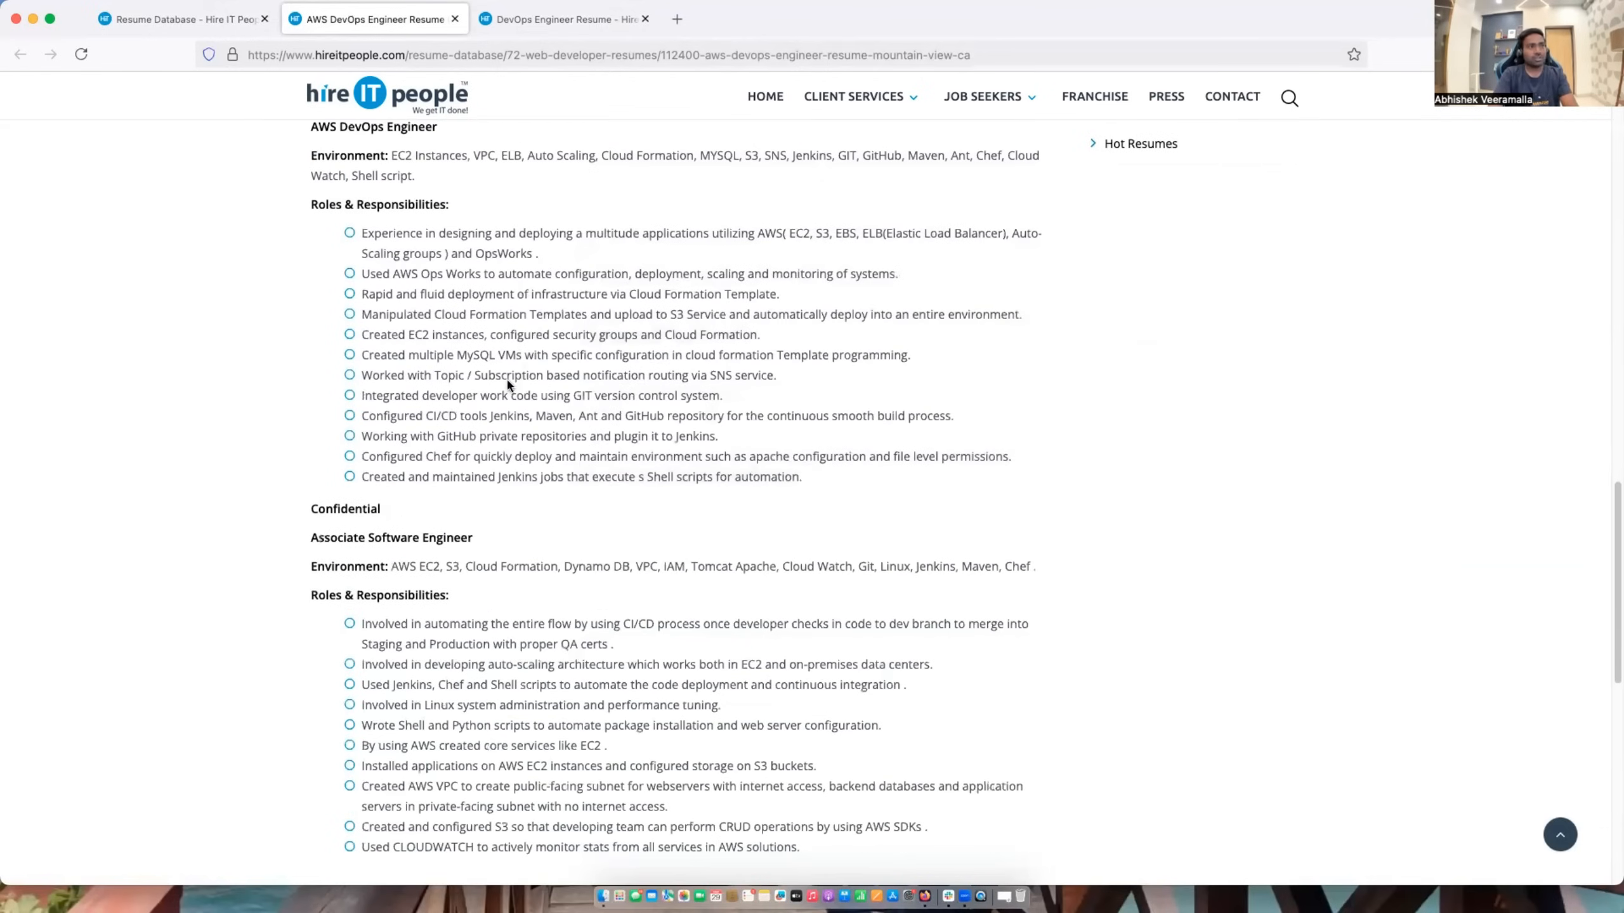
pyautogui.scroll(-3)
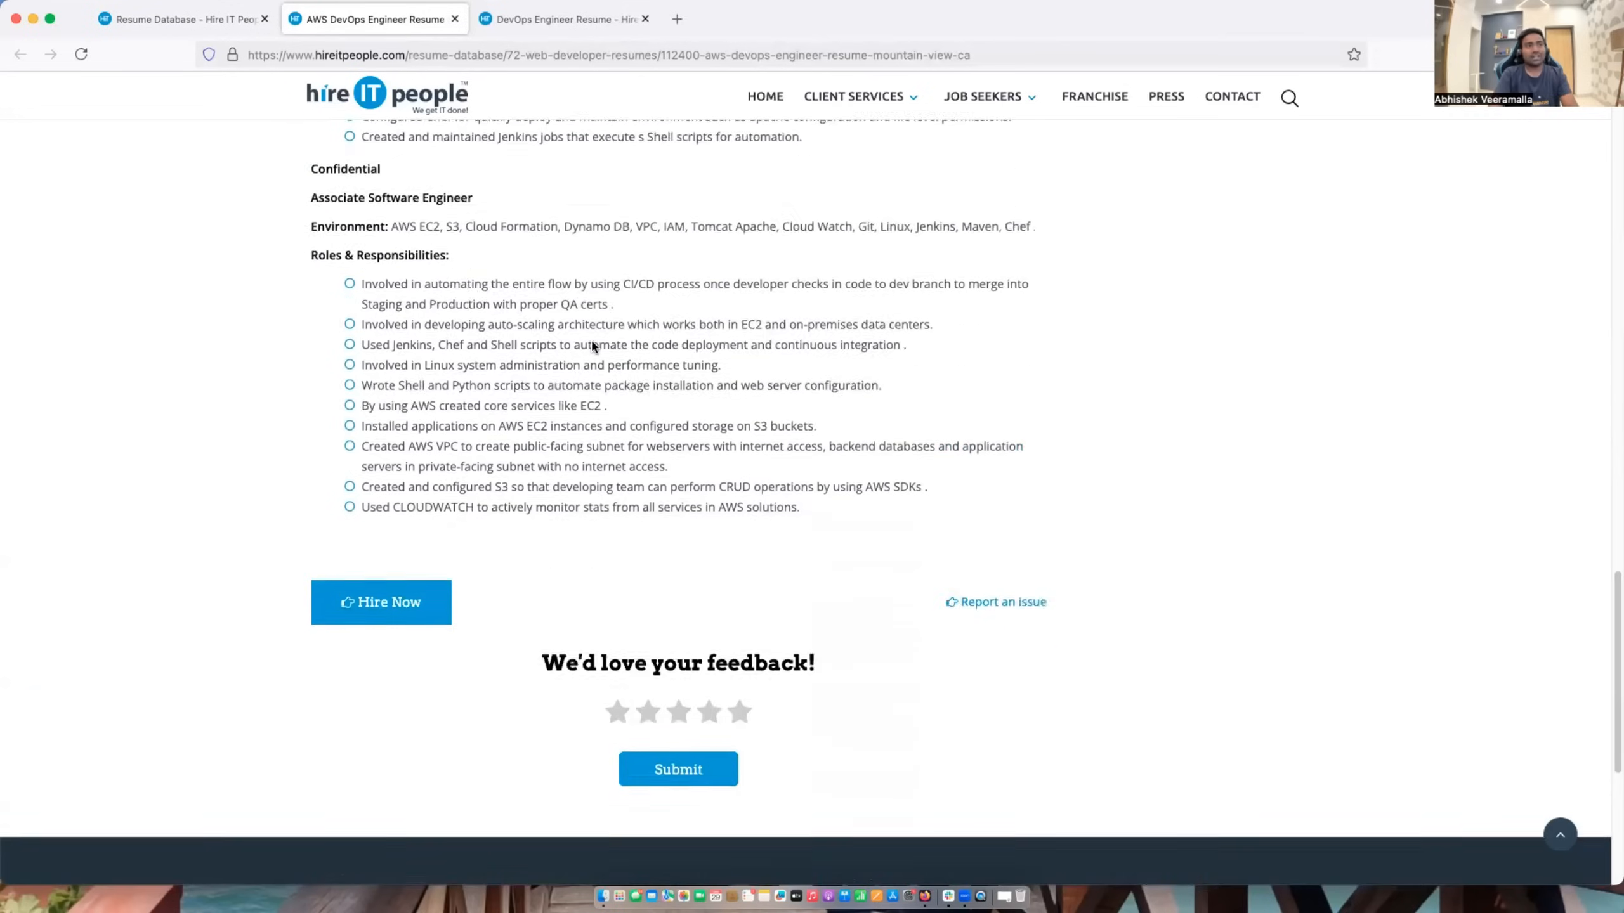
pyautogui.scroll(-3)
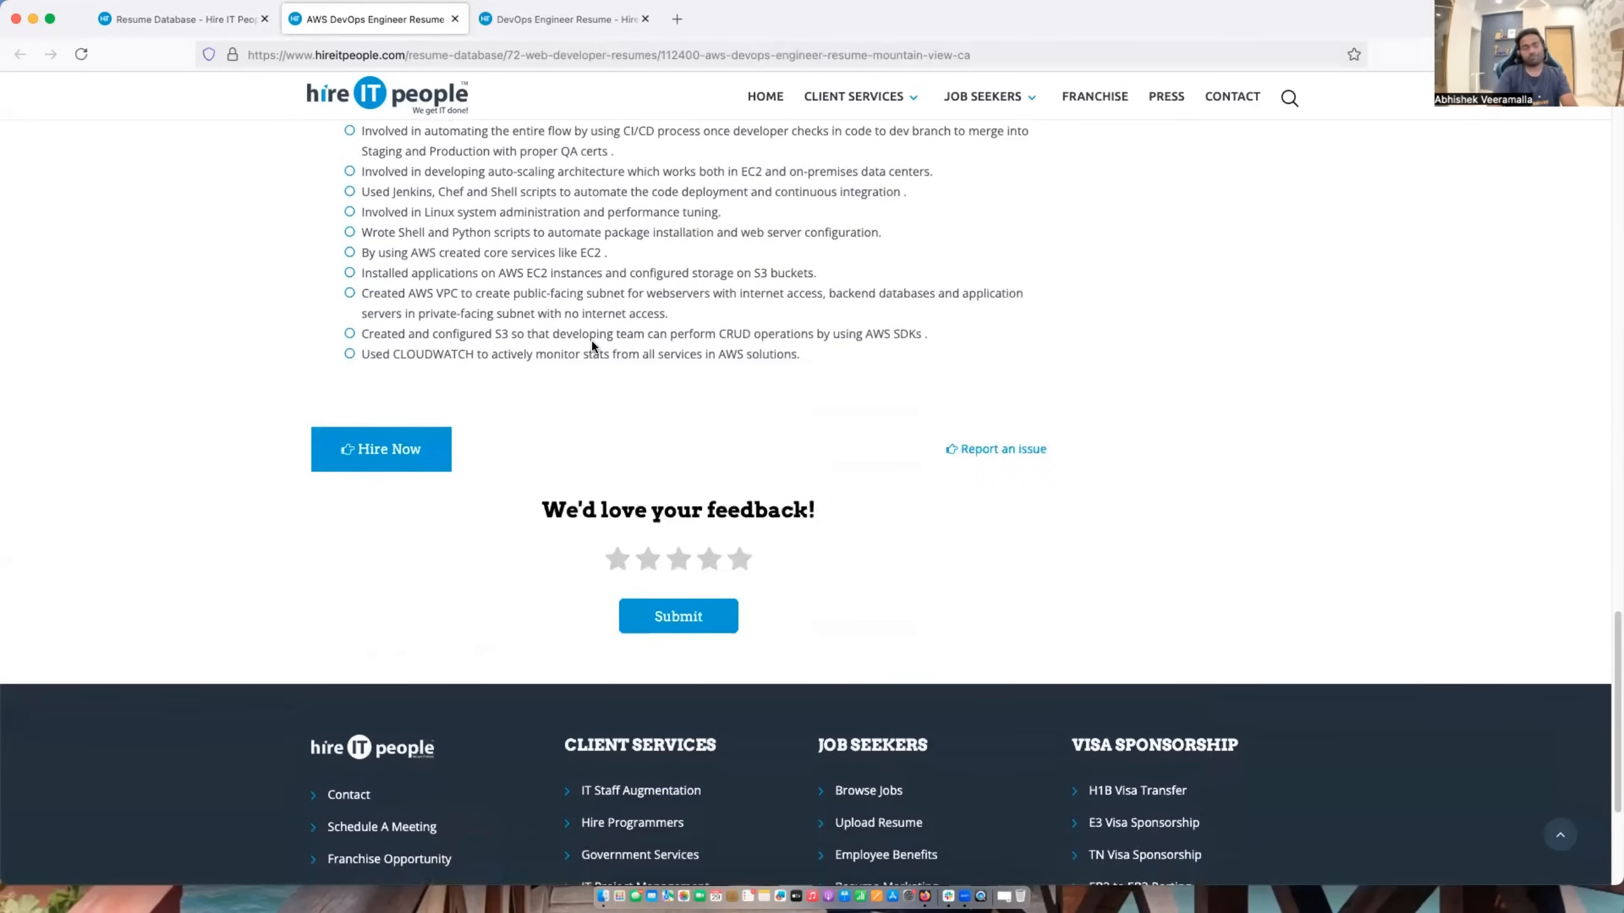
pyautogui.scroll(3)
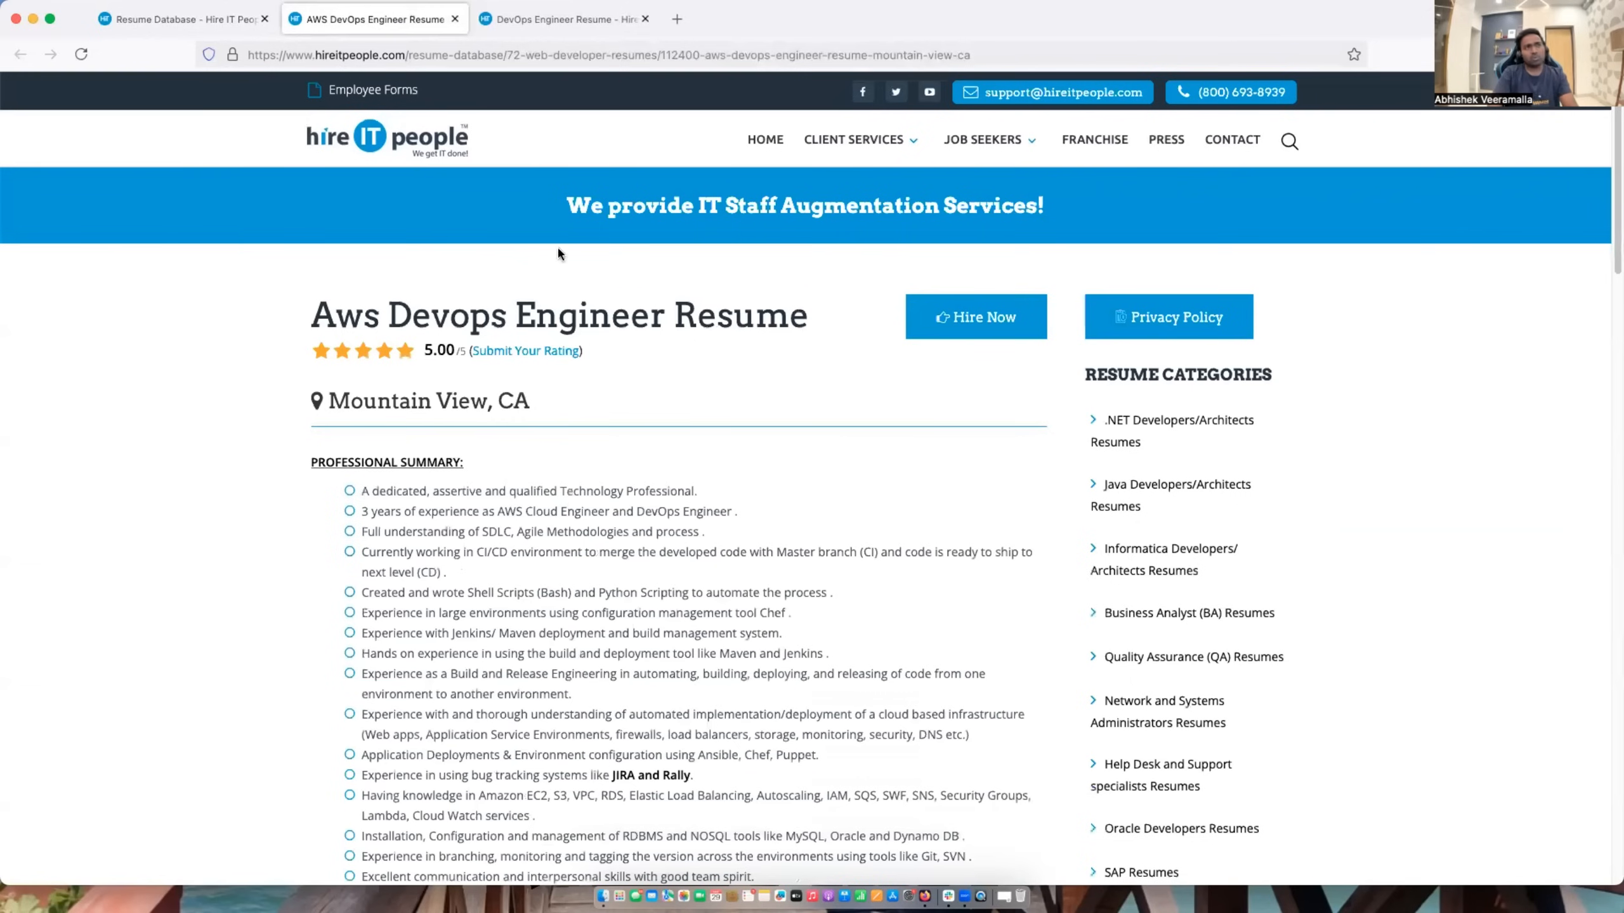
pyautogui.moveTo(705, 405)
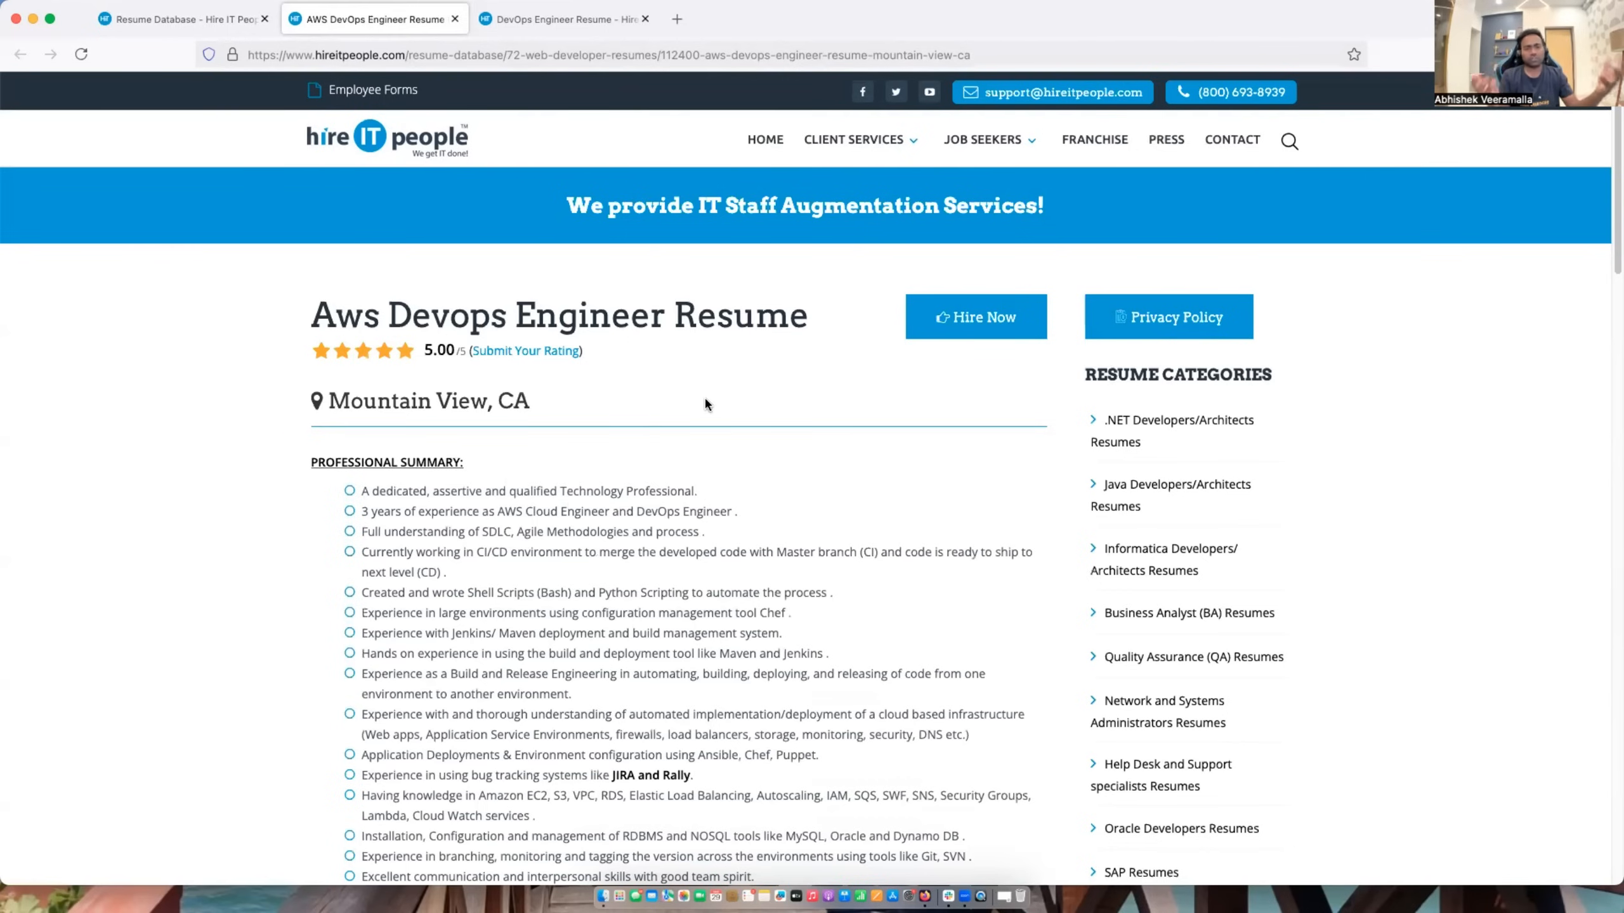
pyautogui.moveTo(430, 415)
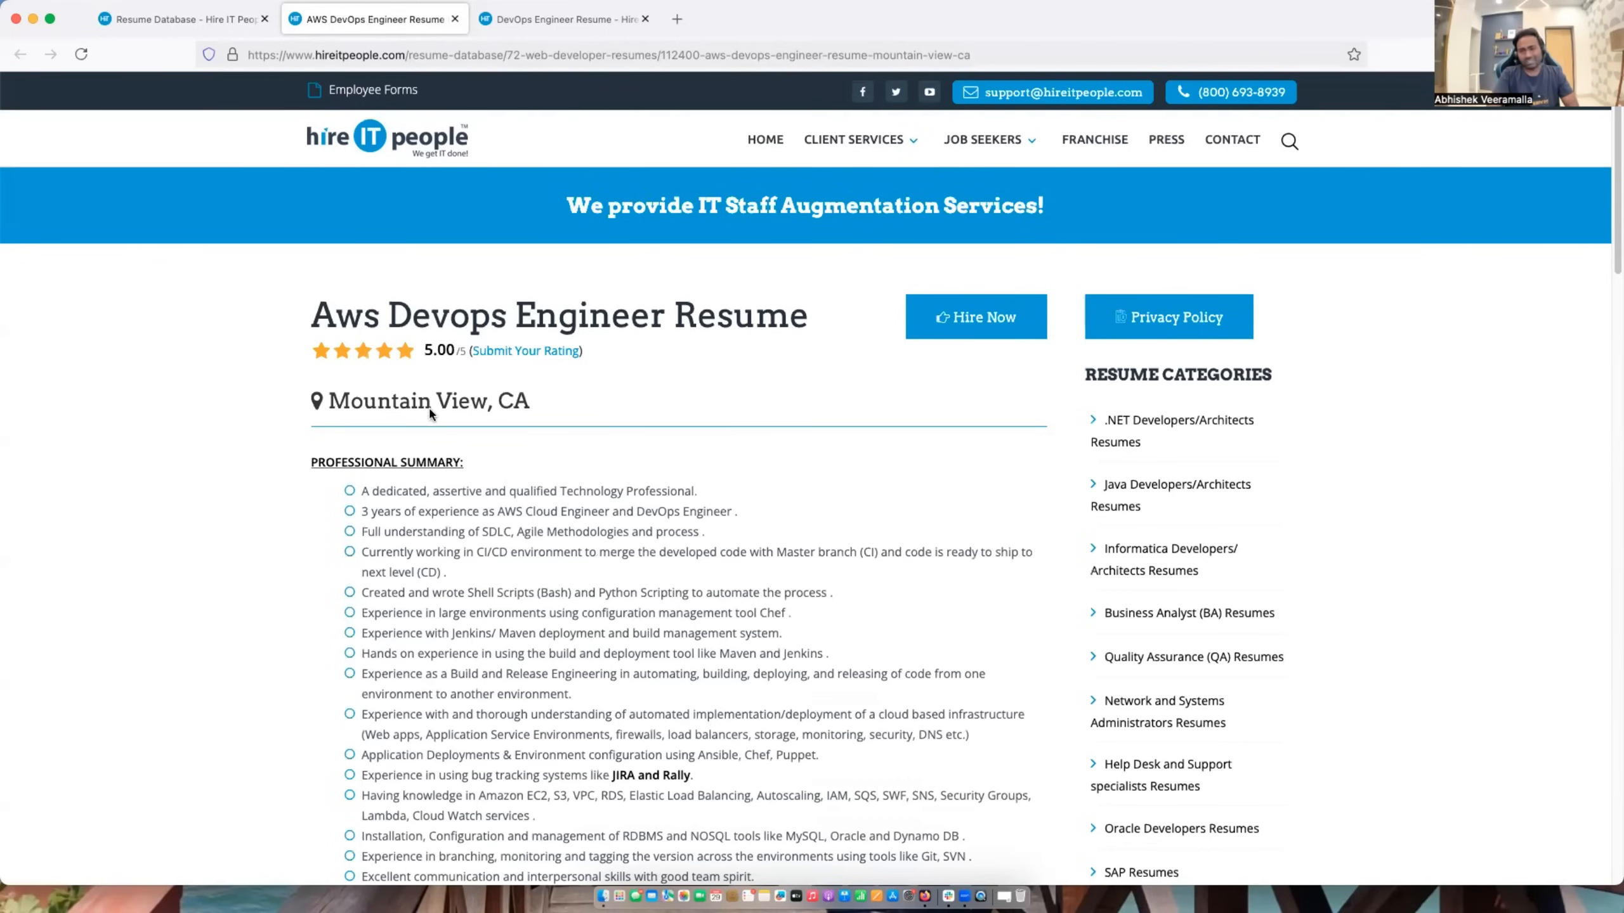
pyautogui.scroll(-3)
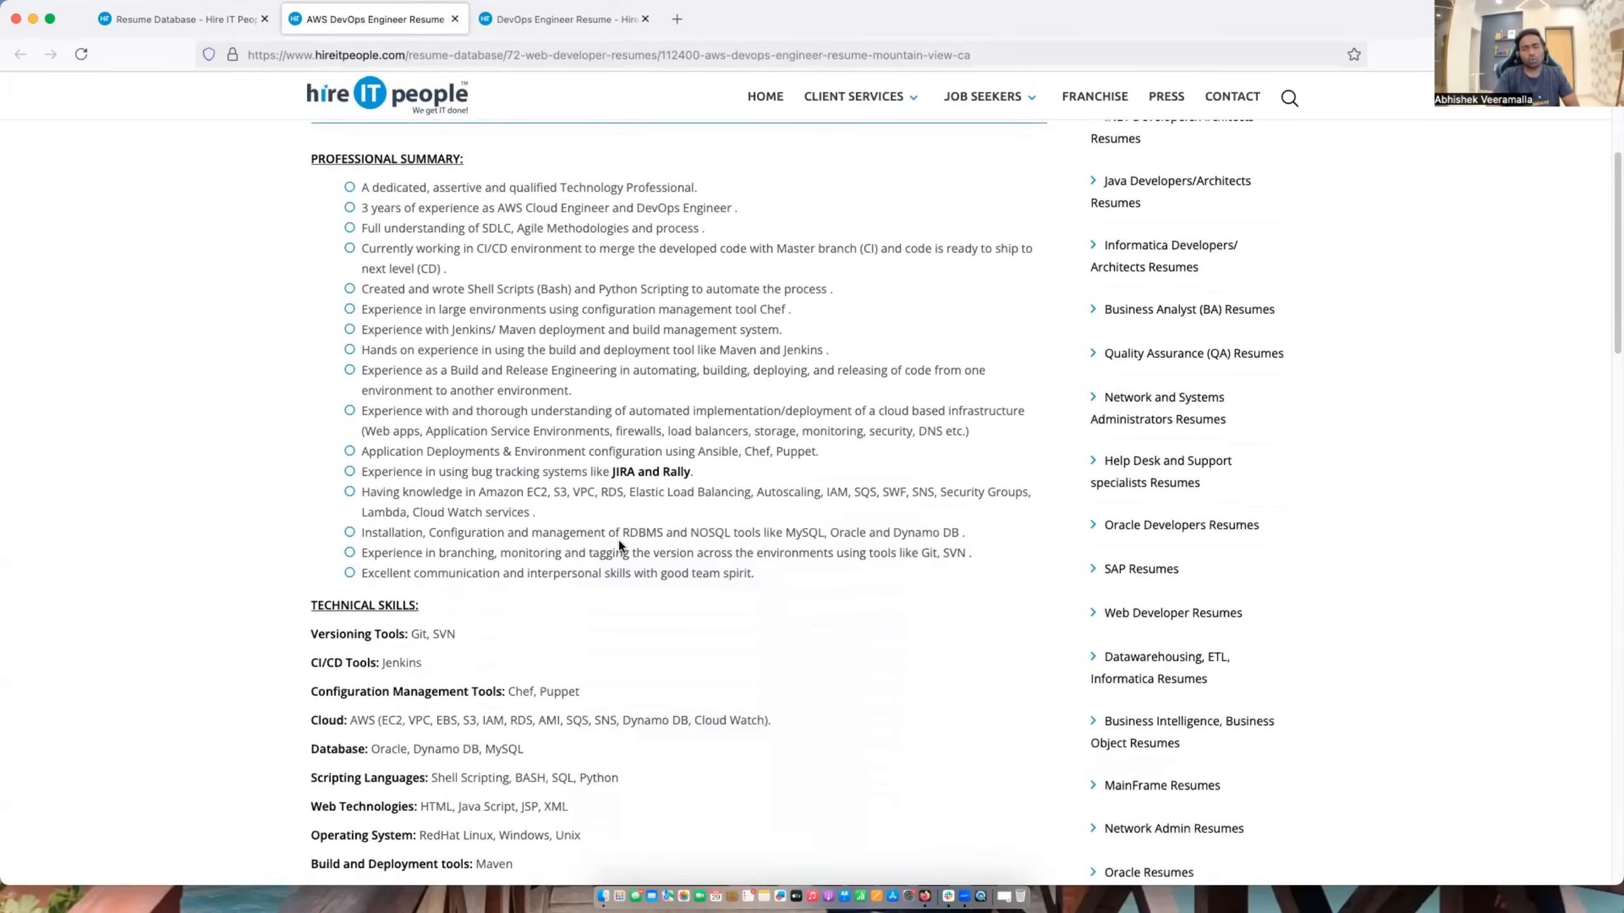
pyautogui.scroll(-3)
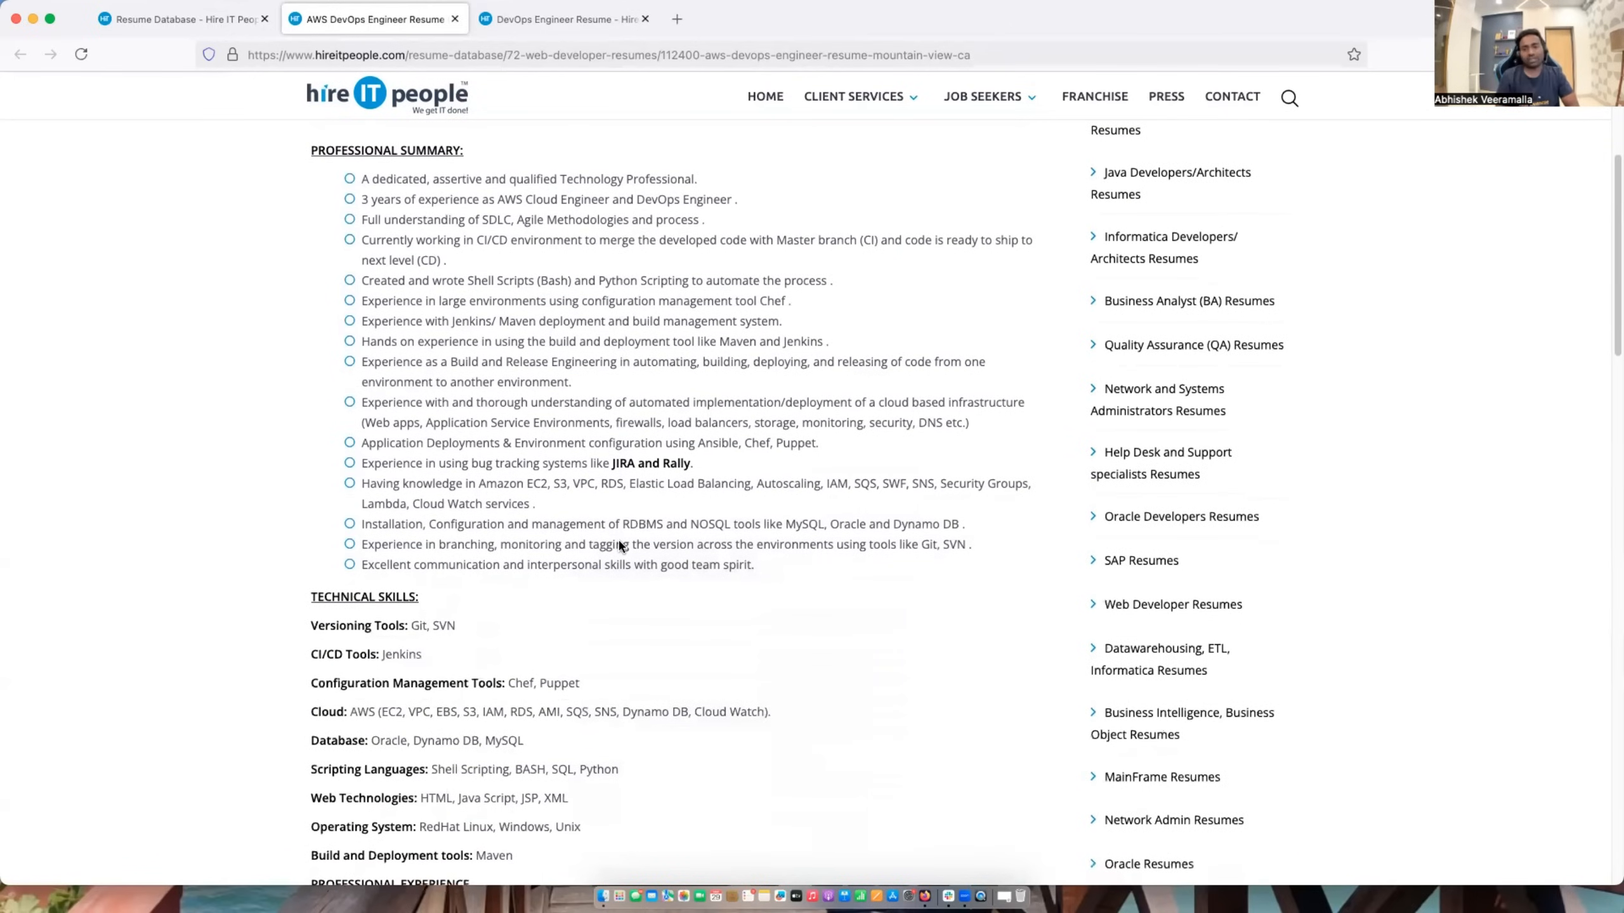
pyautogui.scroll(-3)
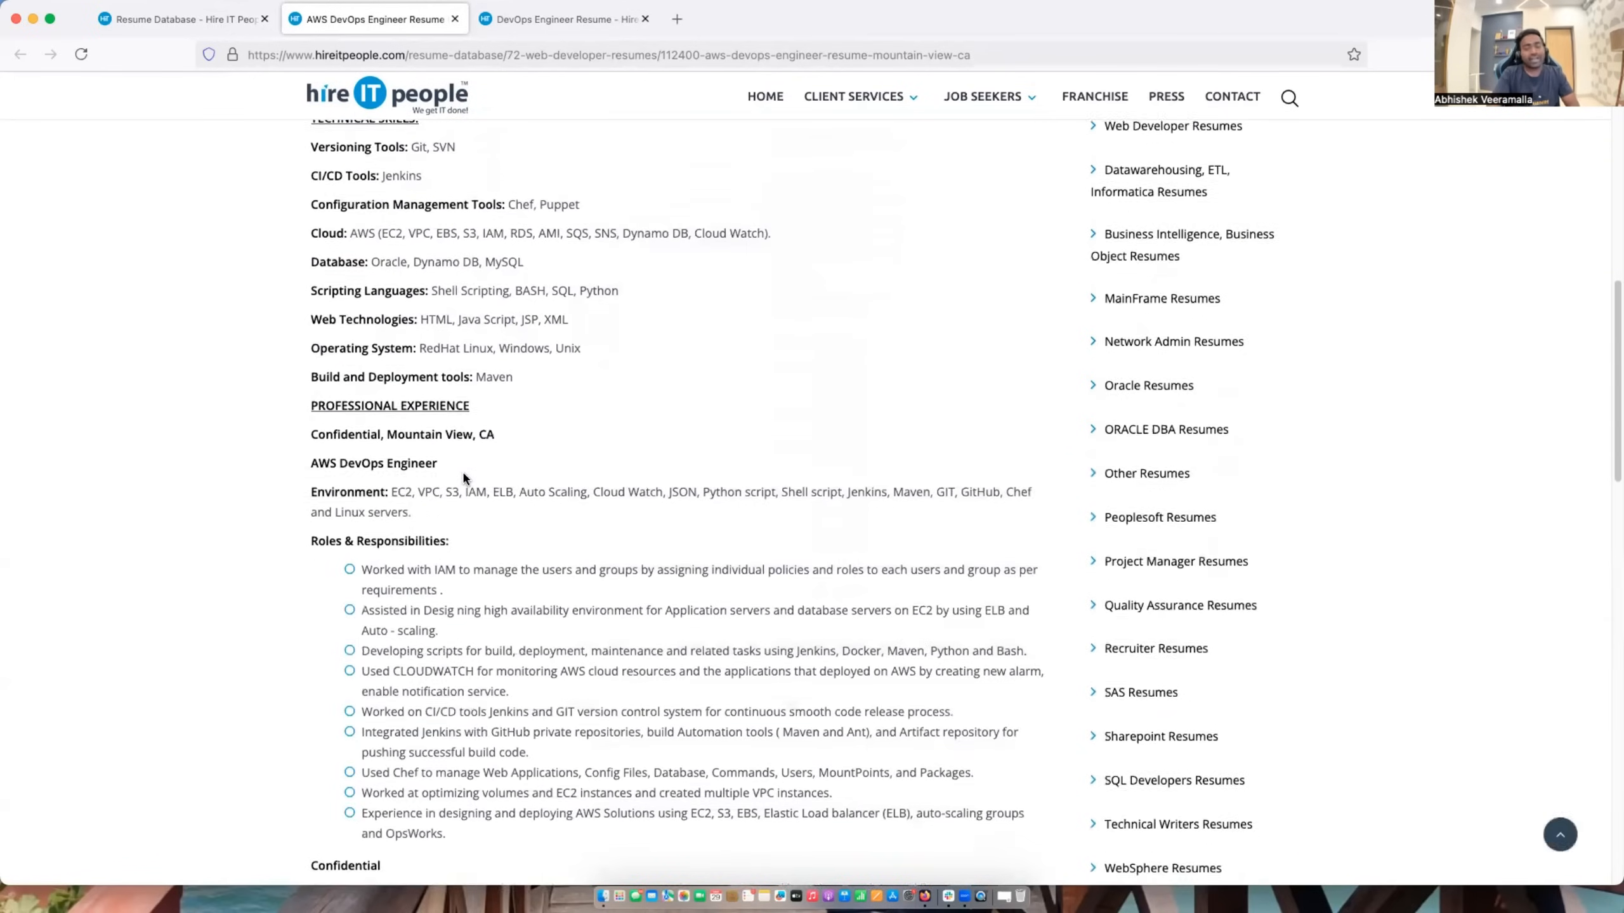
pyautogui.scroll(-3)
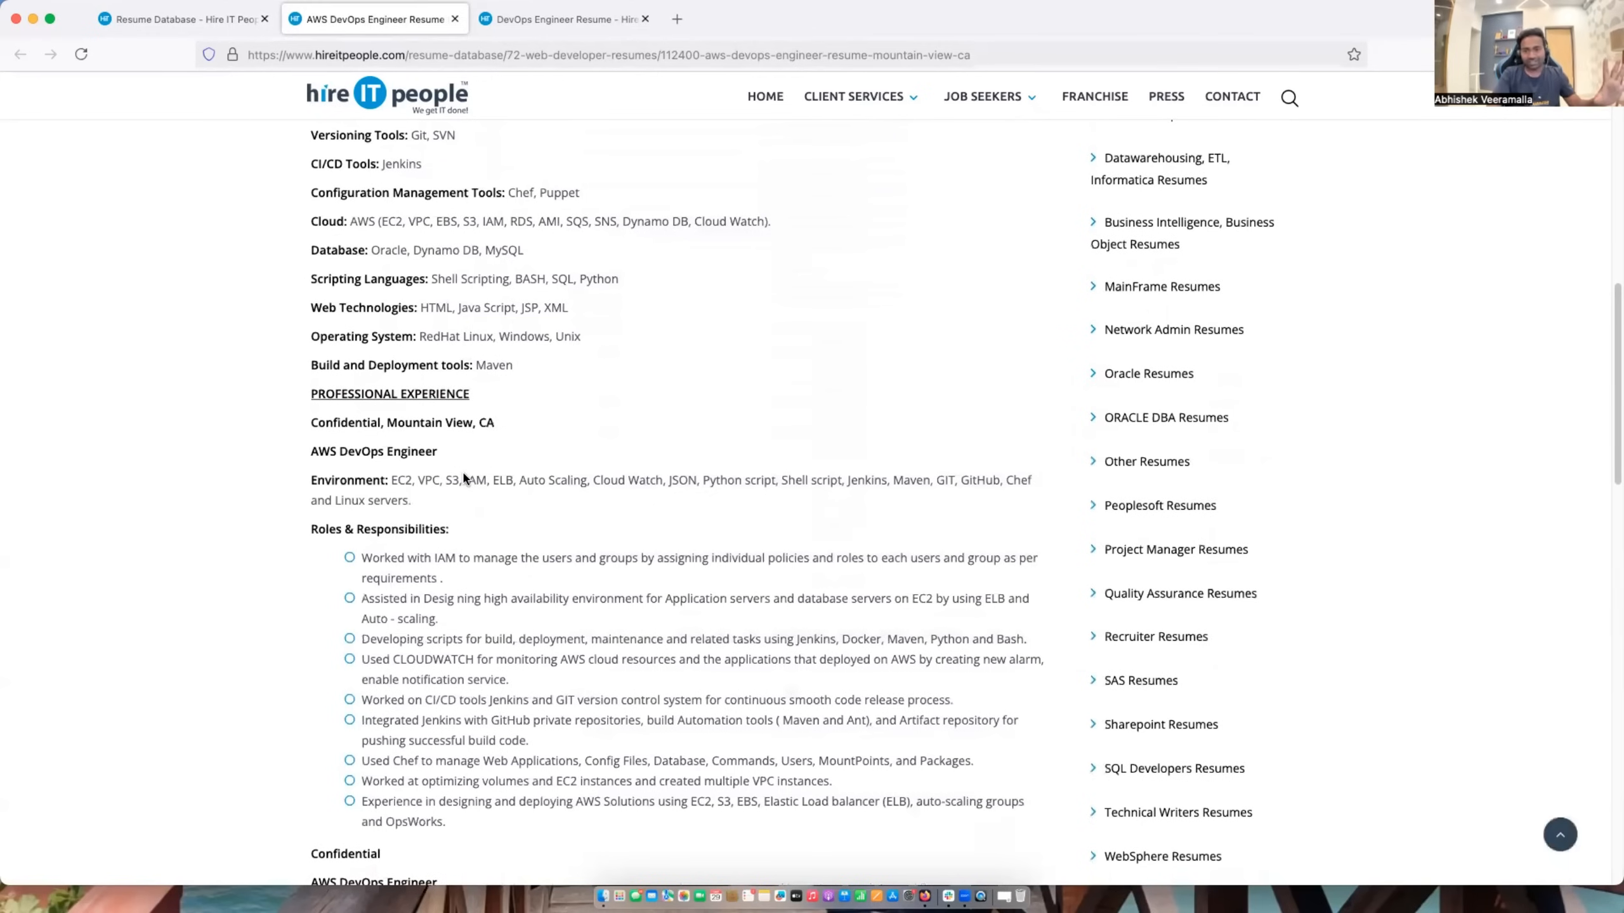
pyautogui.scroll(-3)
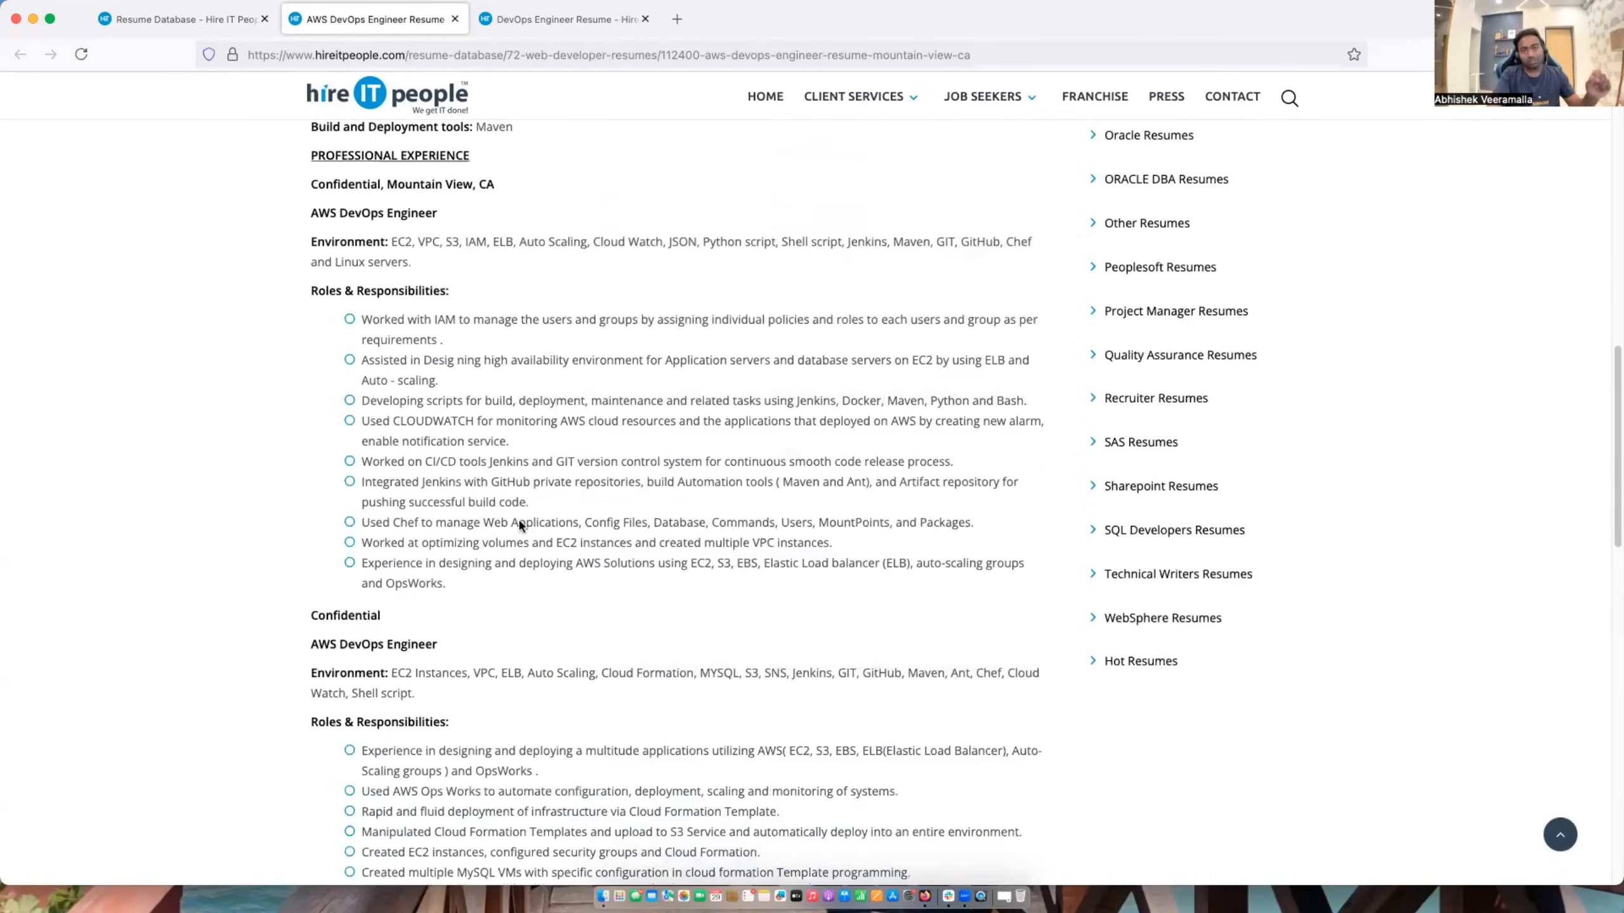
pyautogui.scroll(3)
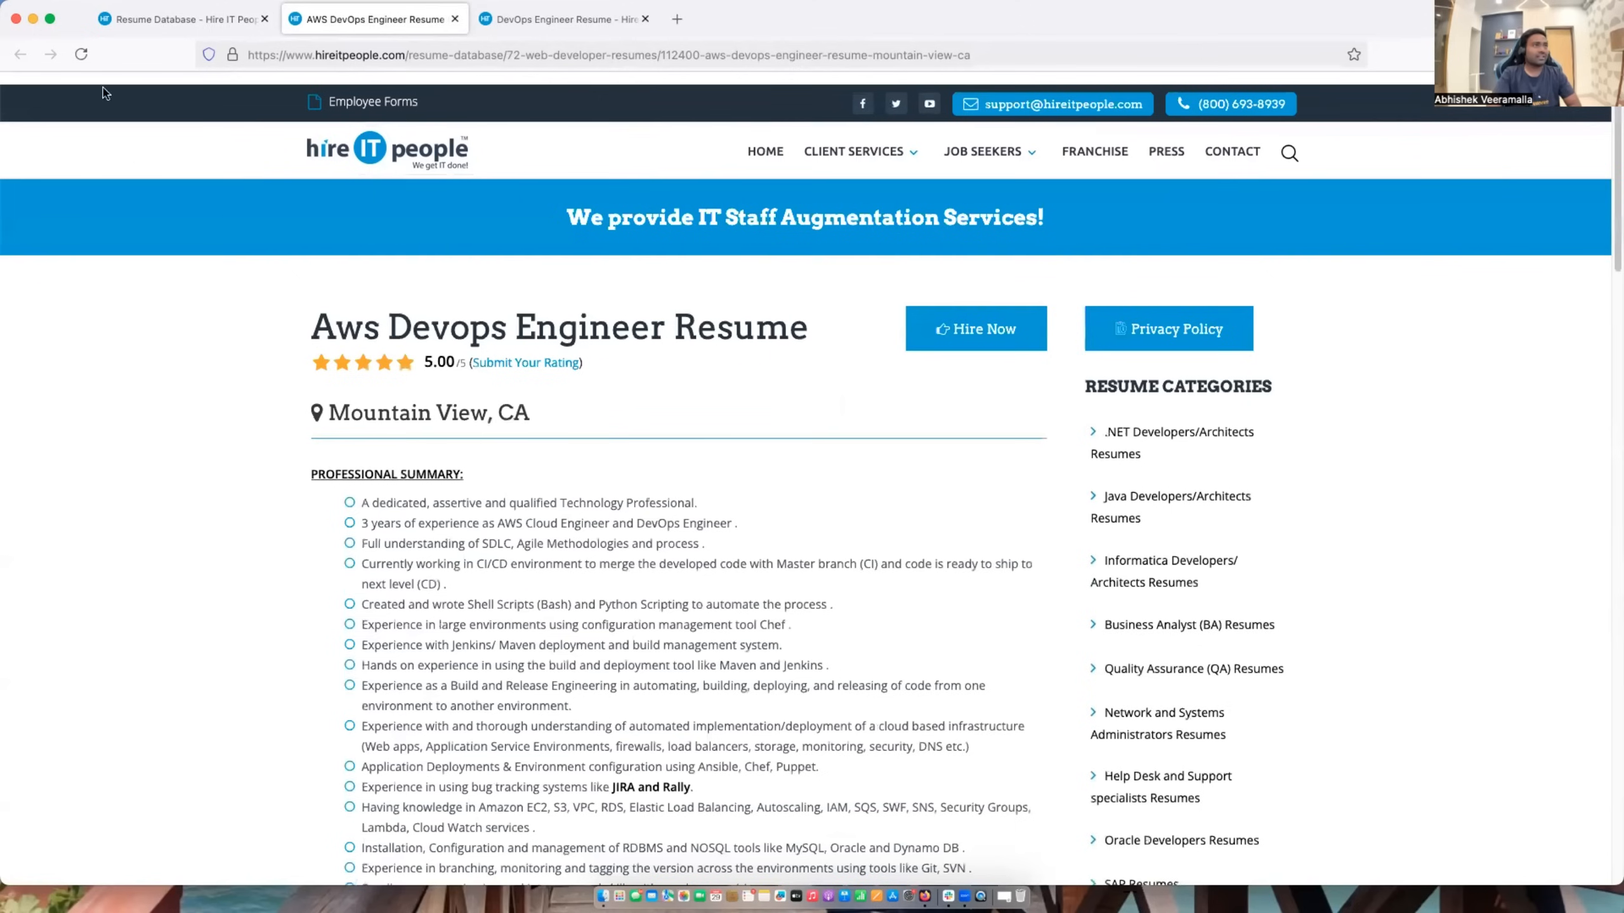
# Search the resume database for 'Java 10 years'.
pyautogui.click(181, 18)
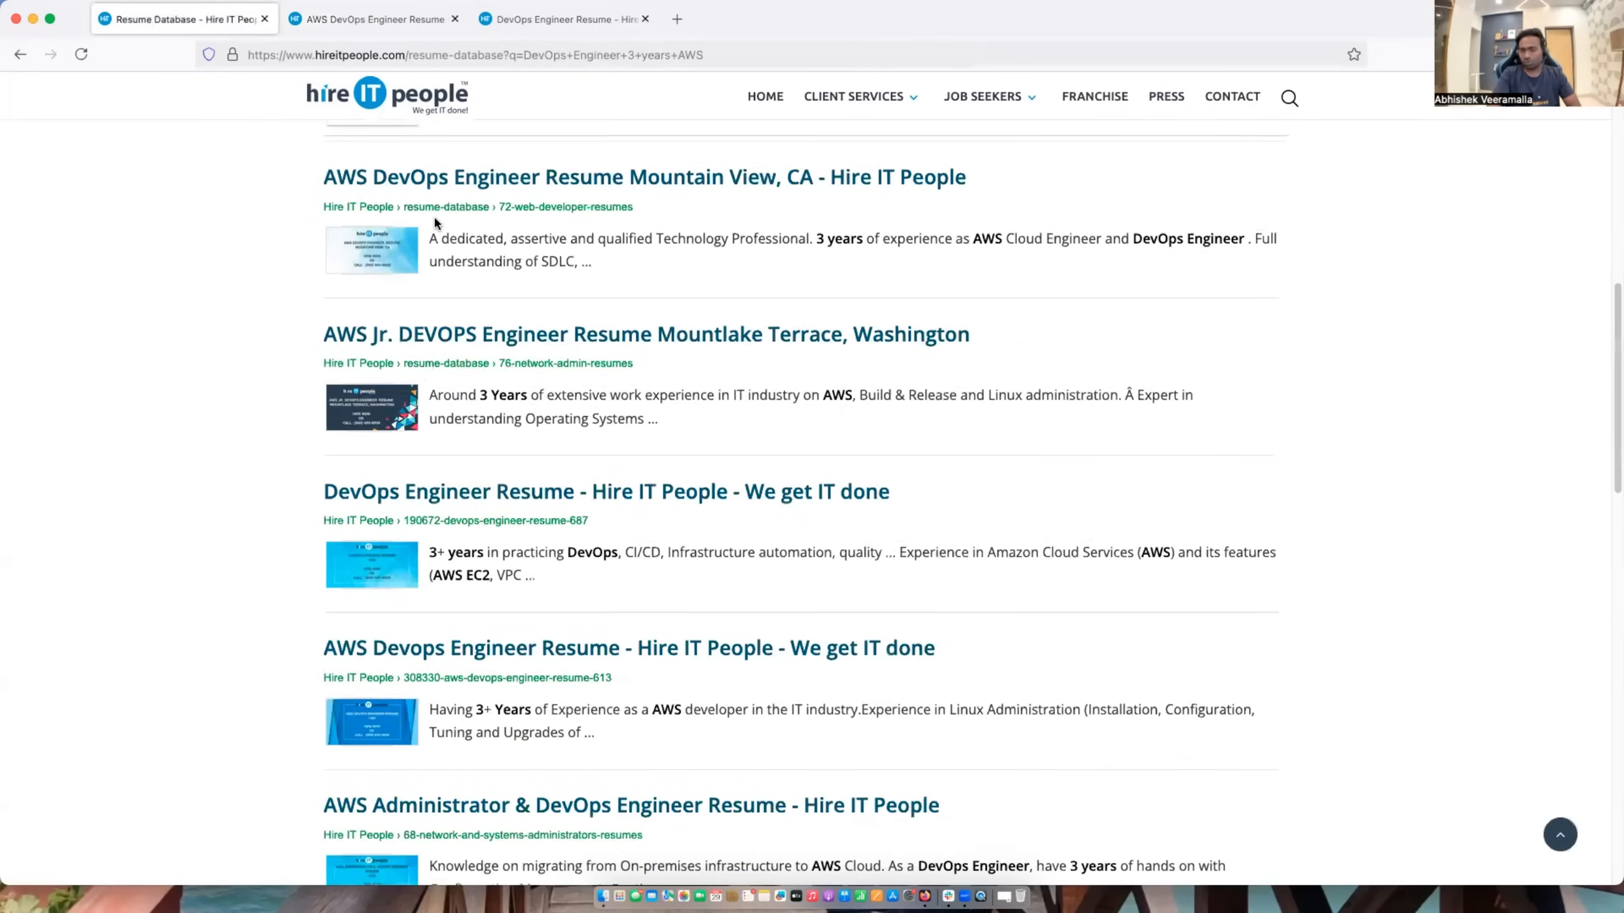
pyautogui.scroll(3)
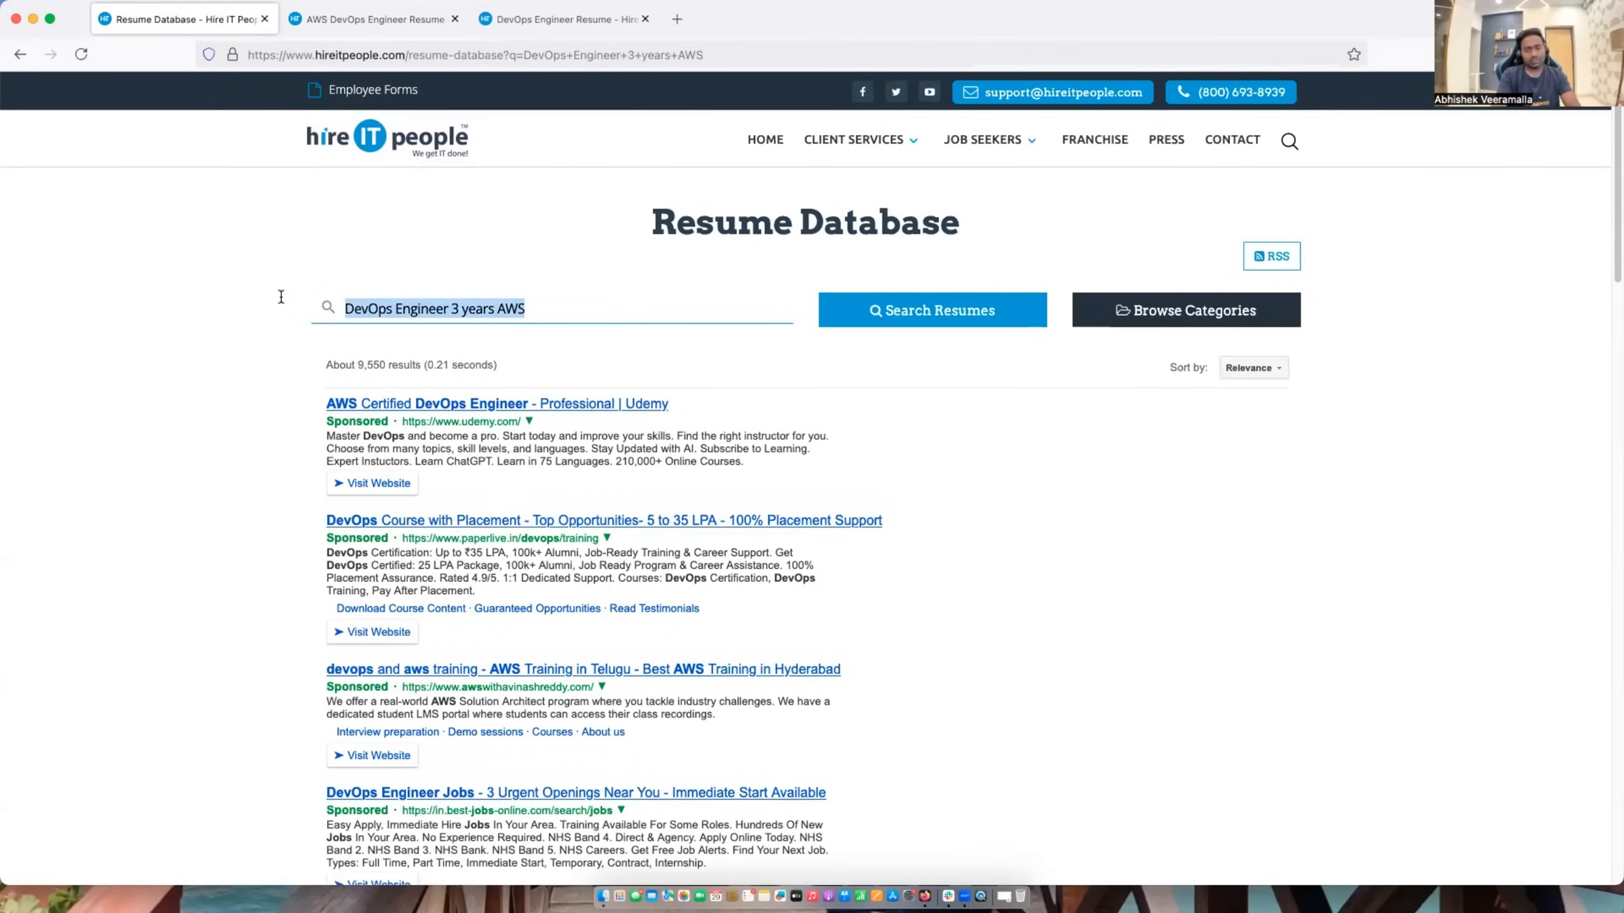
pyautogui.write('Java')
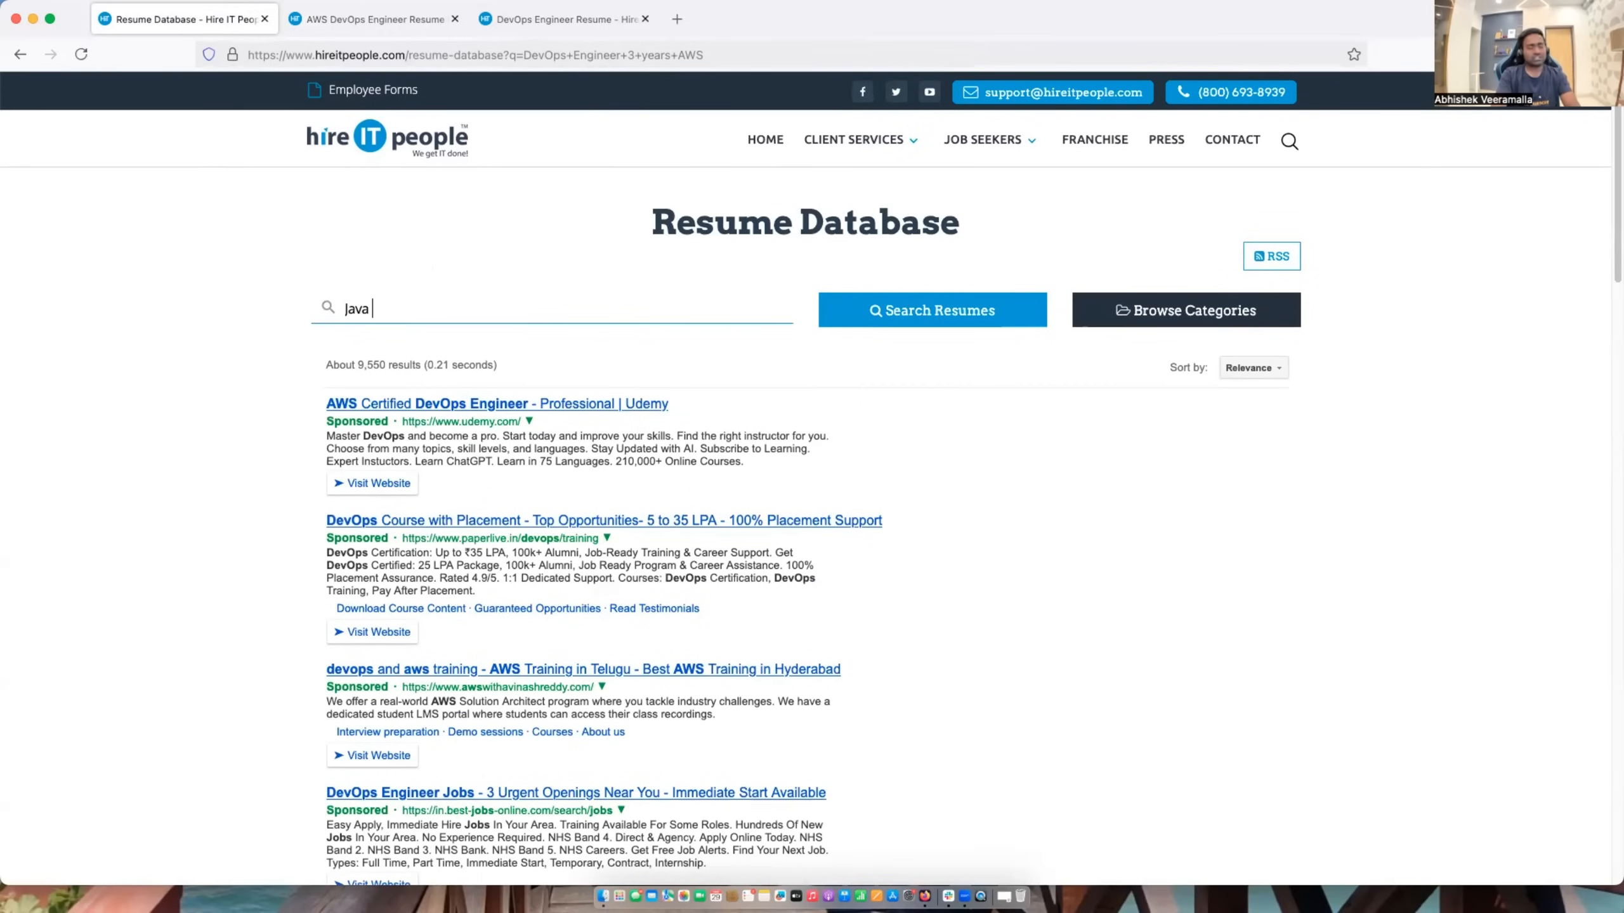
pyautogui.write('10 yea')
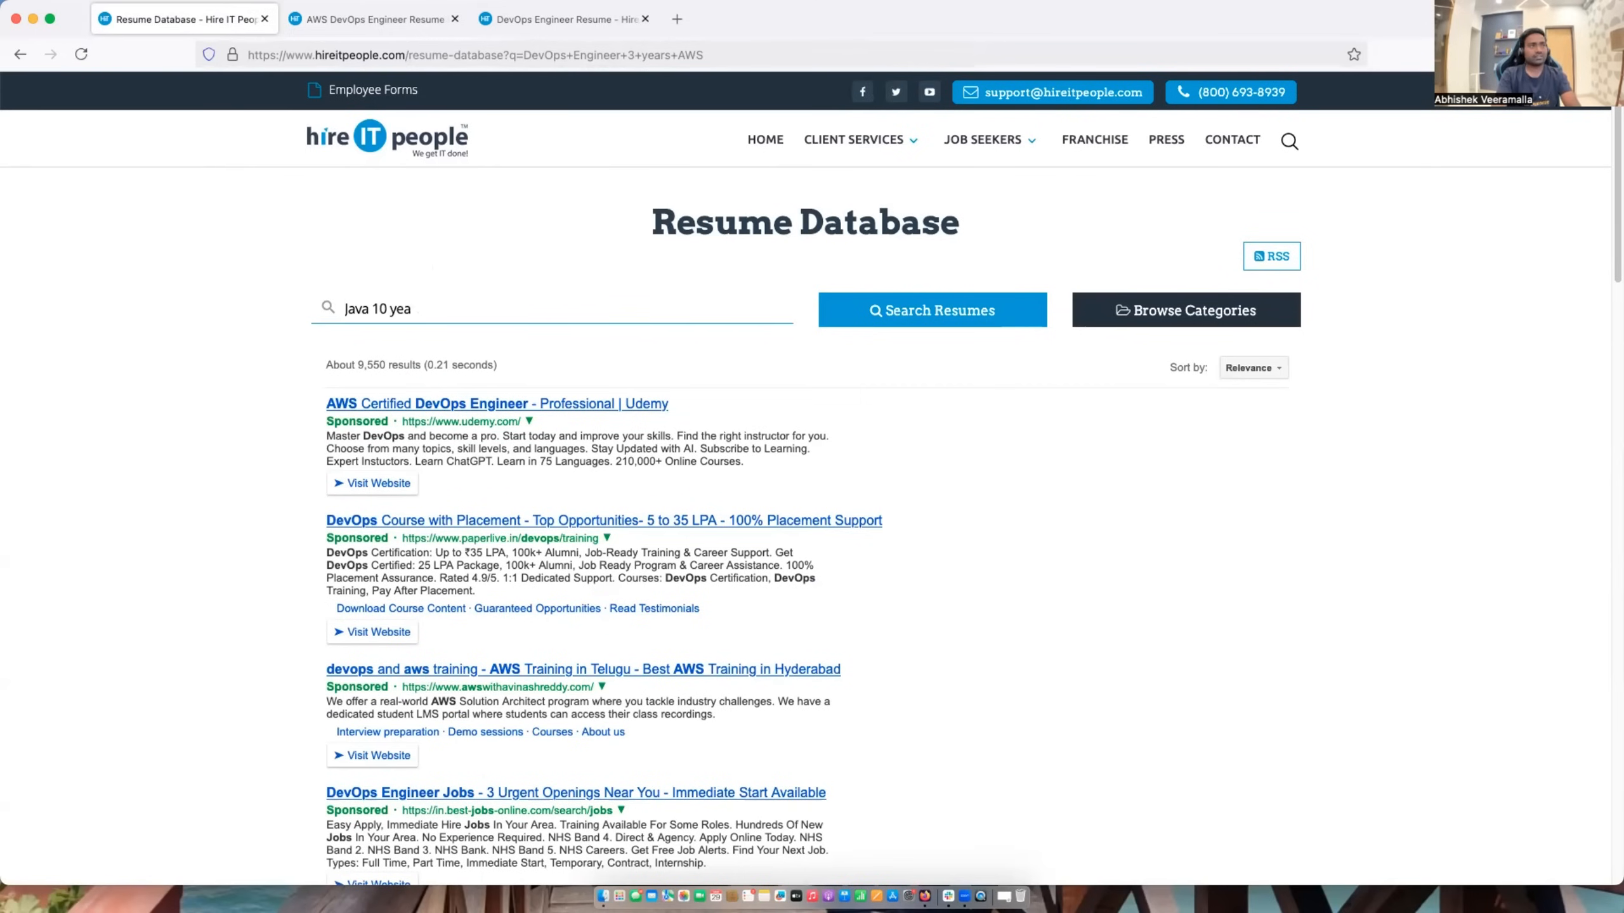
pyautogui.write('rs')
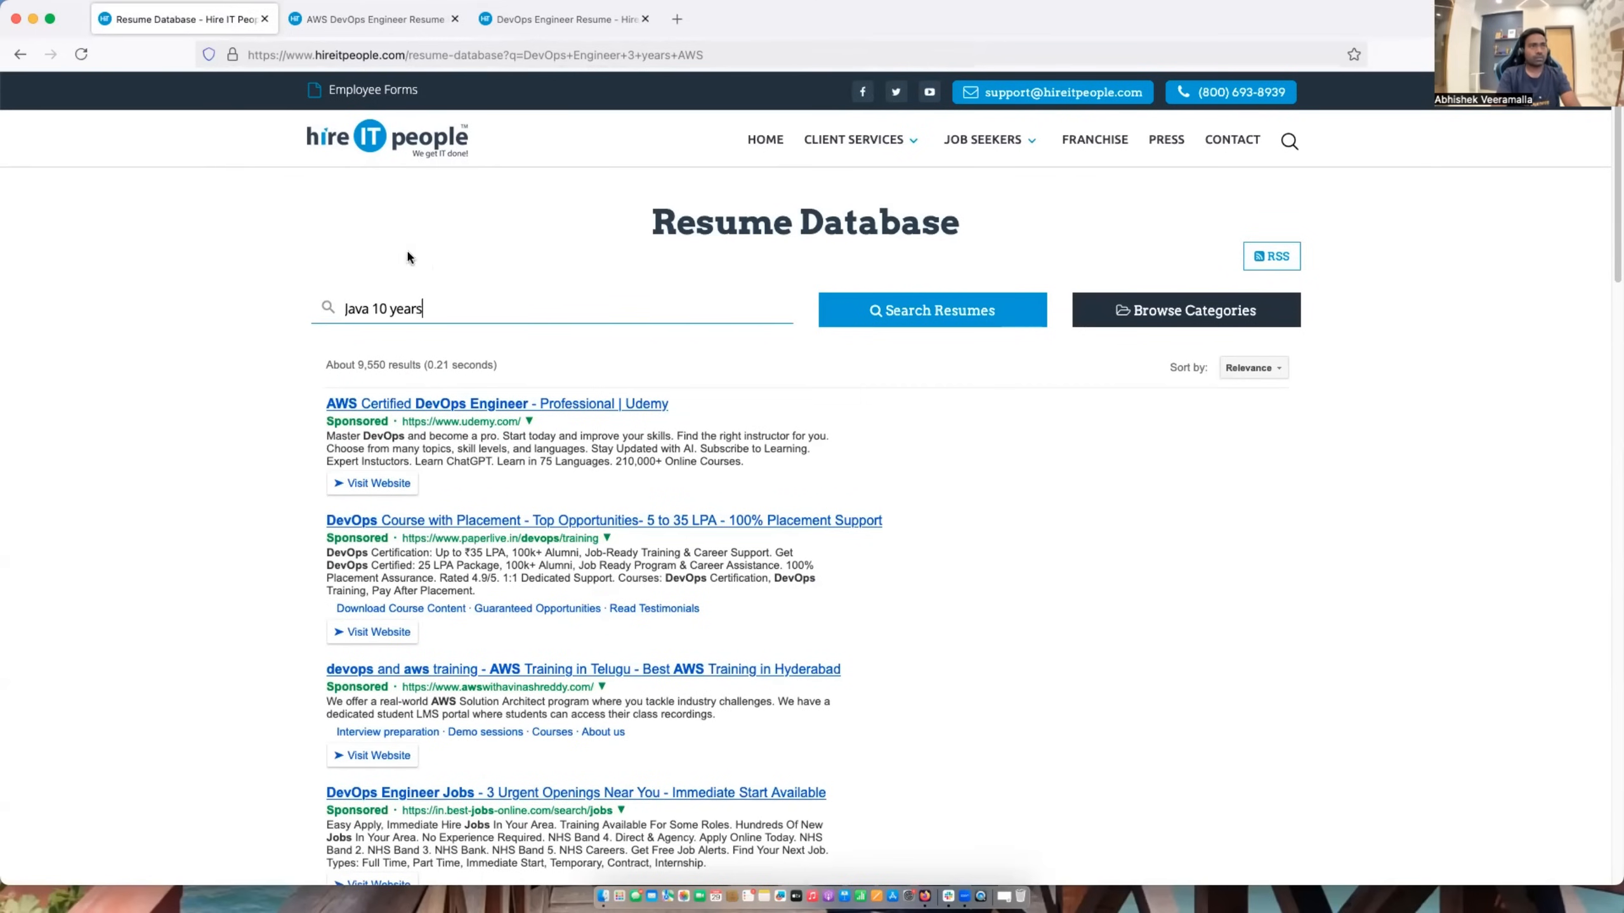
pyautogui.click(930, 310)
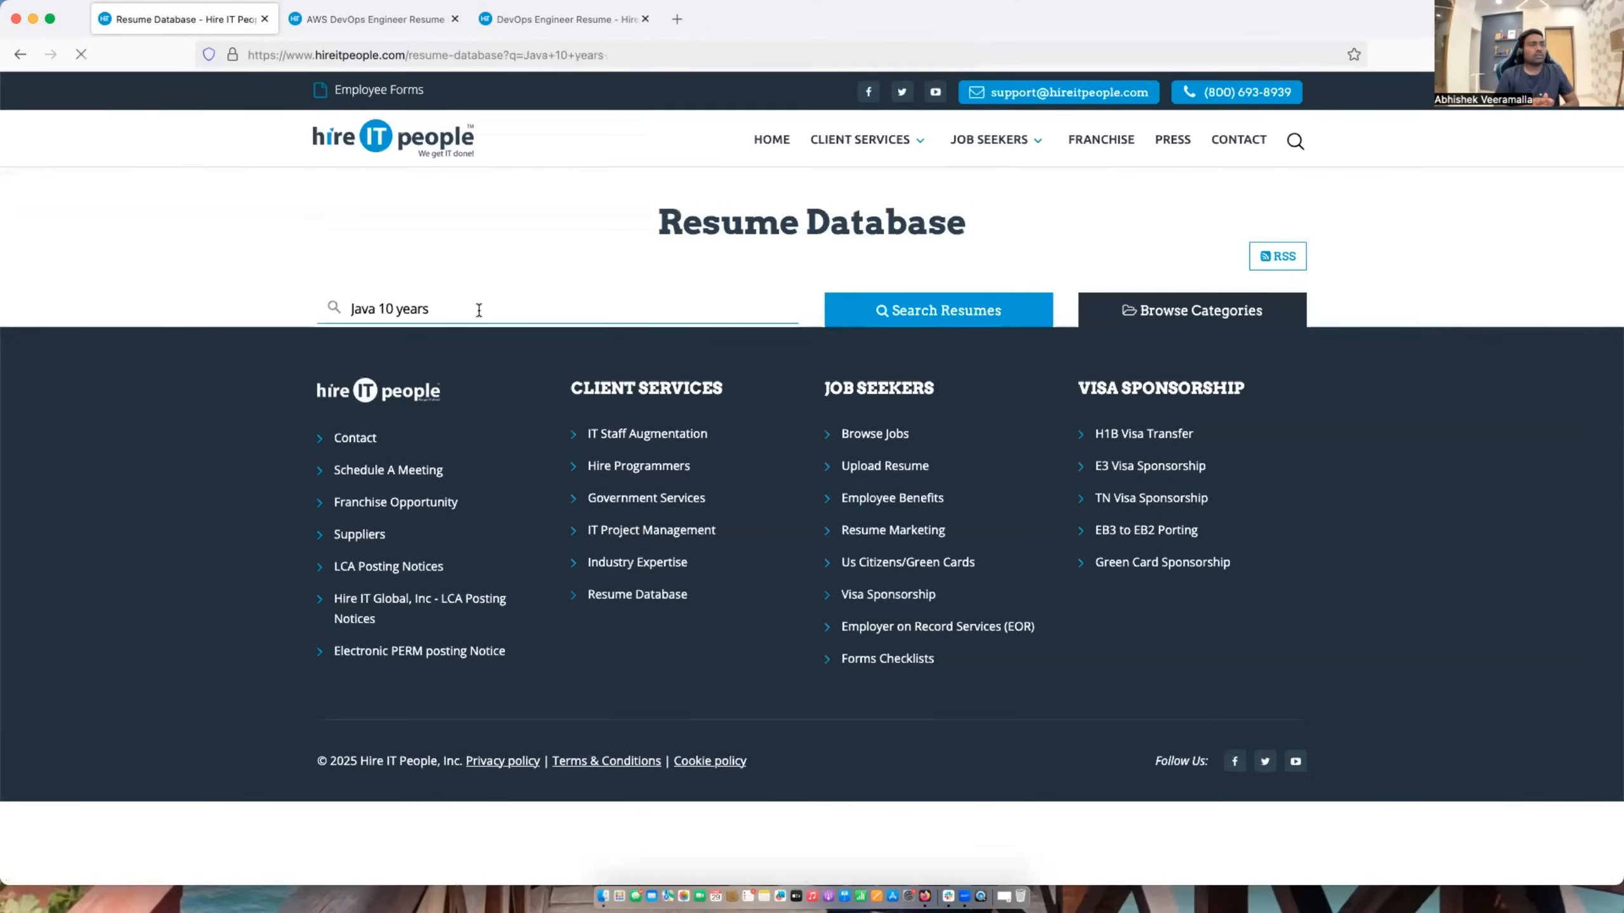
# Scroll the roughly 81,200 Senior Java Developer resume results with 10+ years' experience.
pyautogui.click(931, 310)
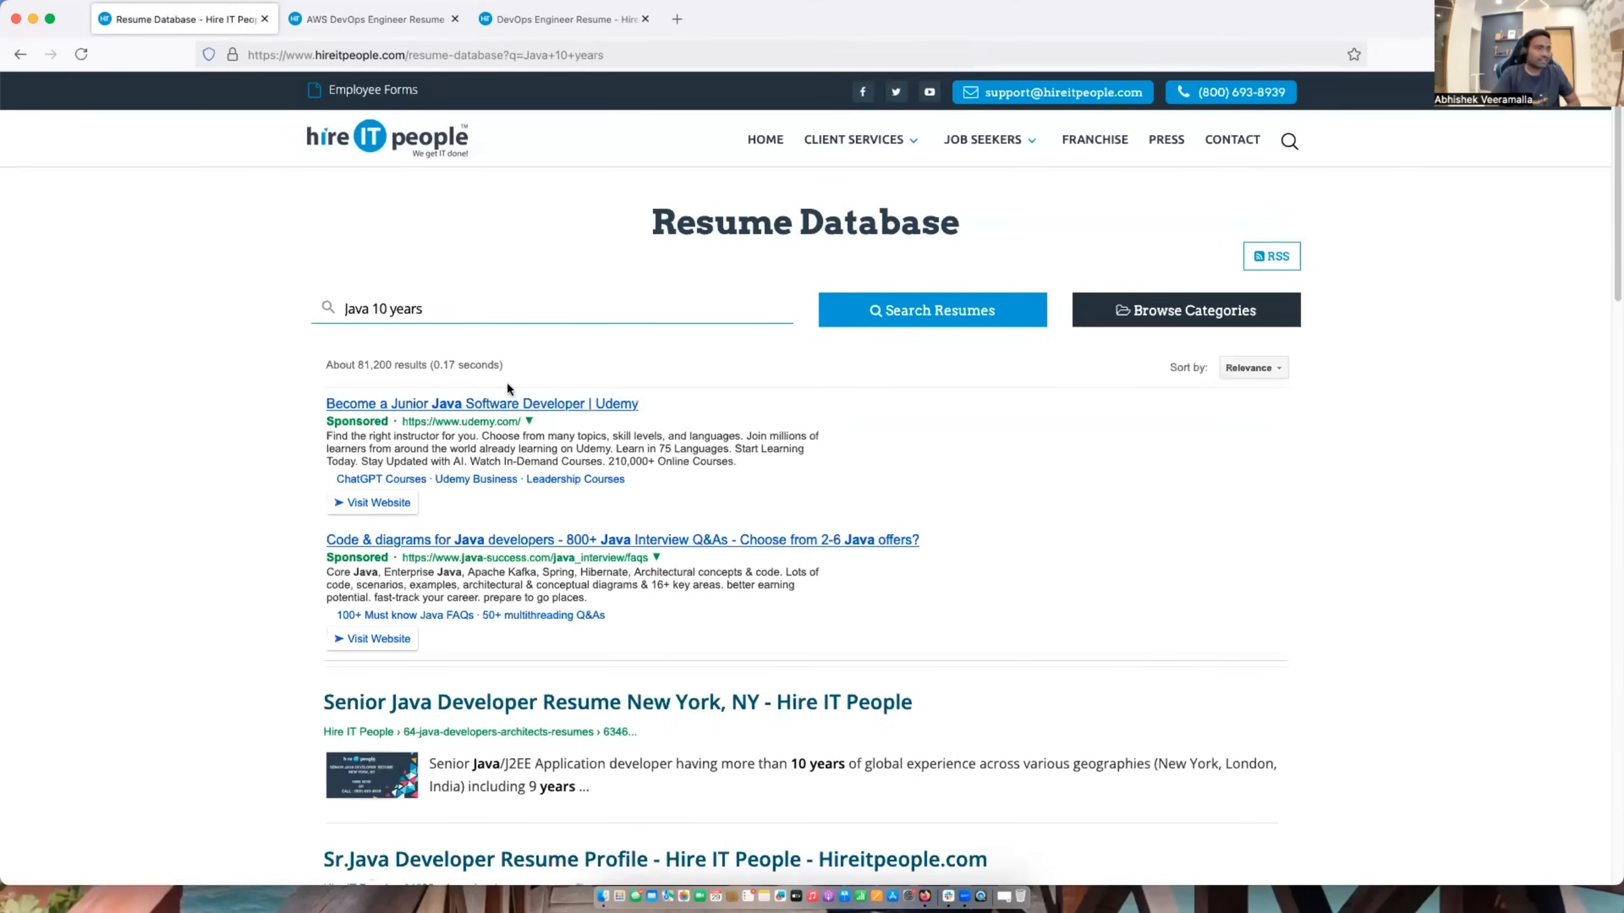
pyautogui.scroll(-3)
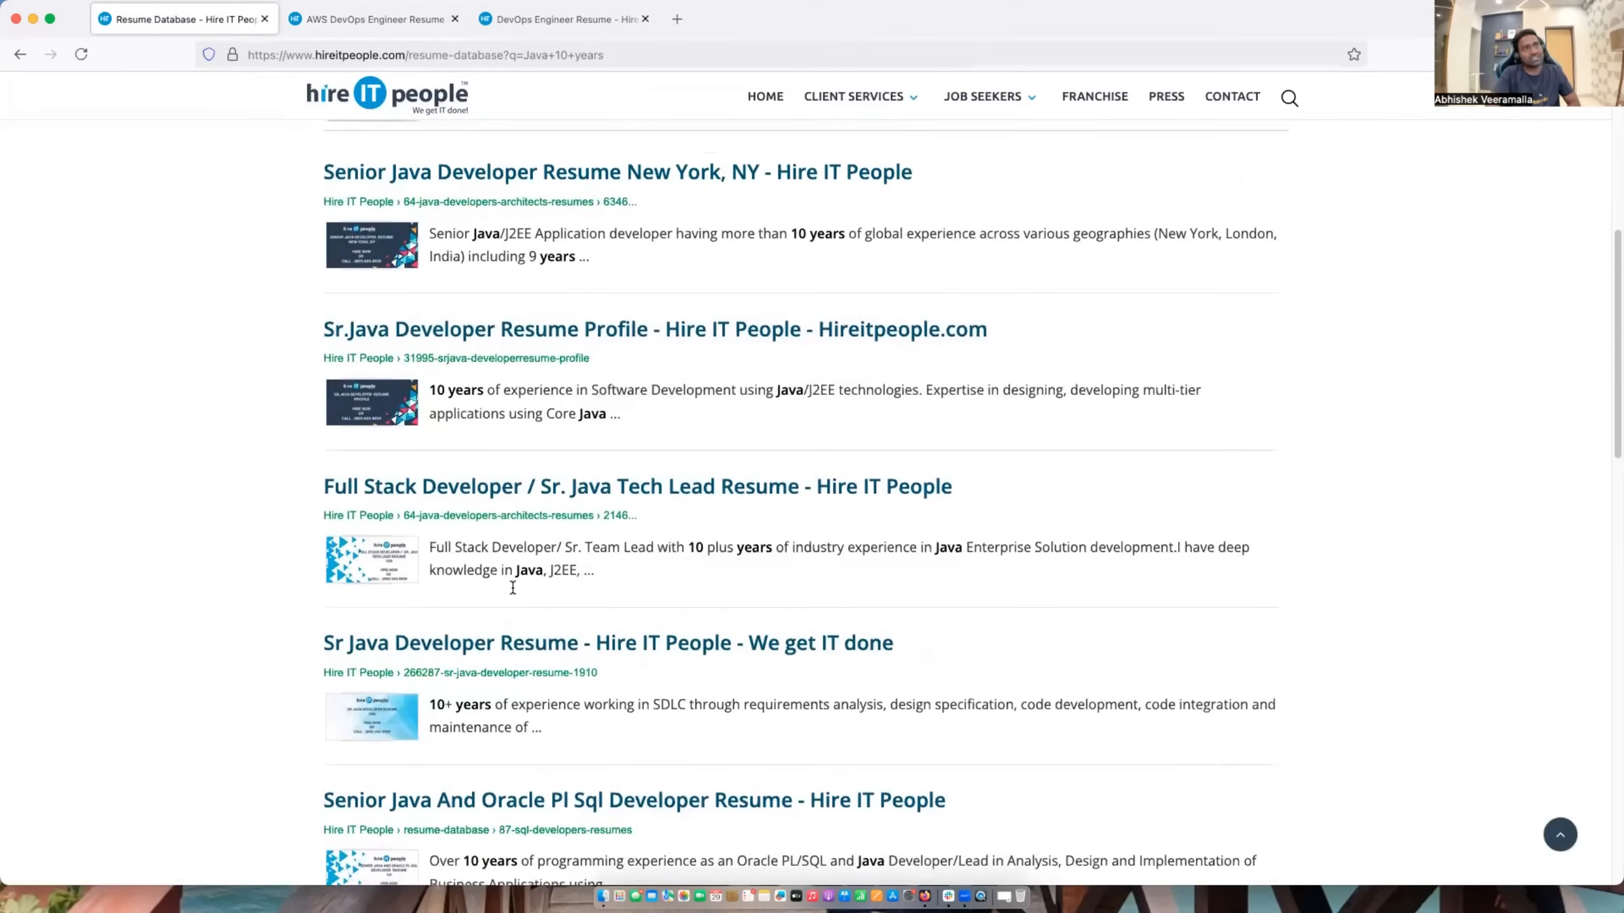
pyautogui.moveTo(606, 436)
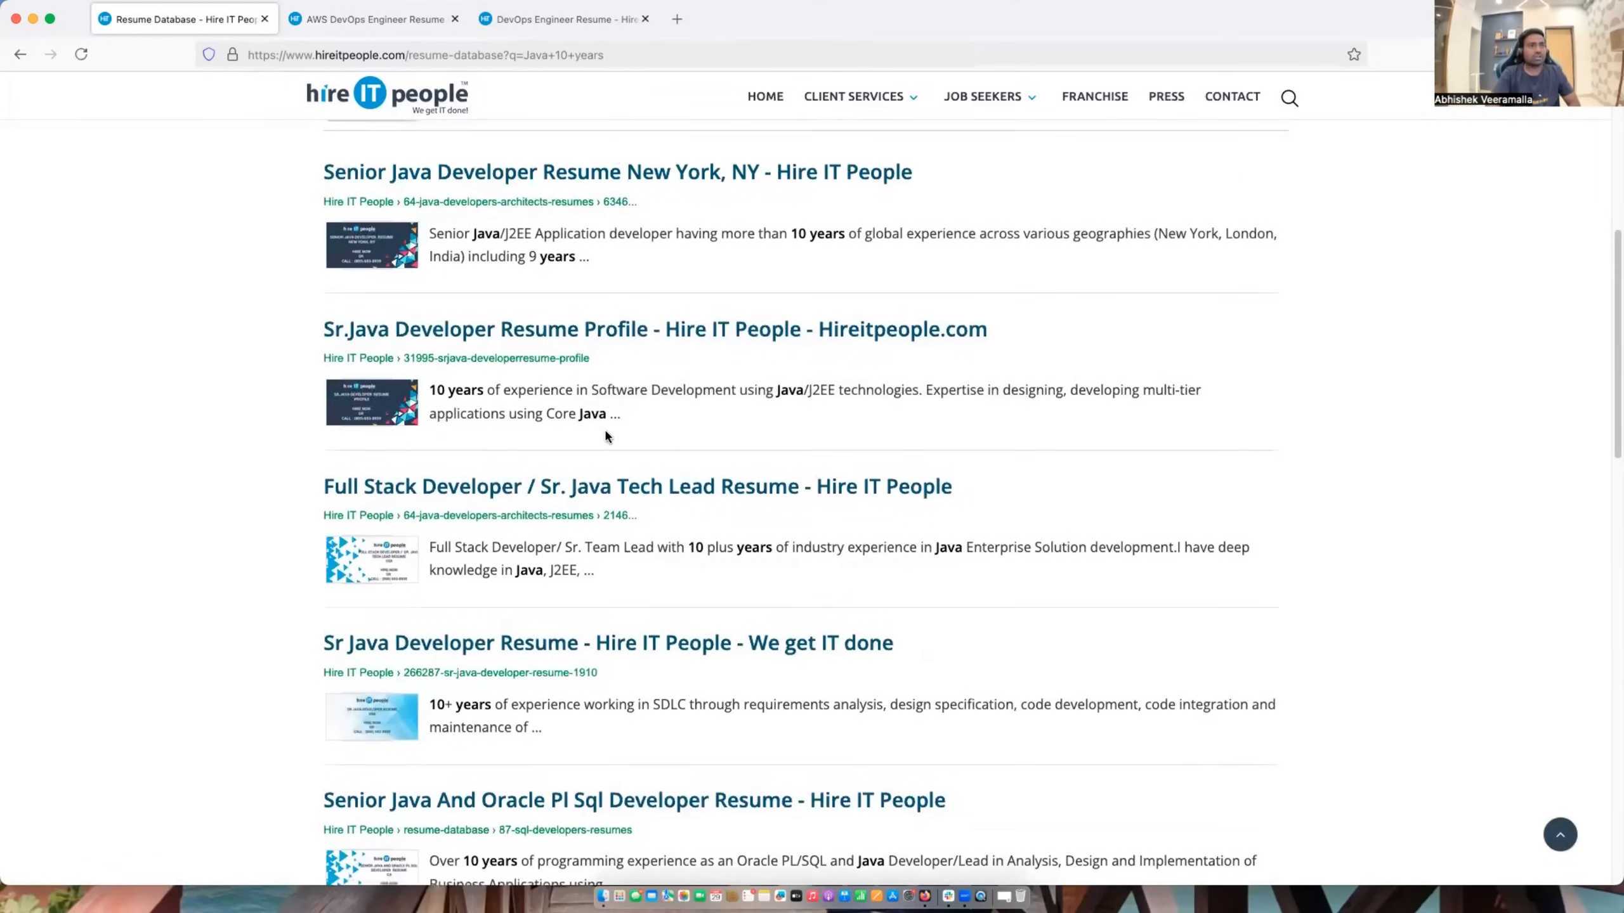
pyautogui.moveTo(632, 498)
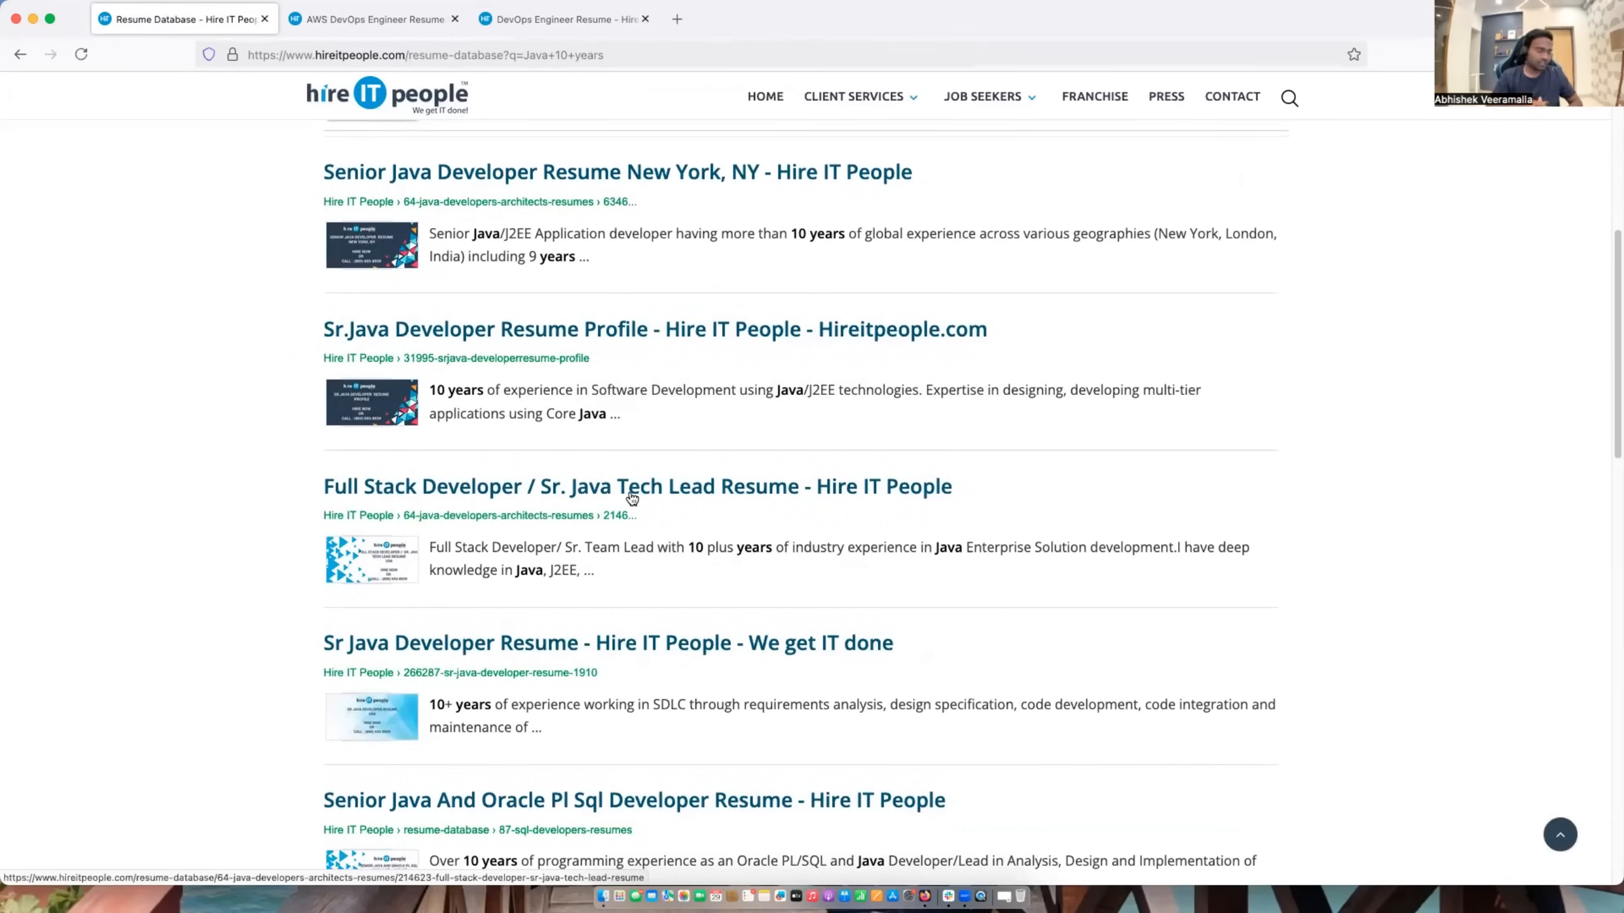